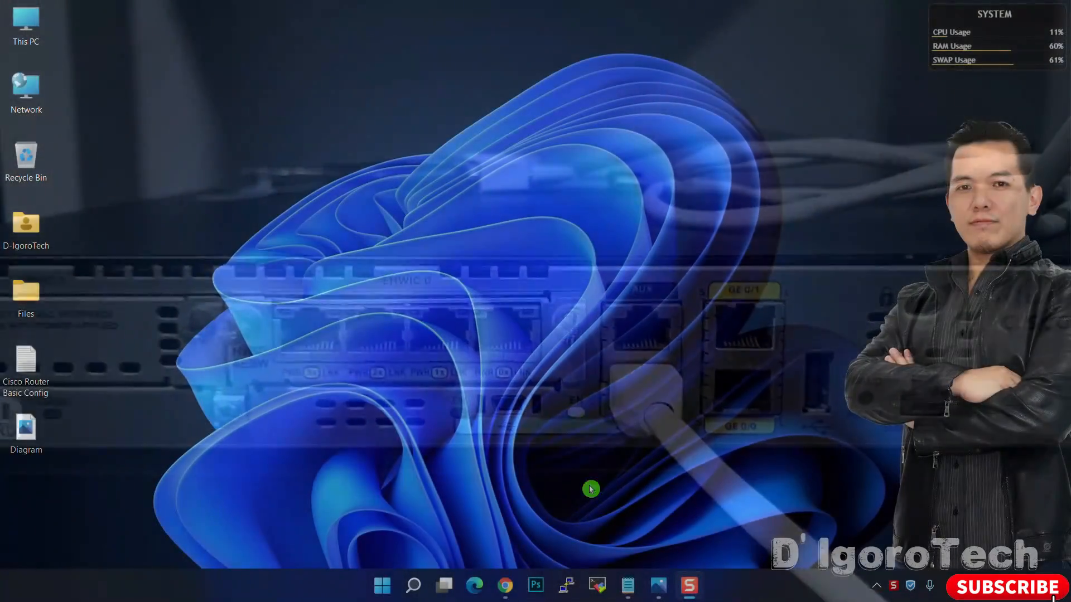
- Open the Diagram image showing PPPoE on GigabitEthernet 0/0 and the 192.168.1.0/24 LAN
double_click(25, 426)
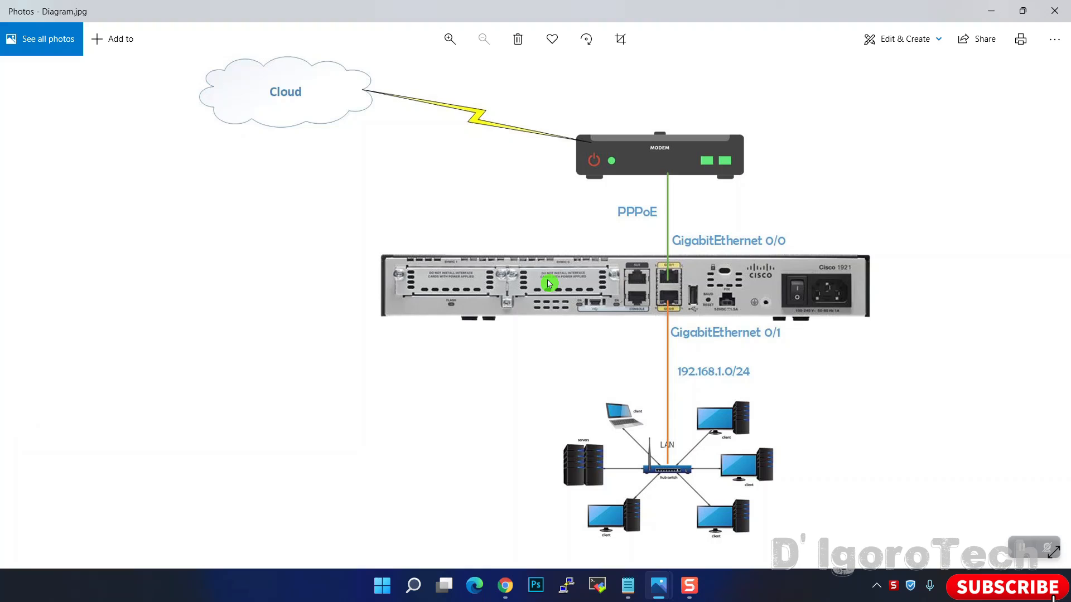
mouse_move(669, 155)
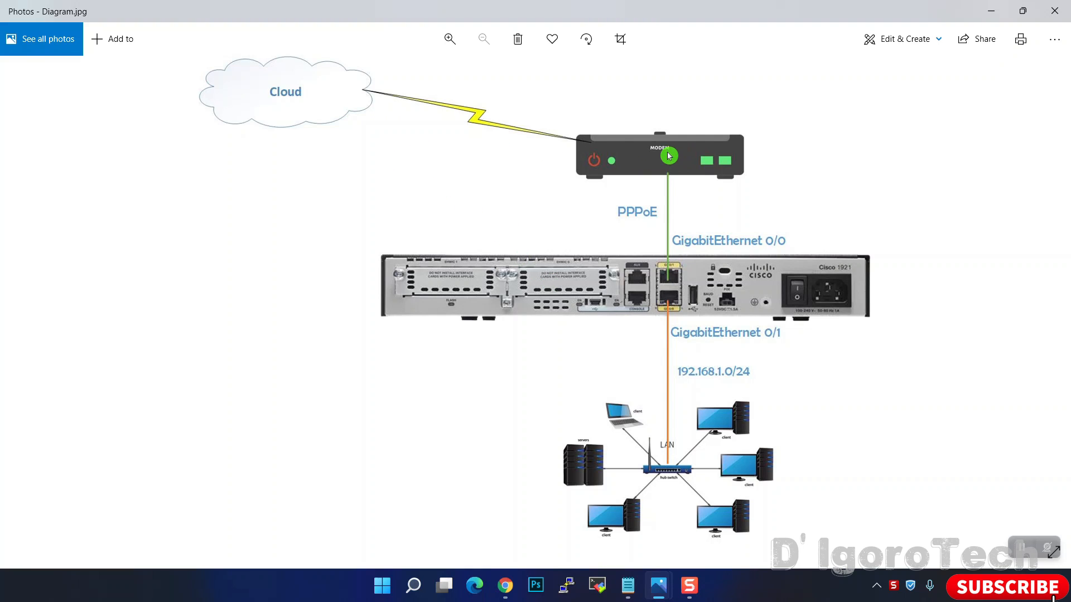
mouse_move(648, 213)
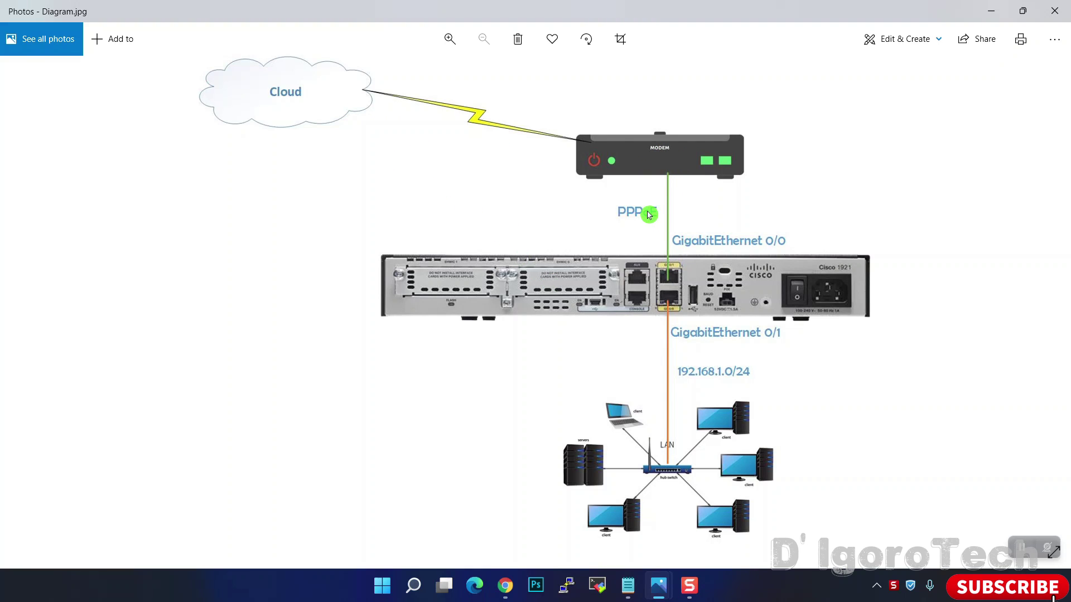
mouse_move(675, 282)
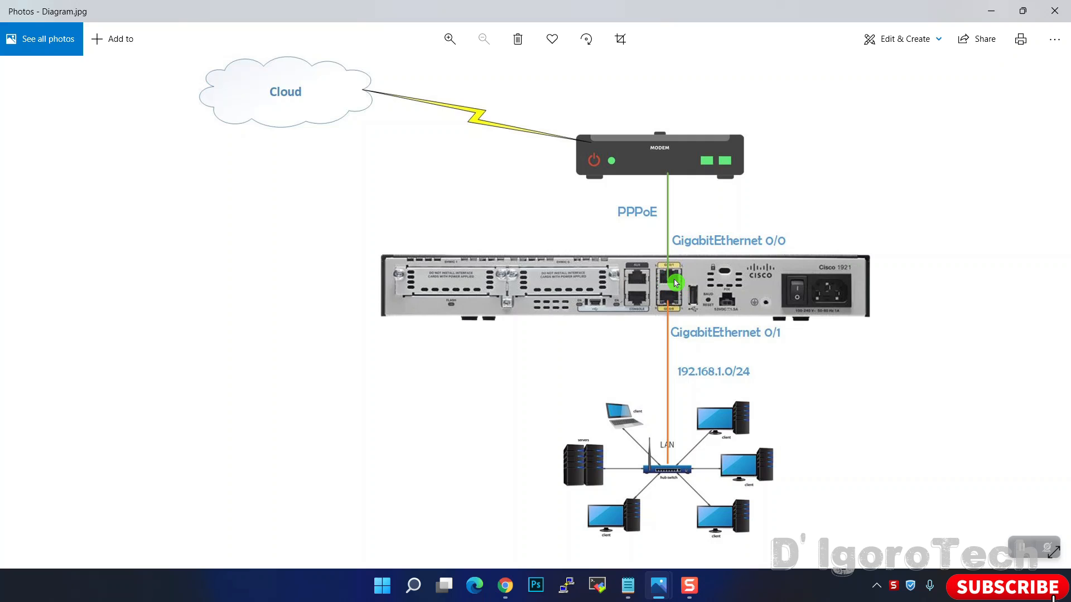
mouse_move(762, 264)
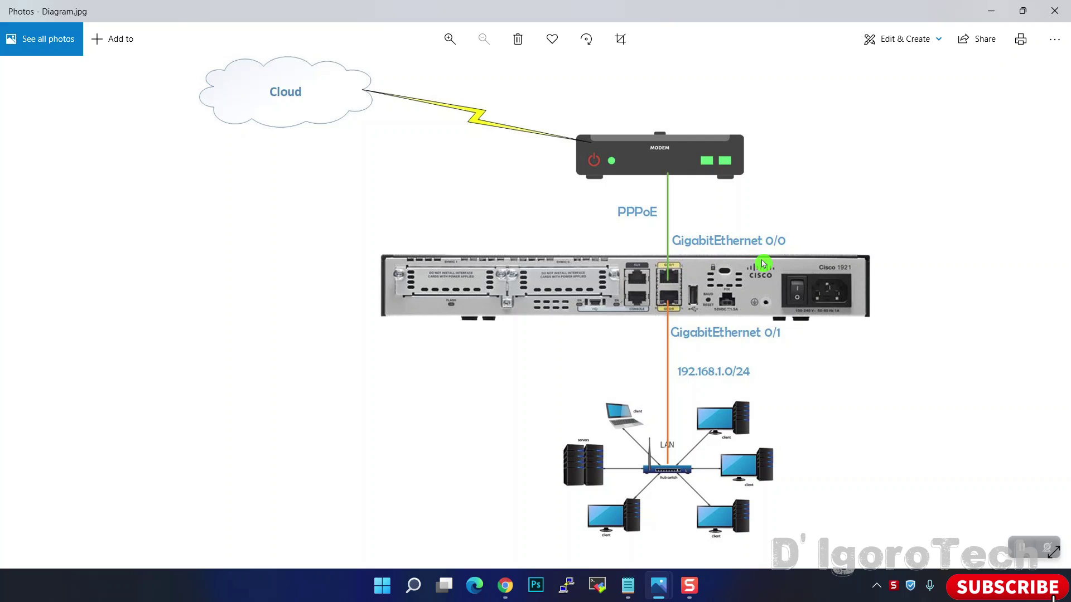
mouse_move(618, 274)
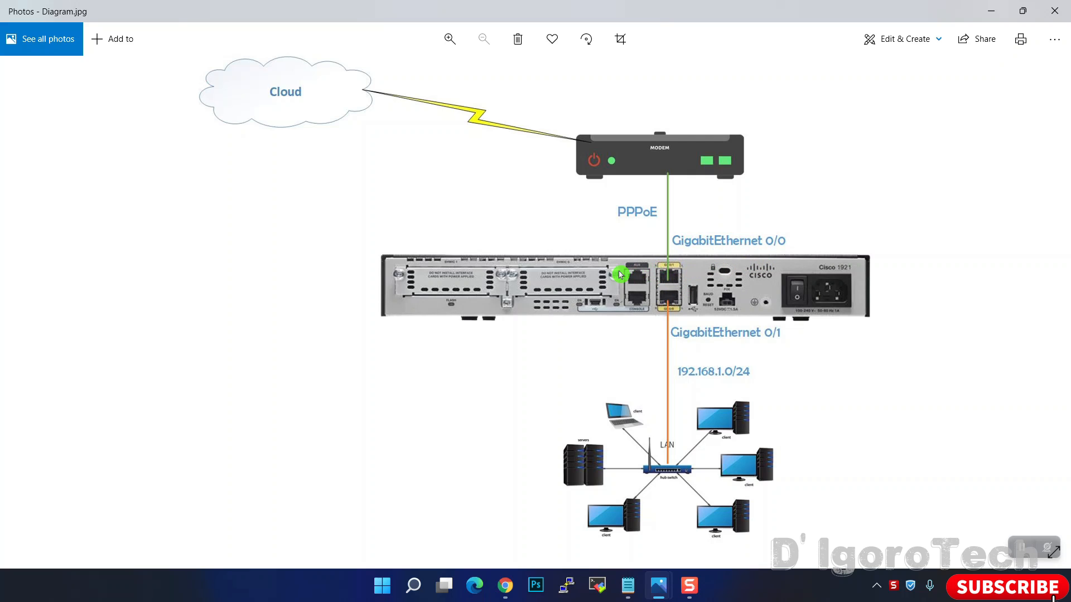
mouse_move(775, 345)
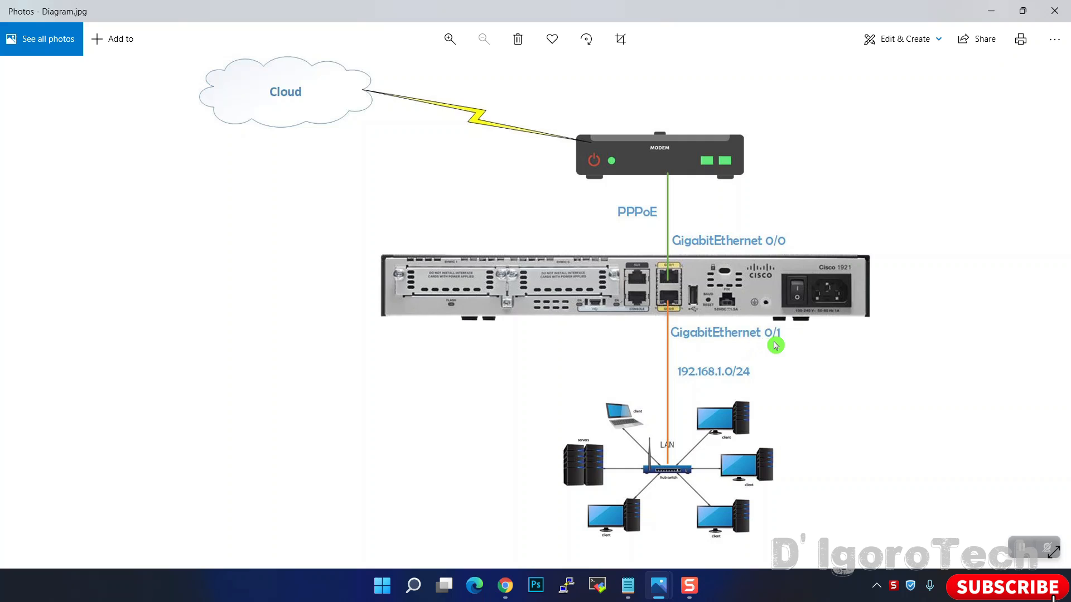
mouse_move(706, 386)
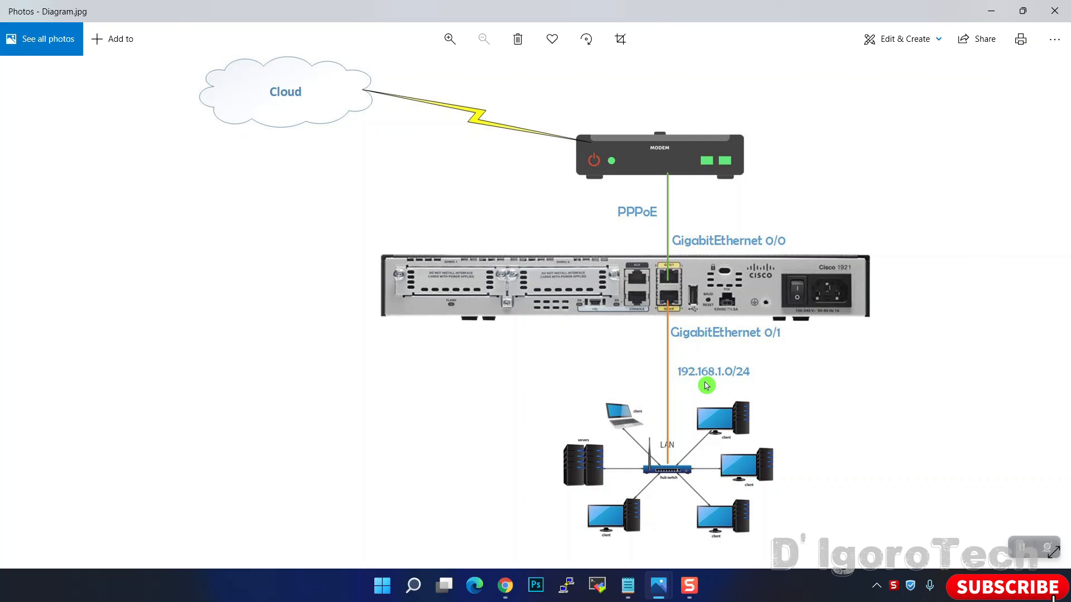
mouse_move(698, 417)
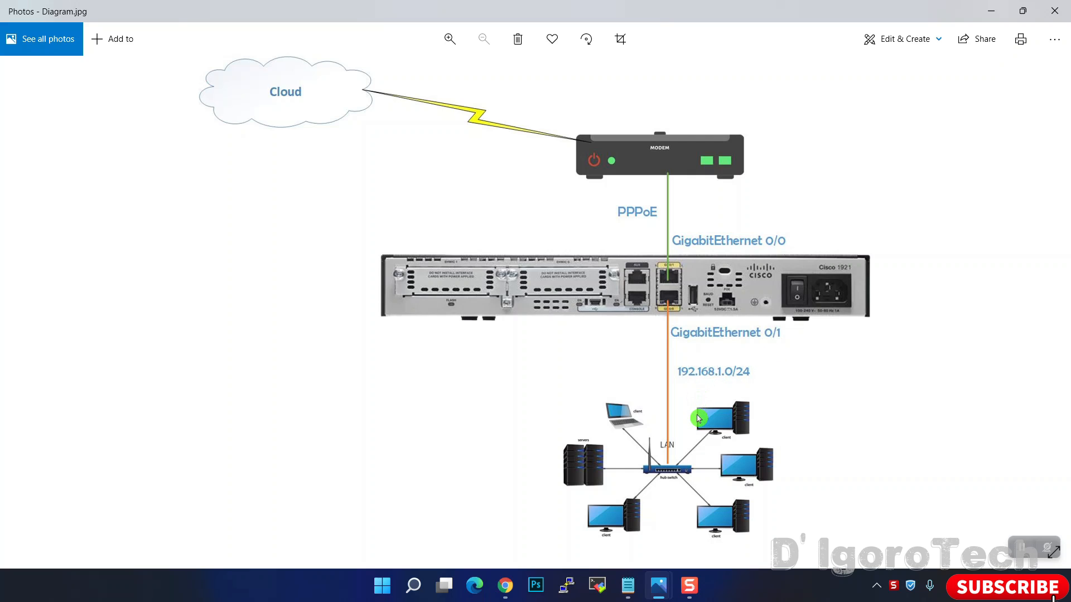
mouse_move(700, 436)
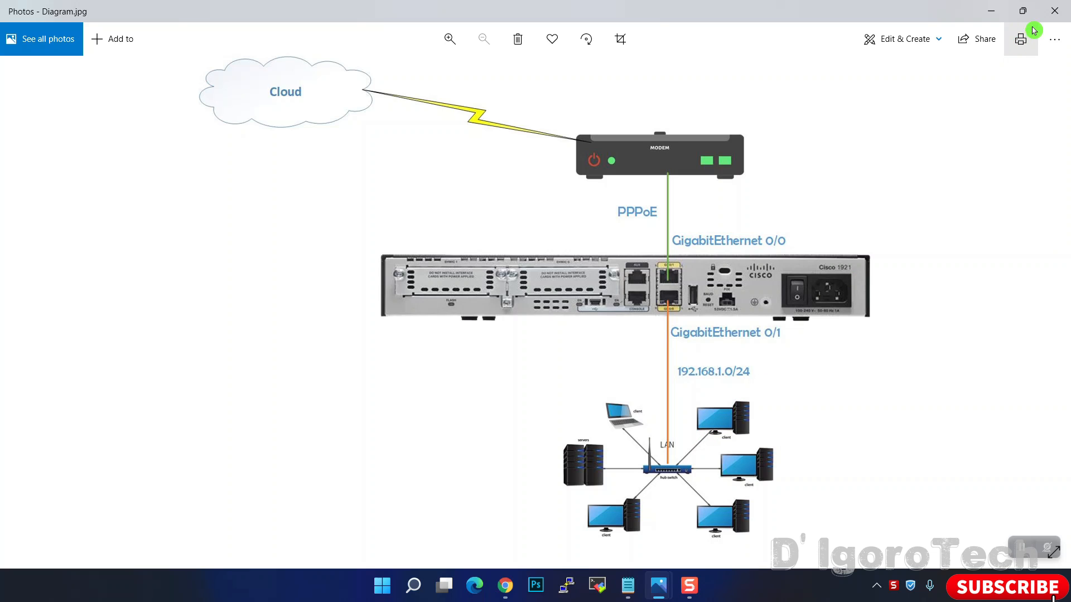
- Close the diagram, launch PuTTY, and search for Device Manager to find the adapter's COM4 port
left_click(1053, 11)
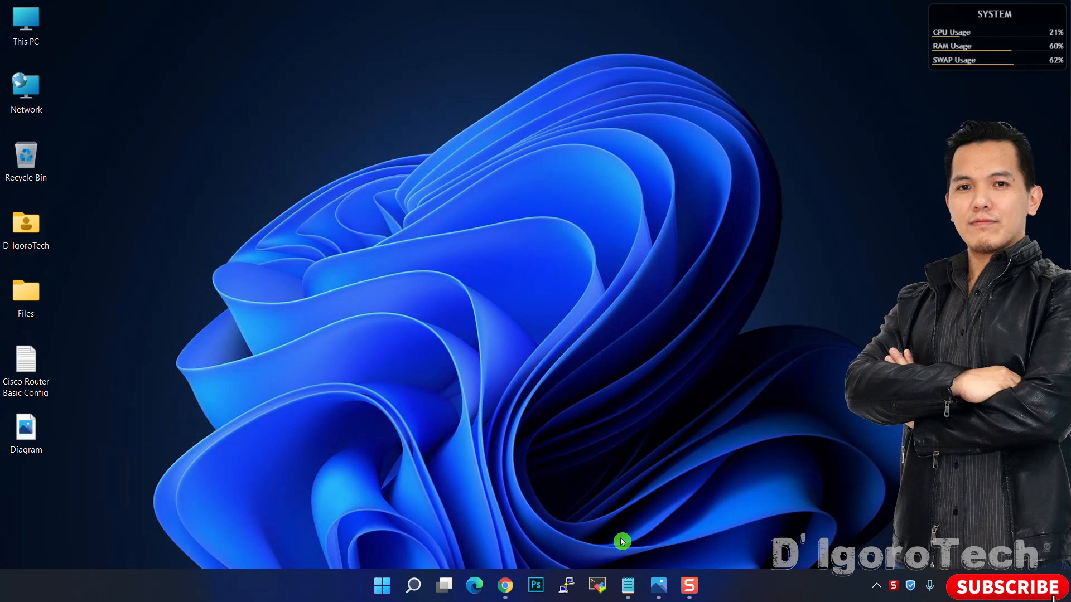
left_click(566, 587)
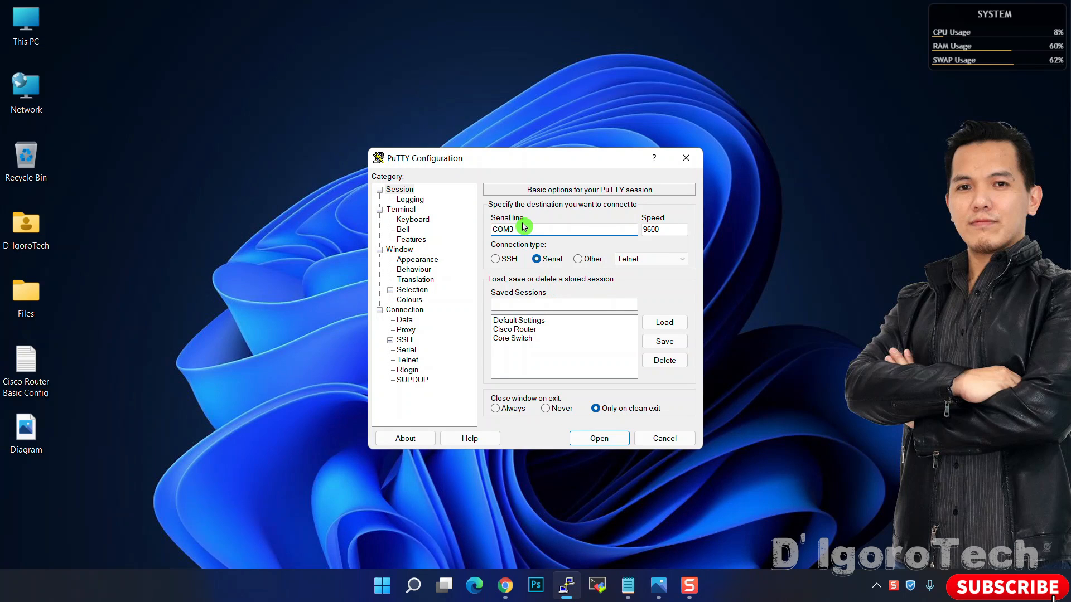
left_click(412, 585)
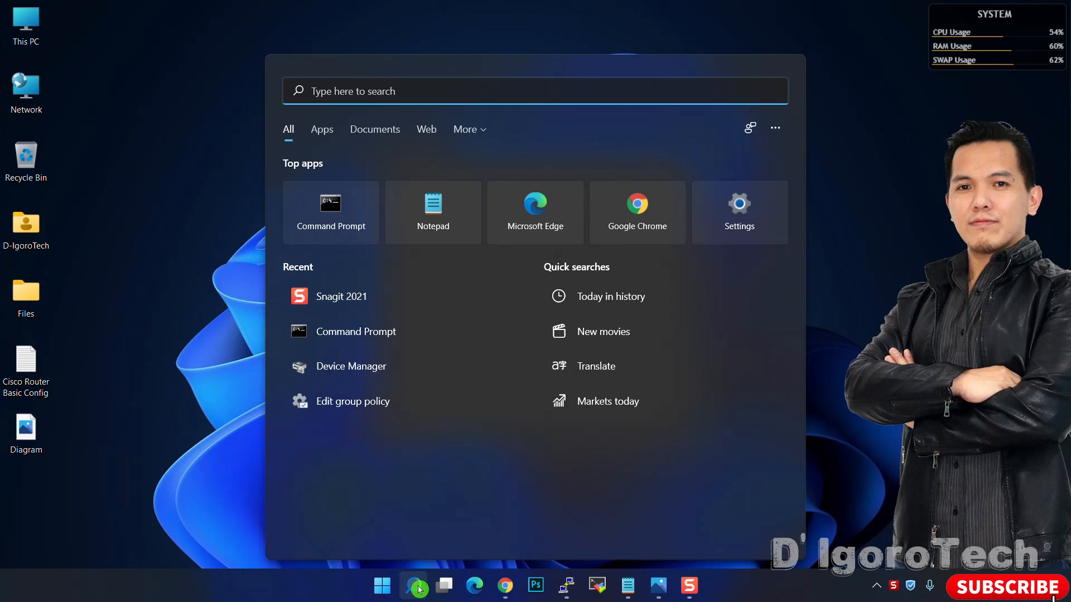
type("device Manager")
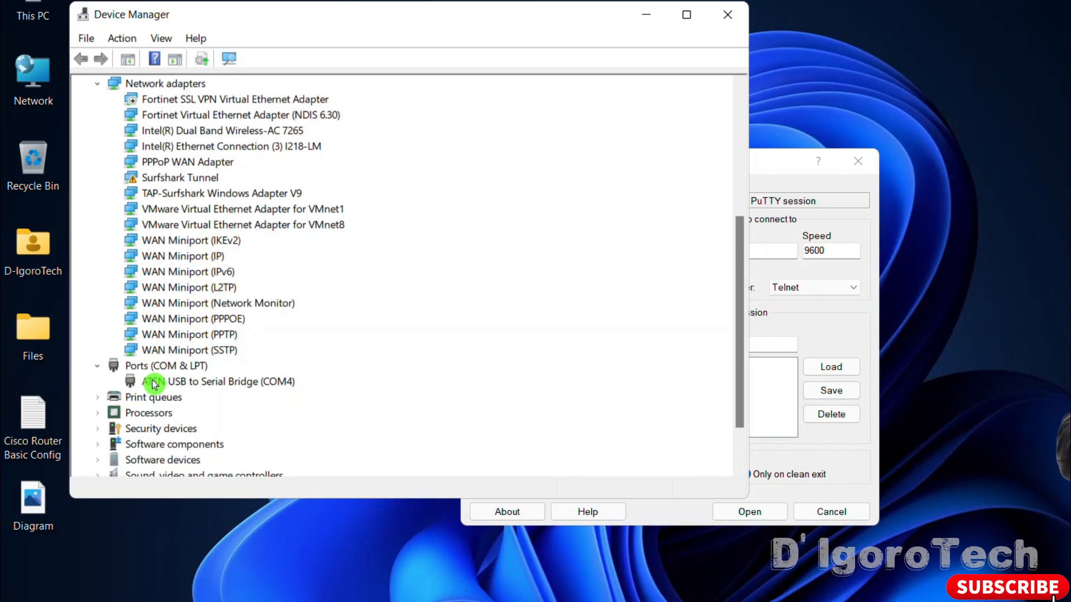
mouse_move(727, 15)
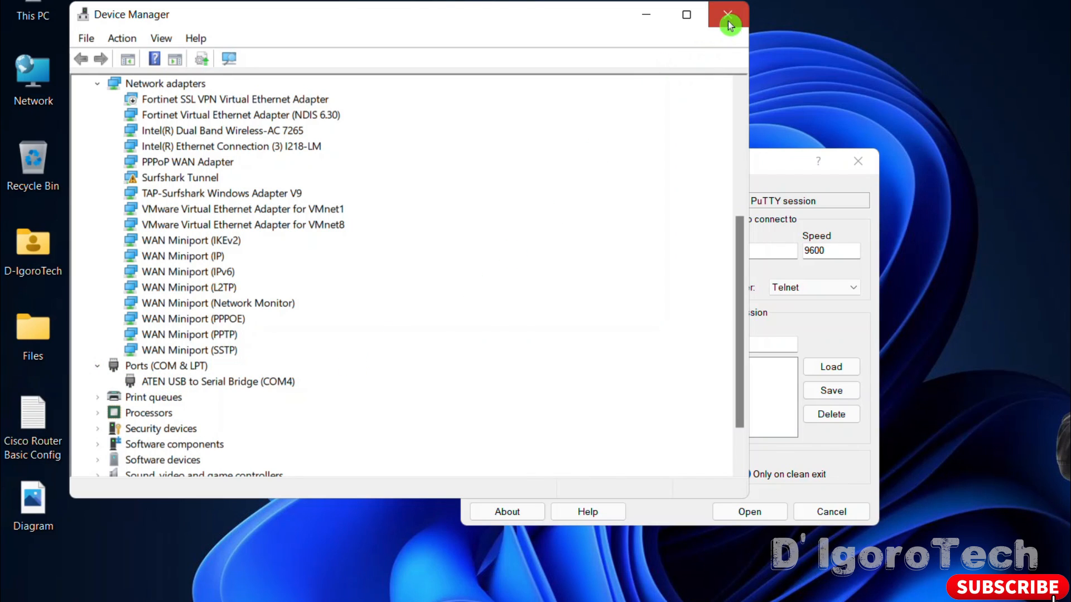
- Connect PuTTY to the router over serial line COM4 at speed 9600
left_click(727, 14)
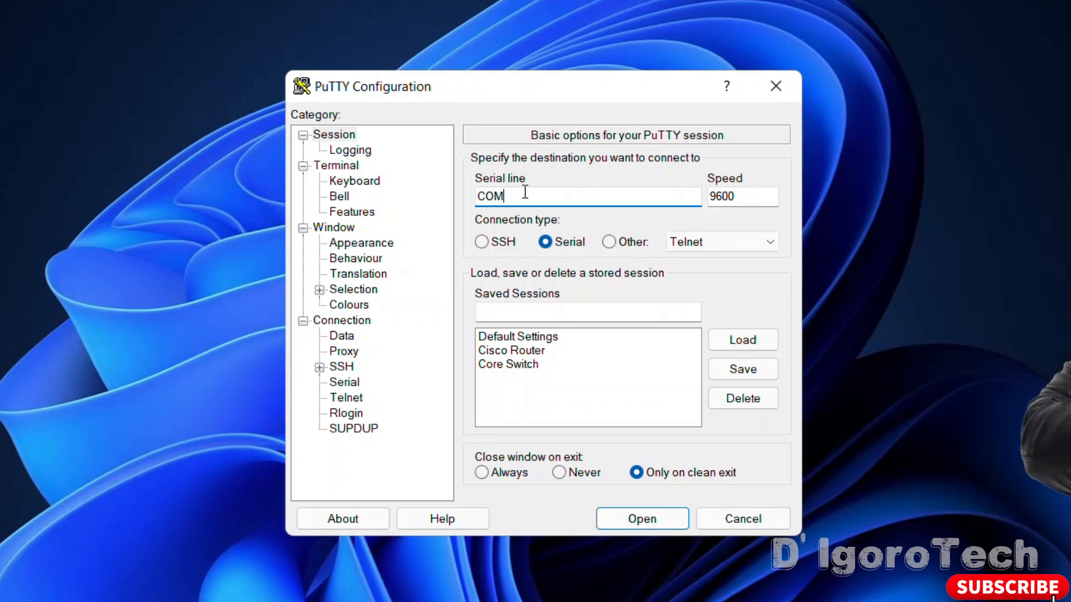
type("4")
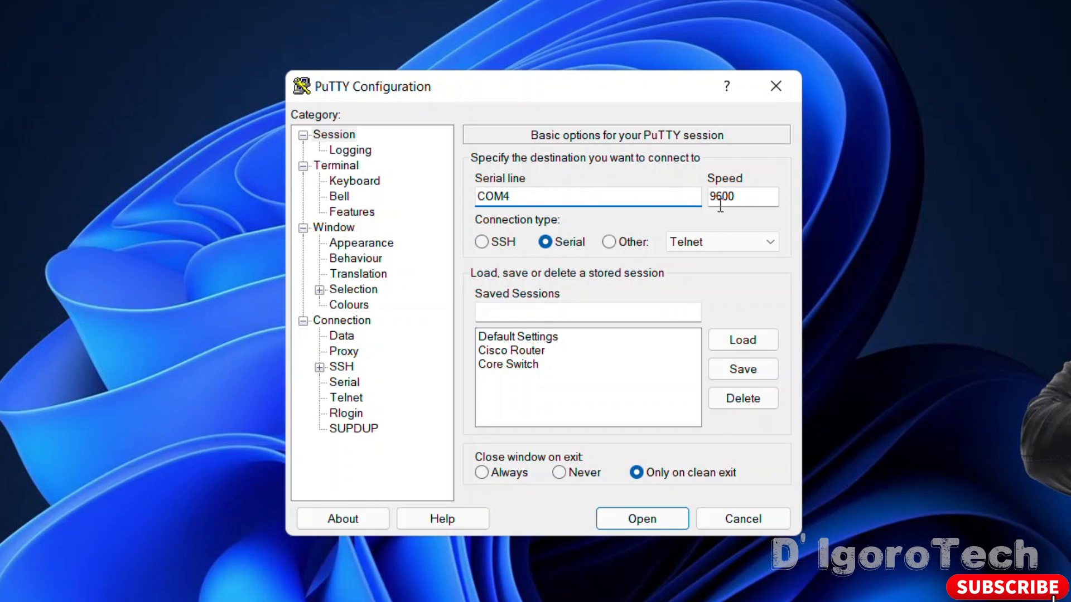
mouse_move(559, 262)
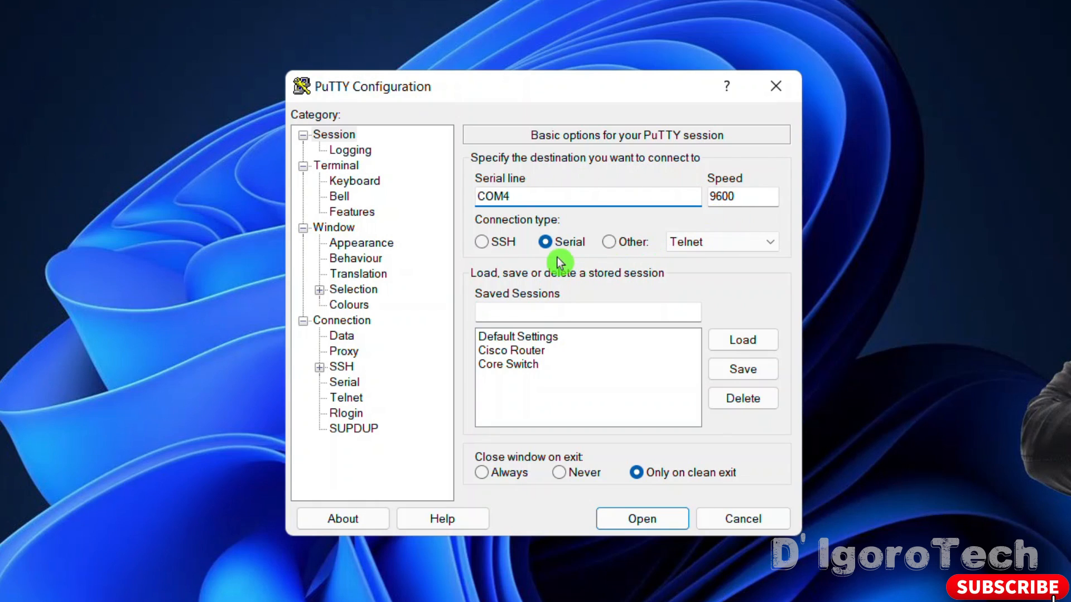
mouse_move(556, 256)
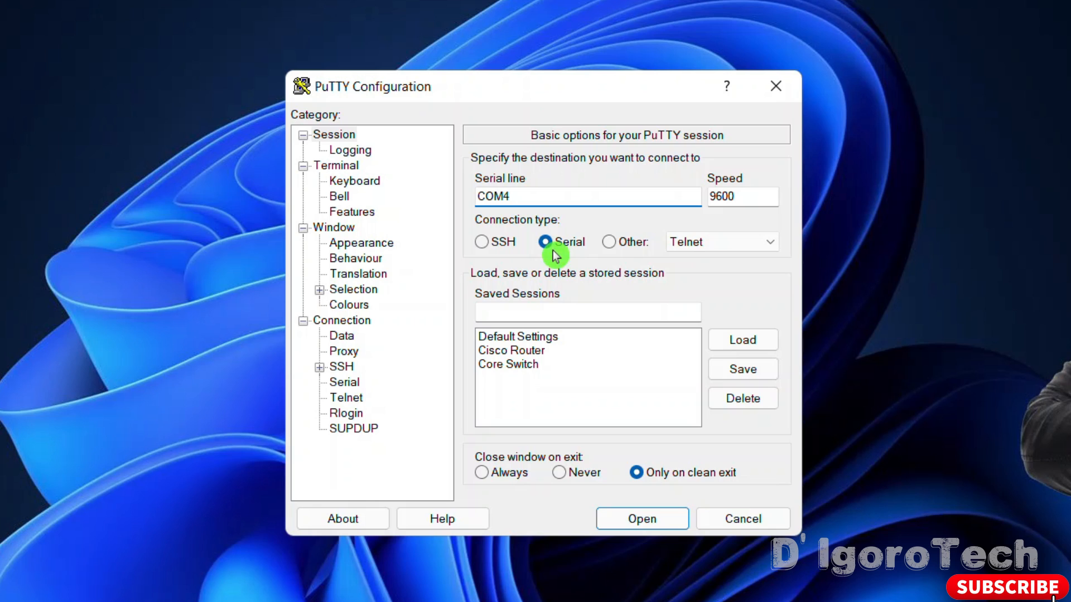
left_click(640, 518)
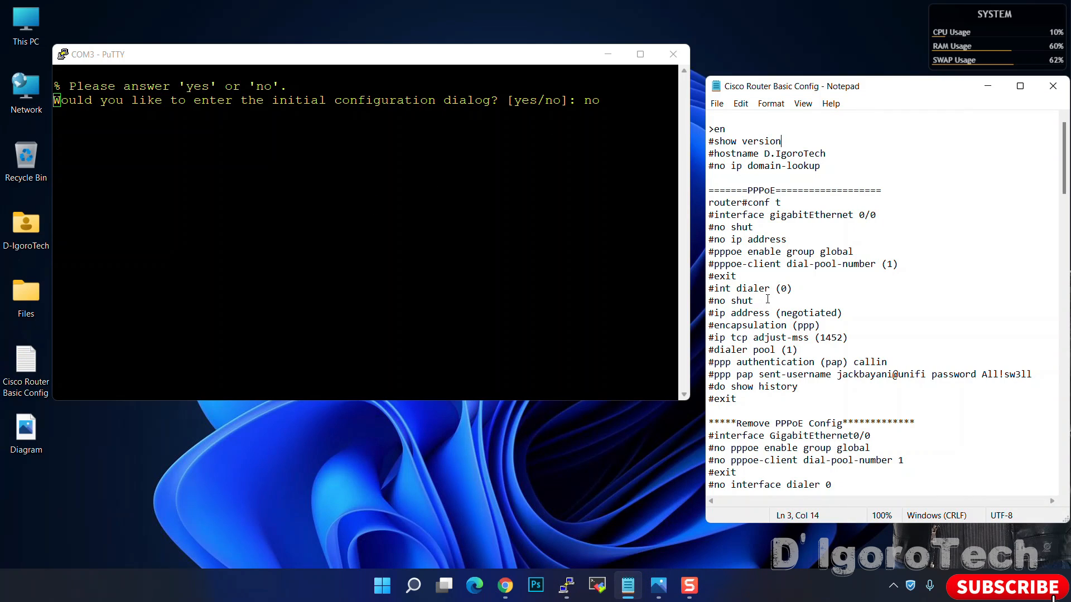
- Enter privileged exec and global configuration modes on the router console
left_click(507, 55)
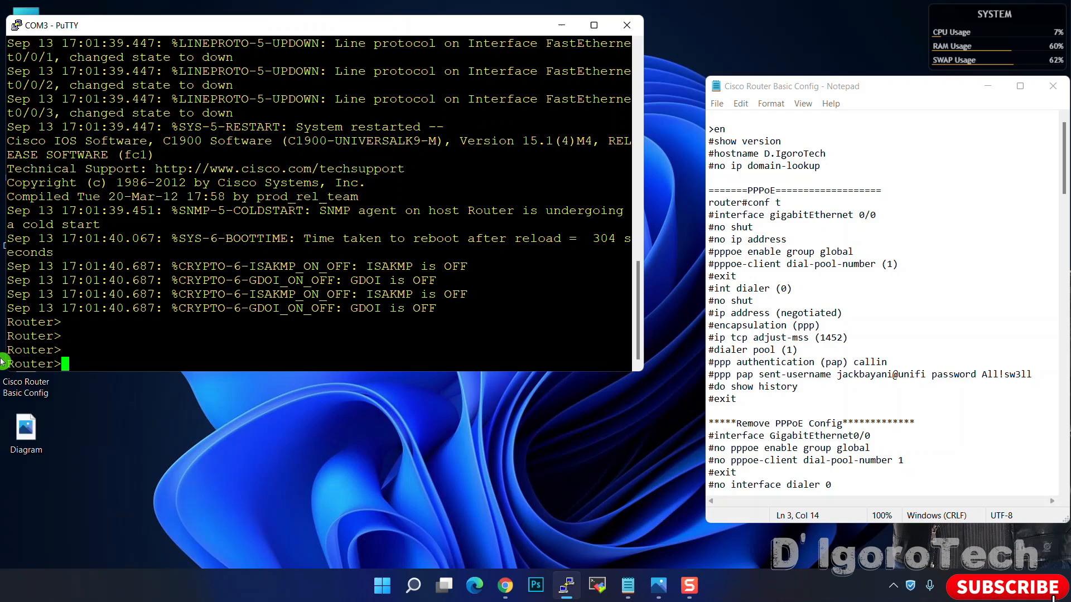
type("en")
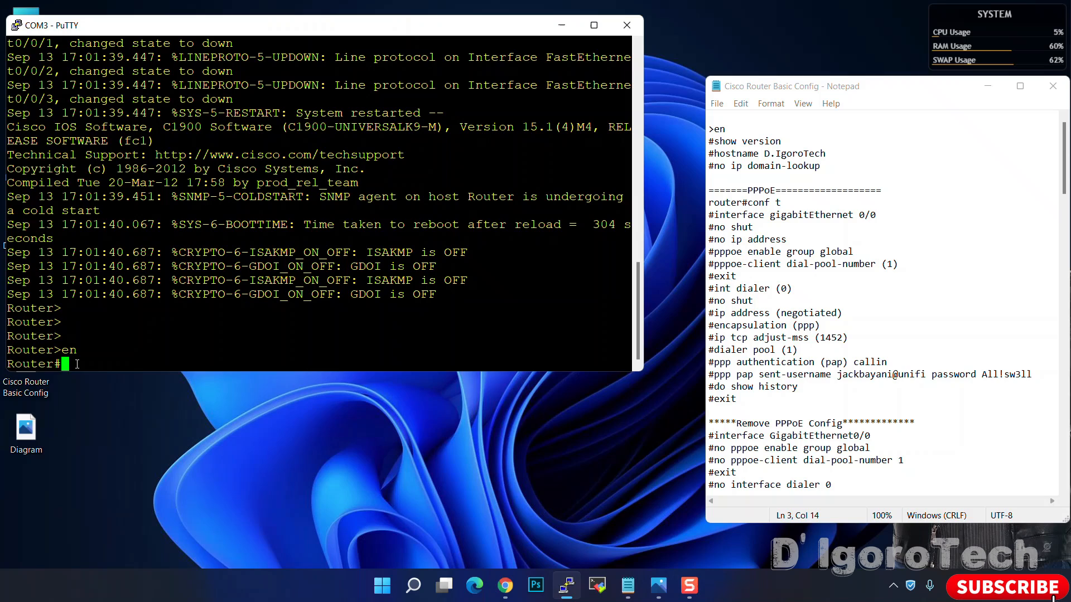
type("conf t")
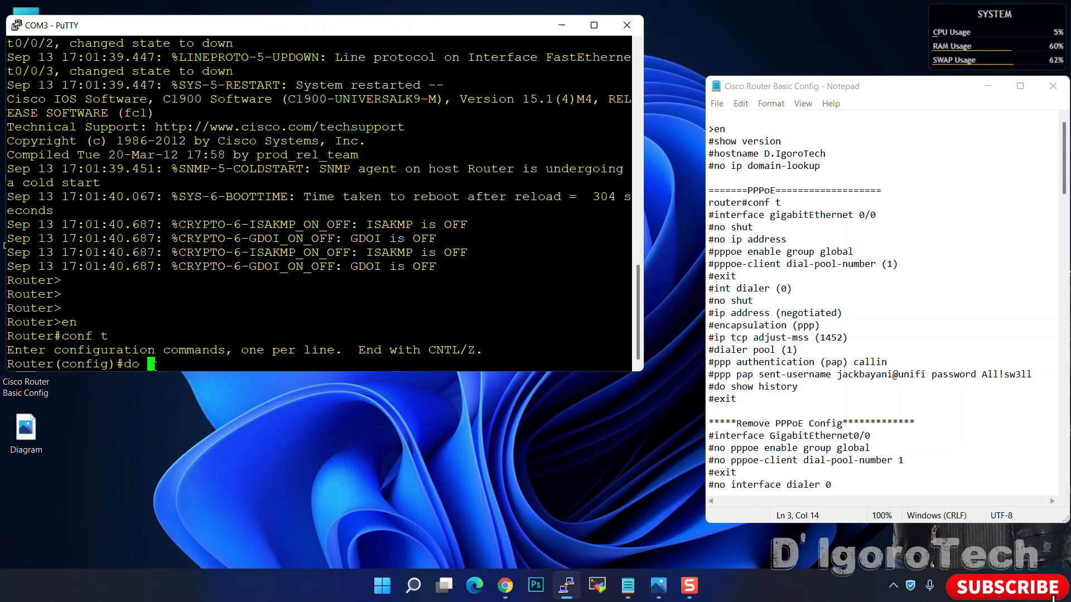
- Check the router version, set hostname D.IgoroTech, and disable domain lookup
type("show")
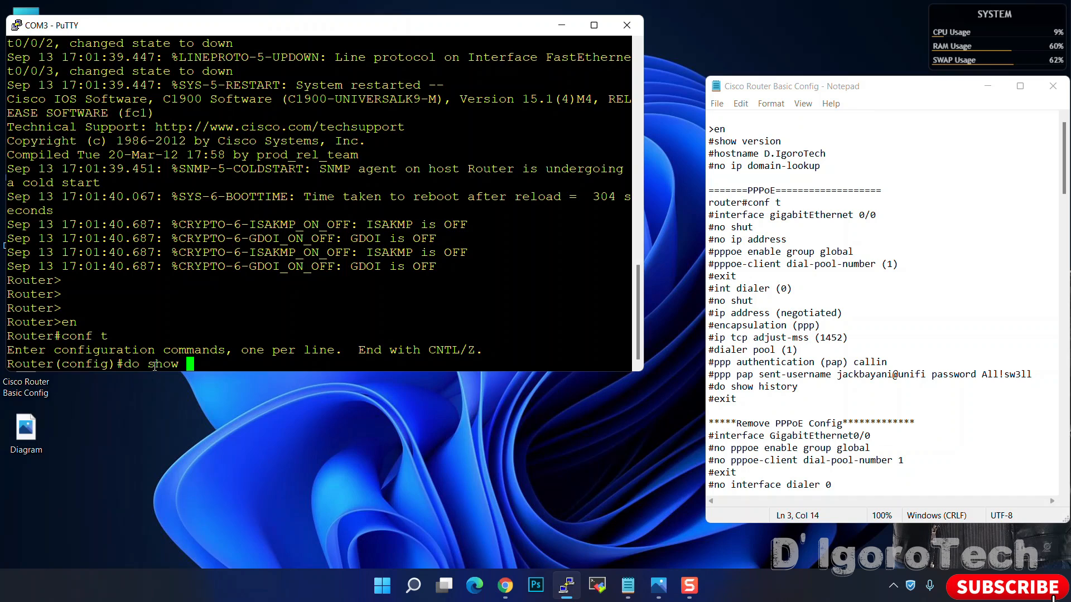
key("Return")
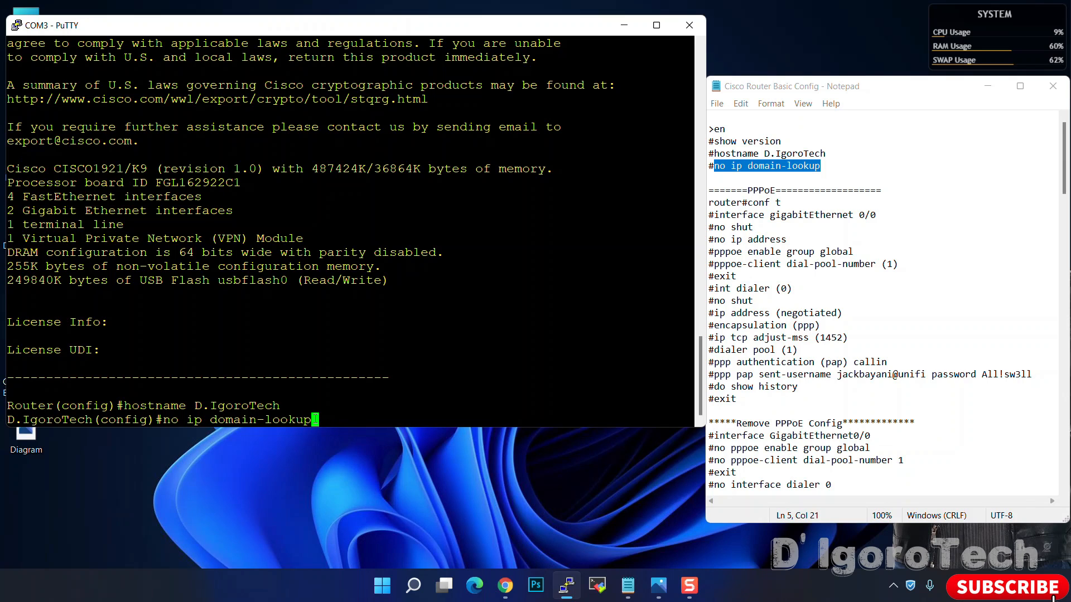
key("Return")
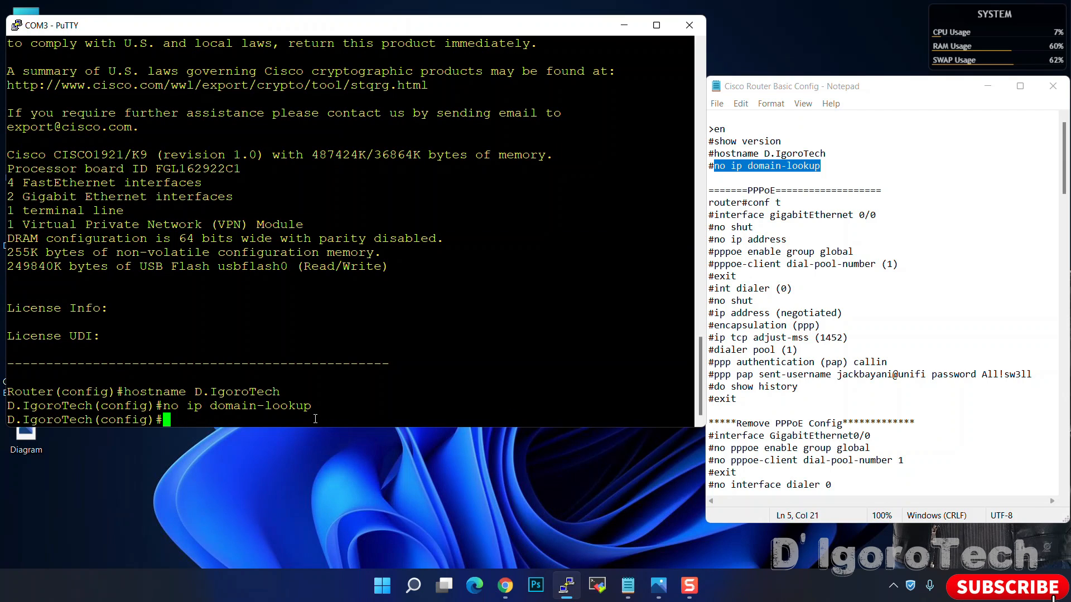
mouse_move(584, 319)
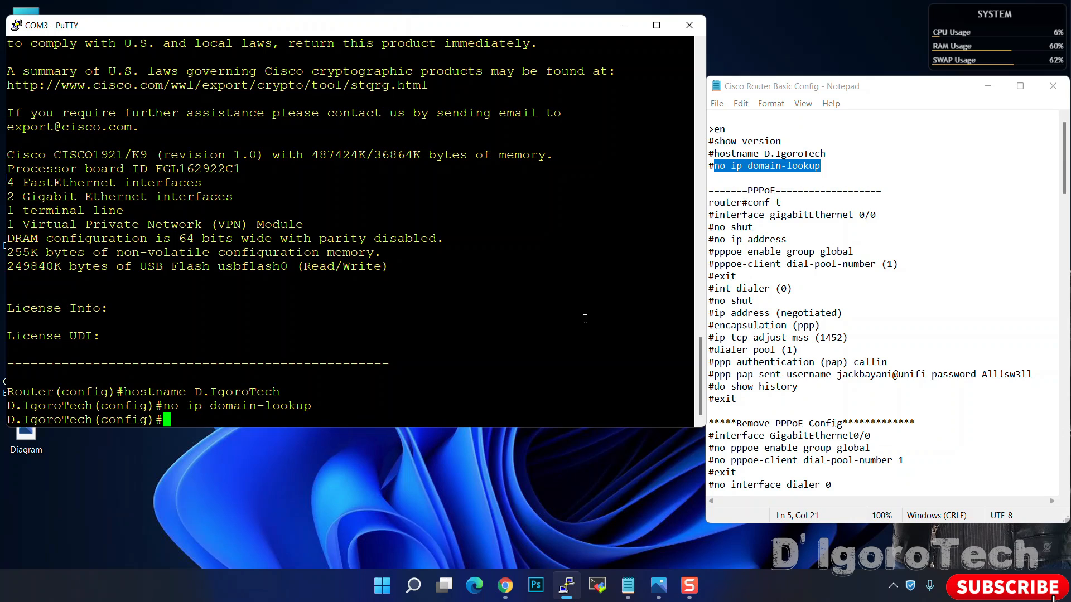
mouse_move(720, 250)
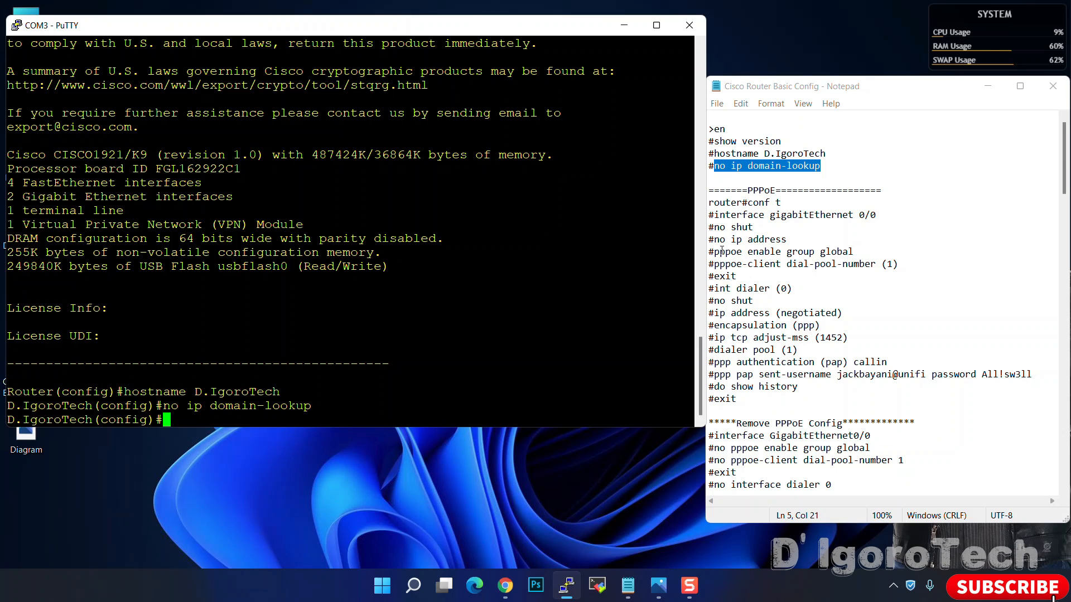
scroll("down", 3)
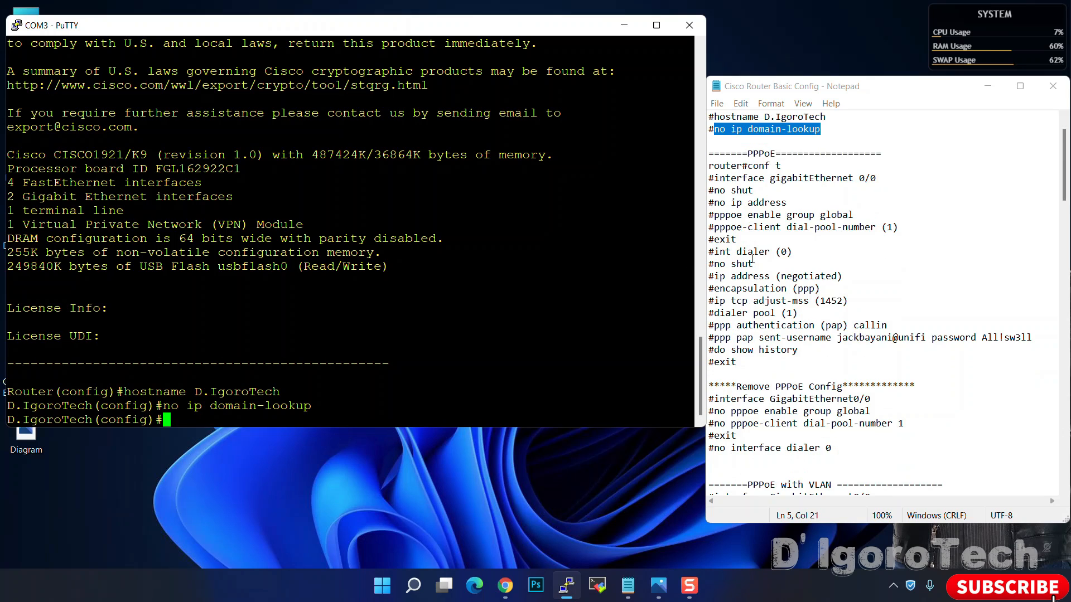
scroll("up", 3)
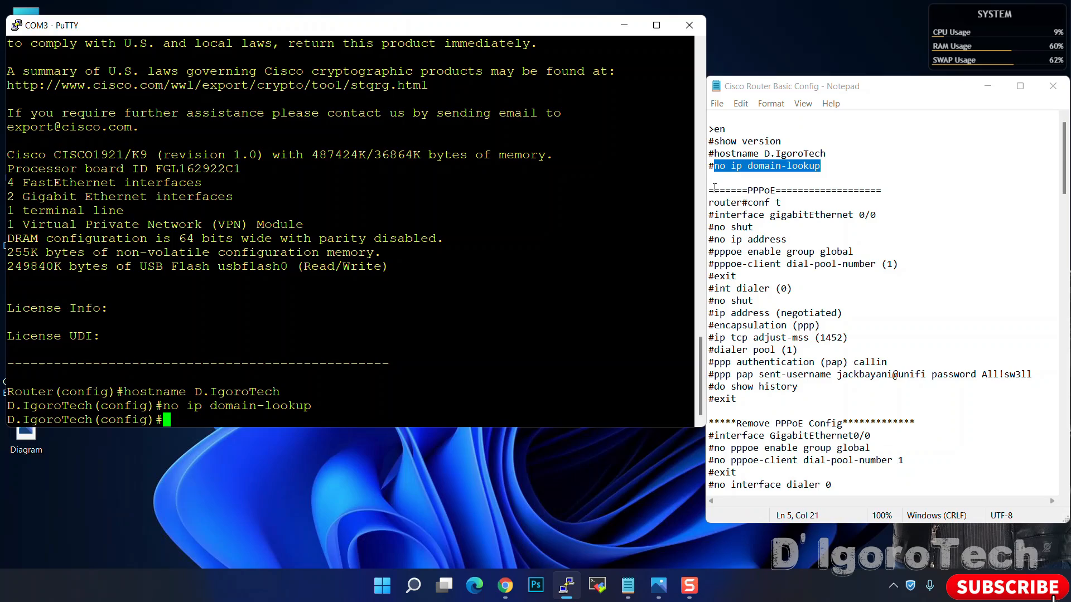
left_click(714, 189)
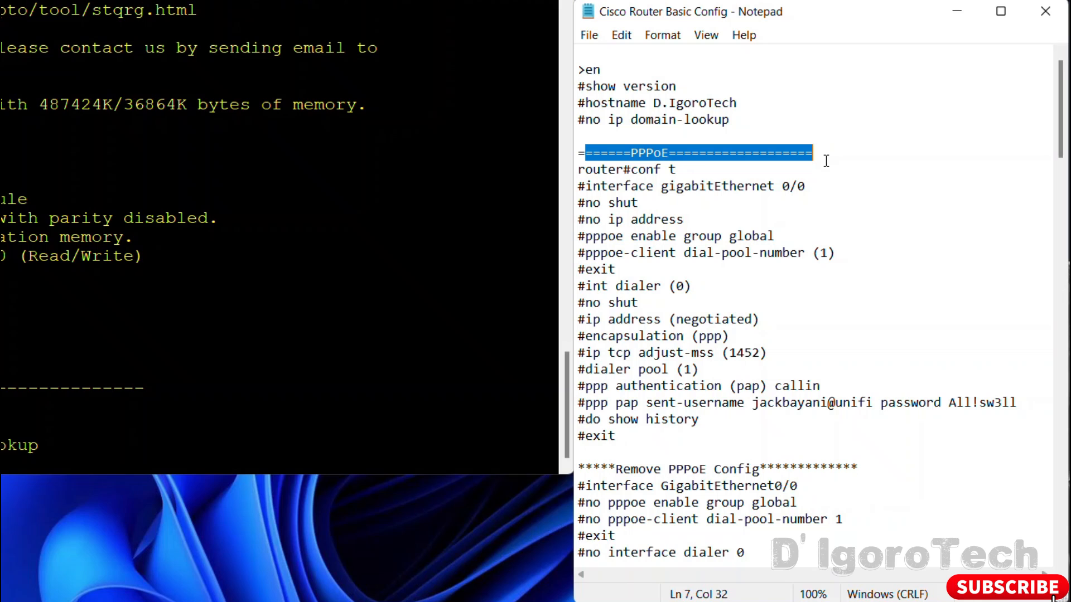
scroll("down", 3)
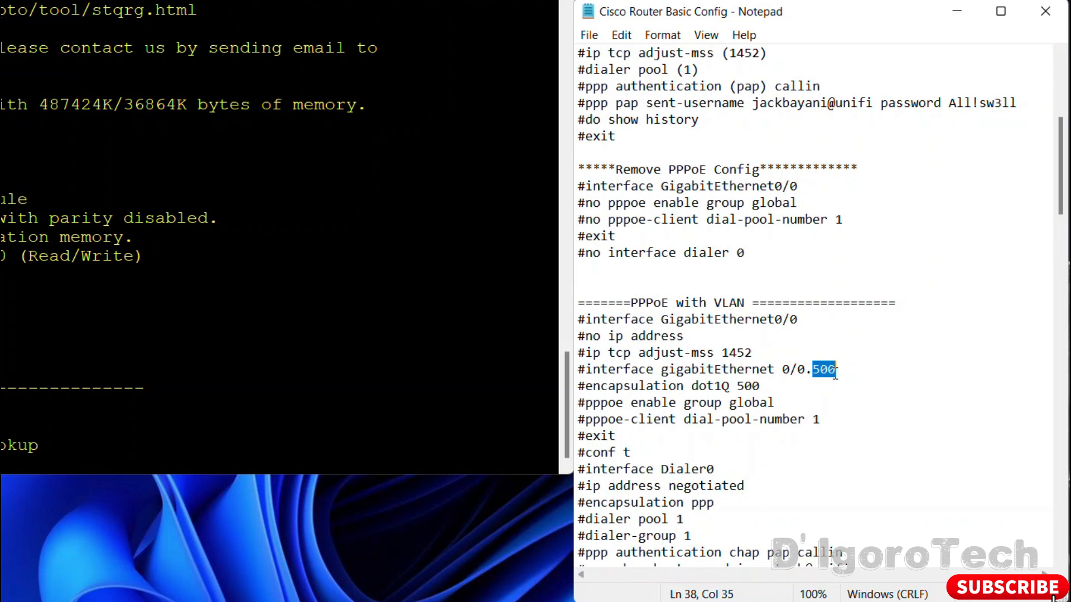
double_click(748, 386)
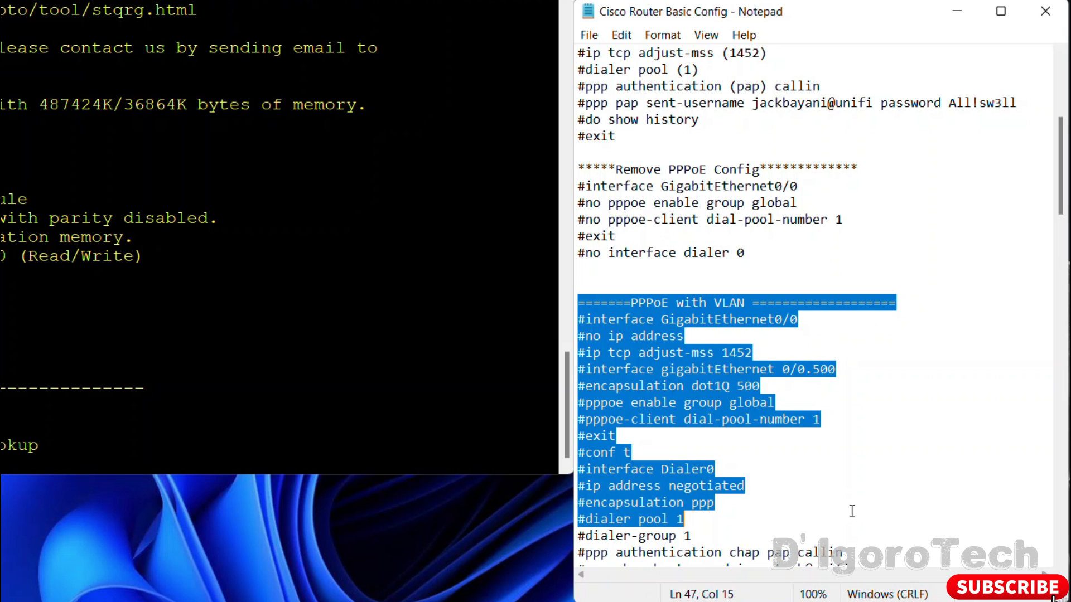
scroll("up", 3)
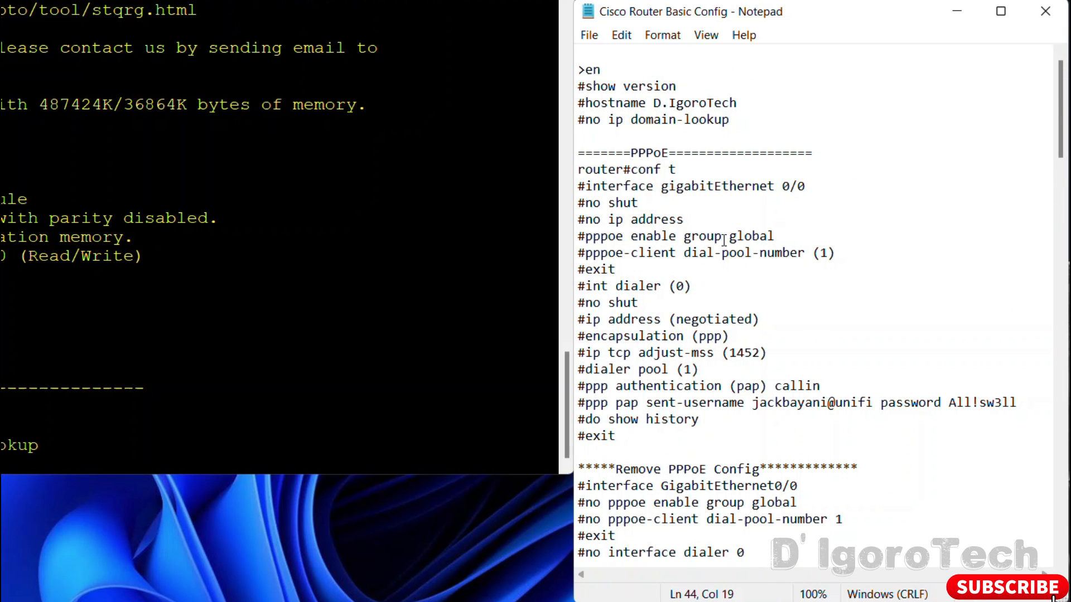
mouse_move(632, 170)
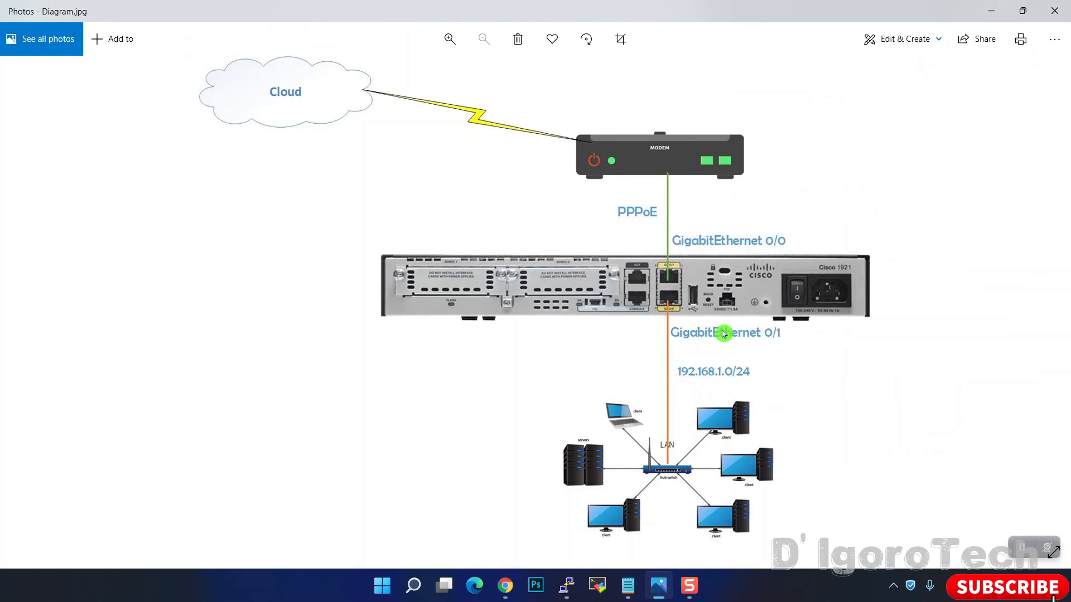
mouse_move(737, 337)
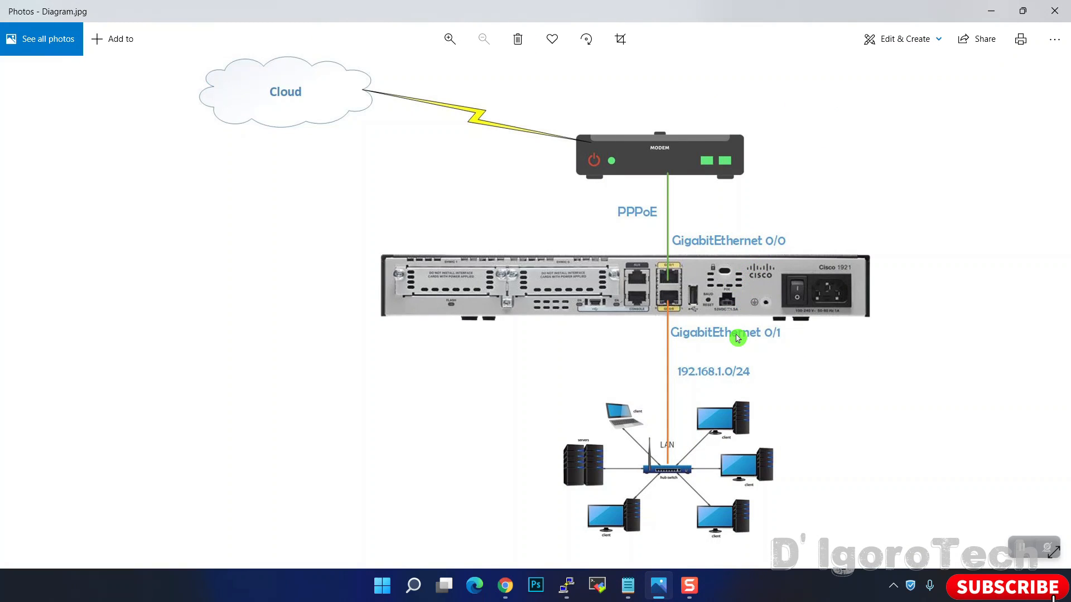
mouse_move(691, 246)
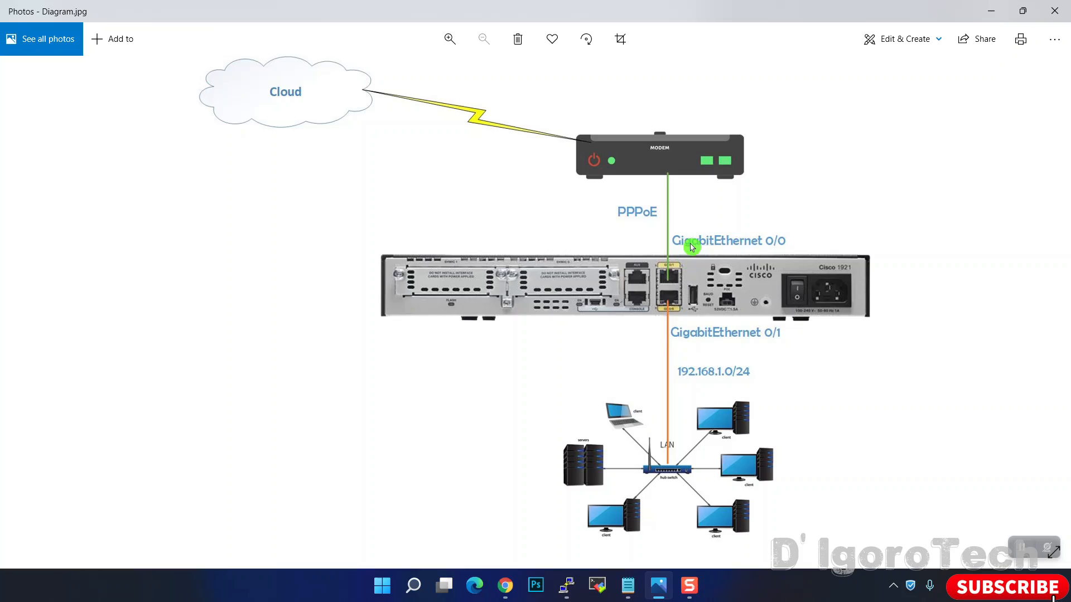
mouse_move(649, 223)
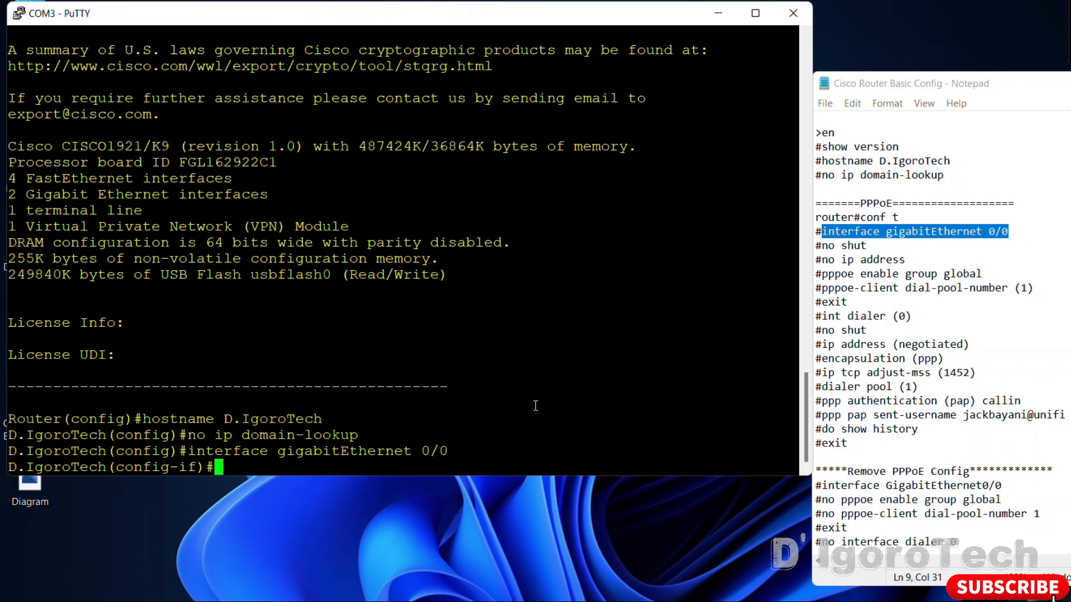
- Bring up GigabitEthernet 0/0 with no IP, PPPoE group global, and dial-pool-number 1
type("no shut")
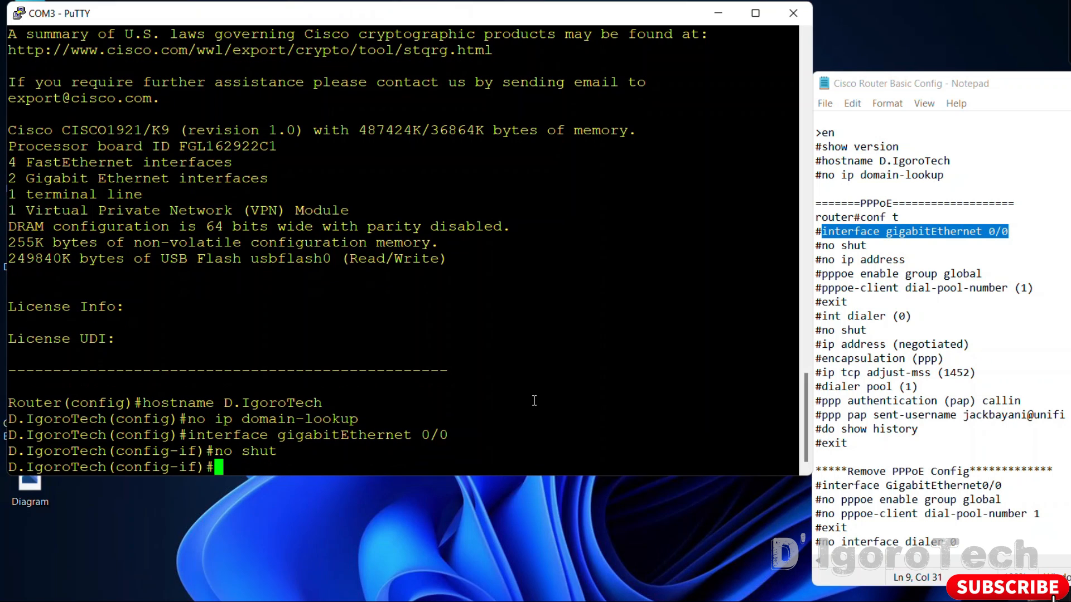
key("Return")
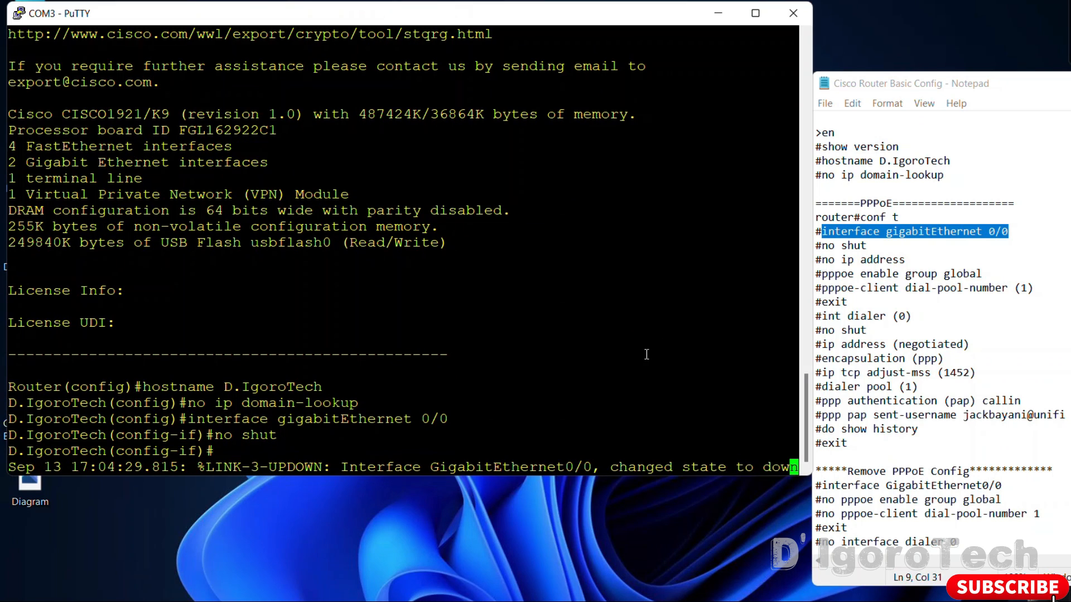
type("no ip address")
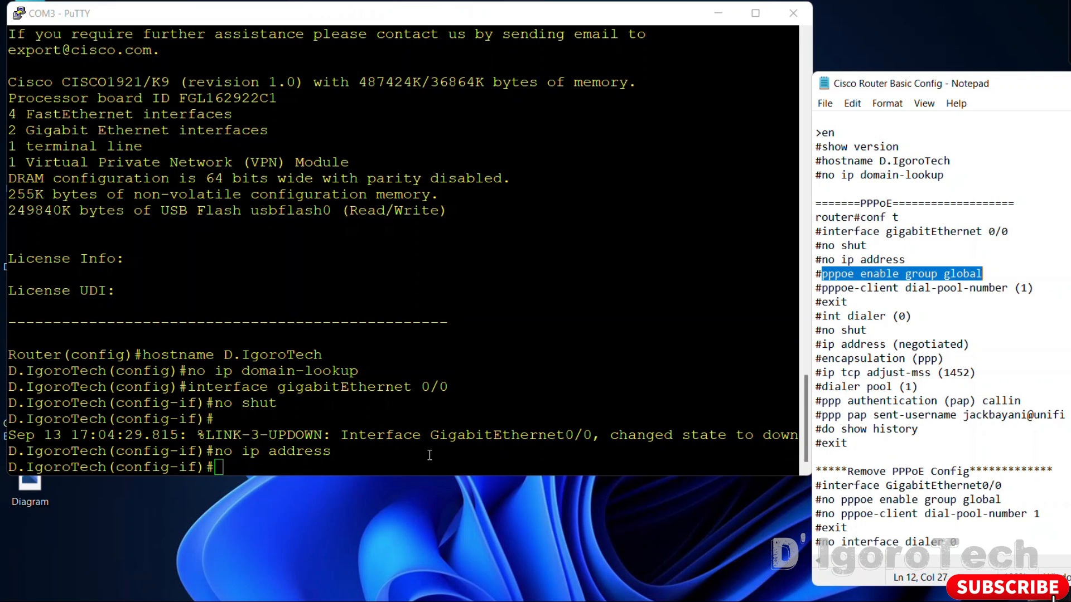
type("pppoe enable group global")
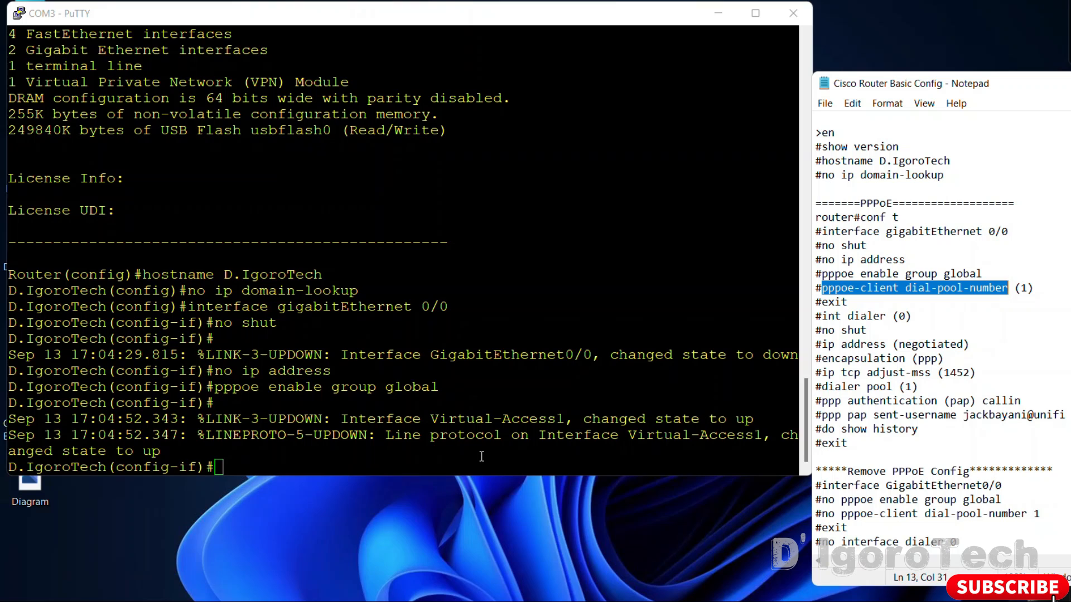
type("pppoe-client dial-pool-number ?")
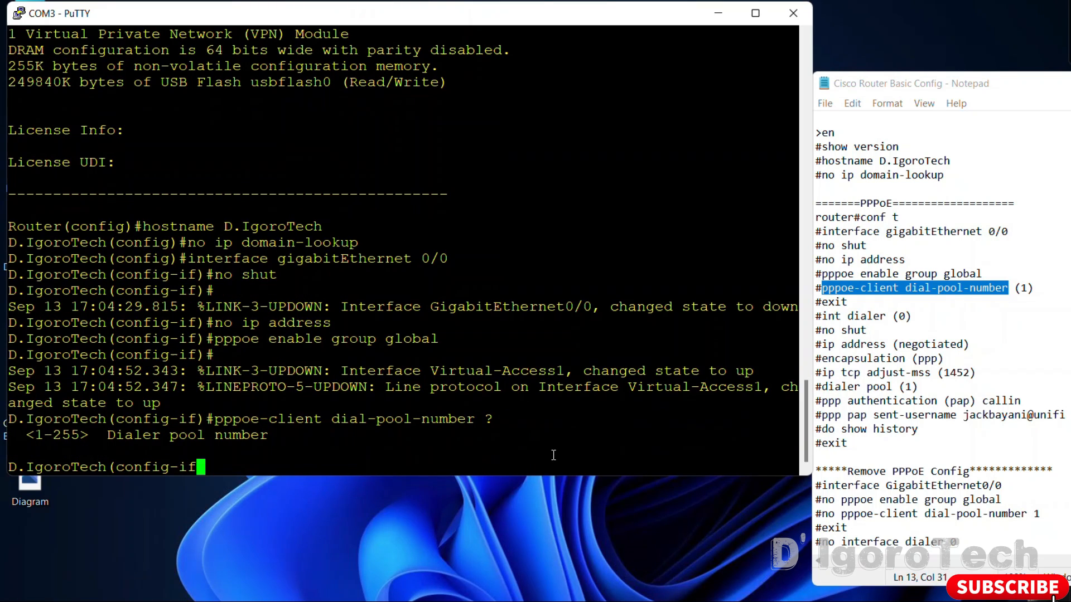
type("pppoe-client dial-pool-number")
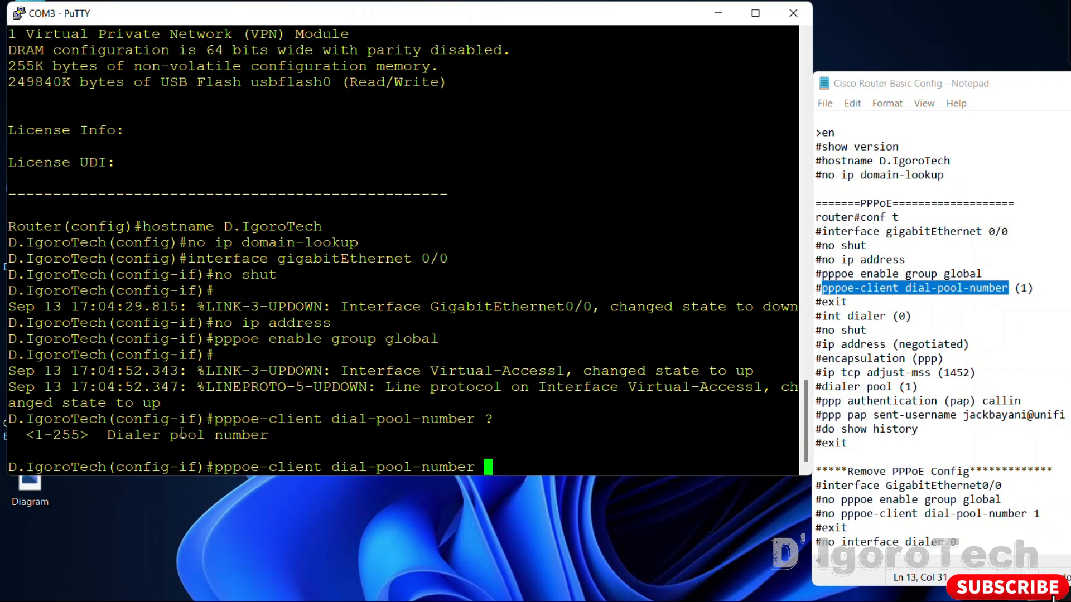
mouse_move(387, 447)
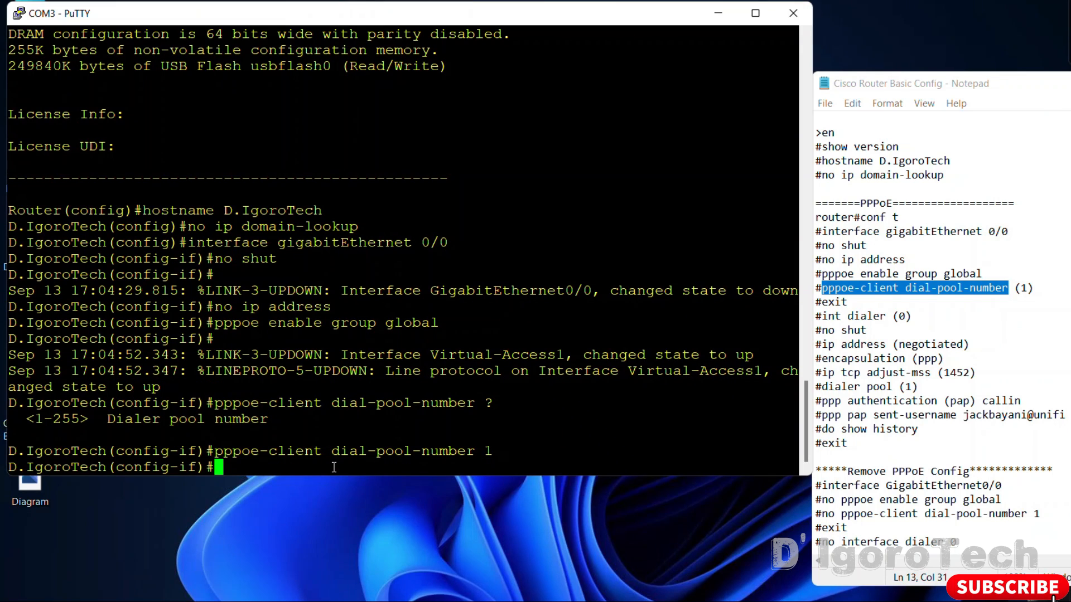
- Create interface Dialer0 and bring it up with no shut
type("exit")
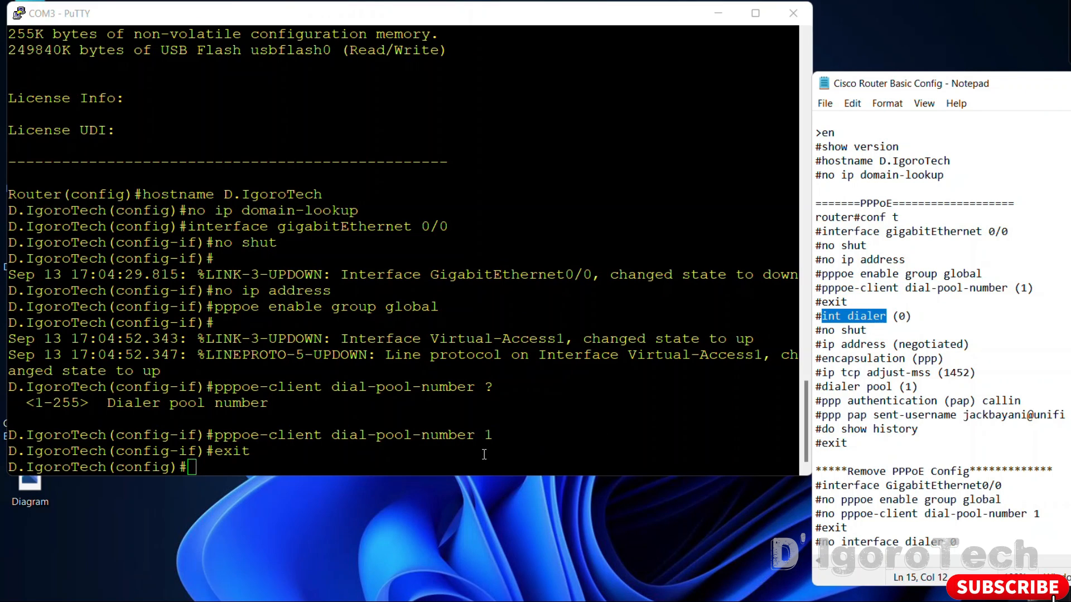
type("int dialer")
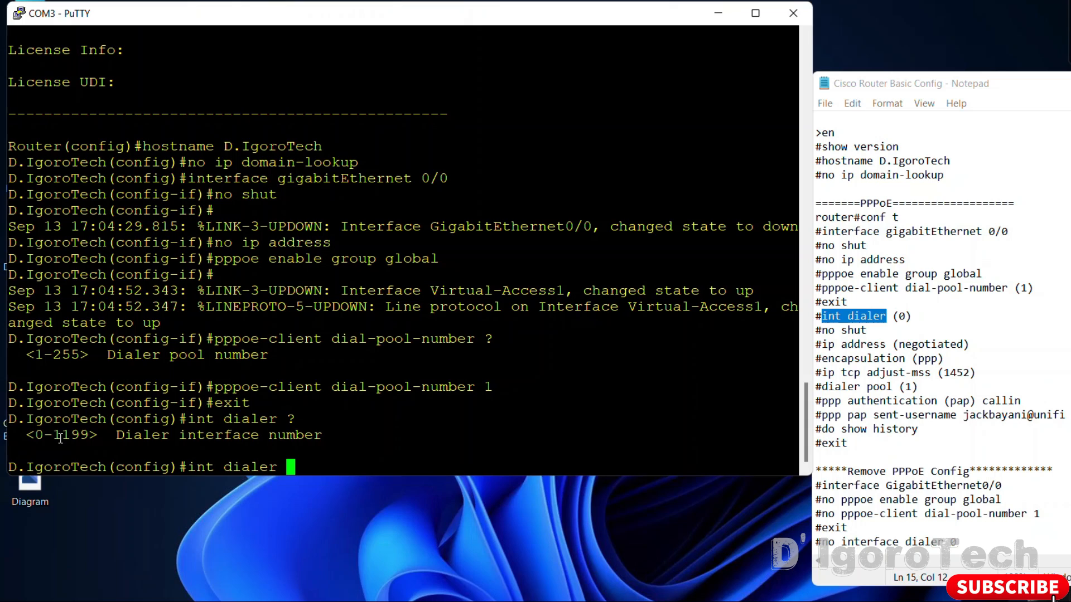
type("0")
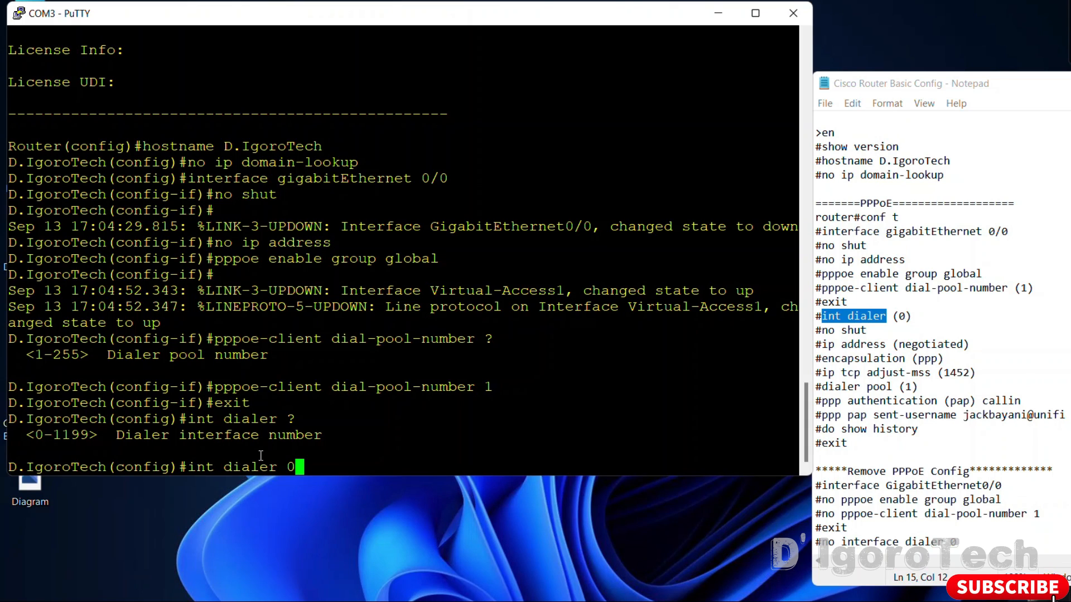
key("Return")
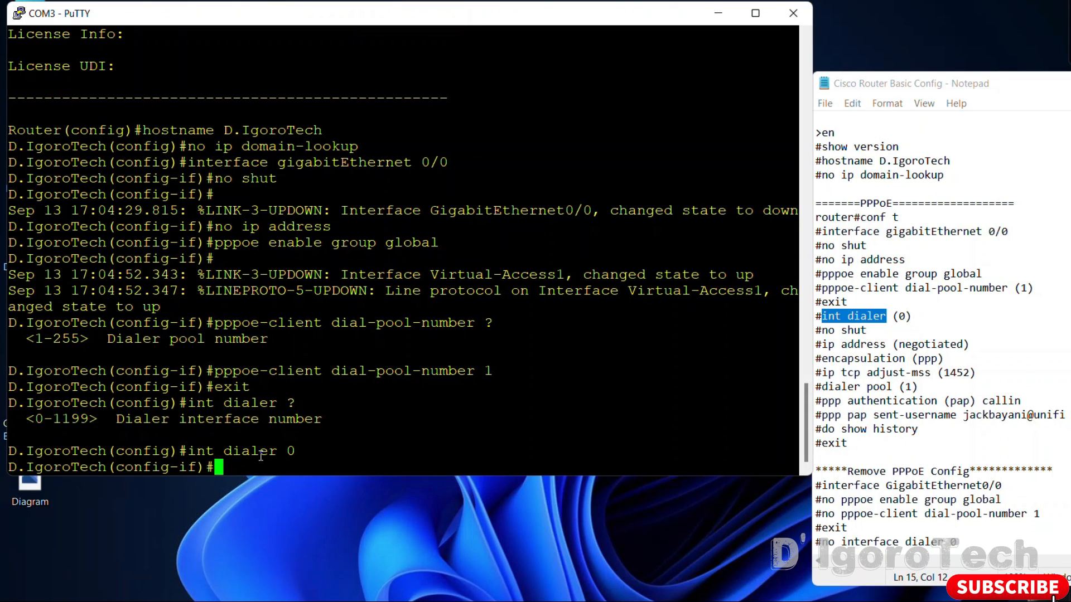
type("no shut")
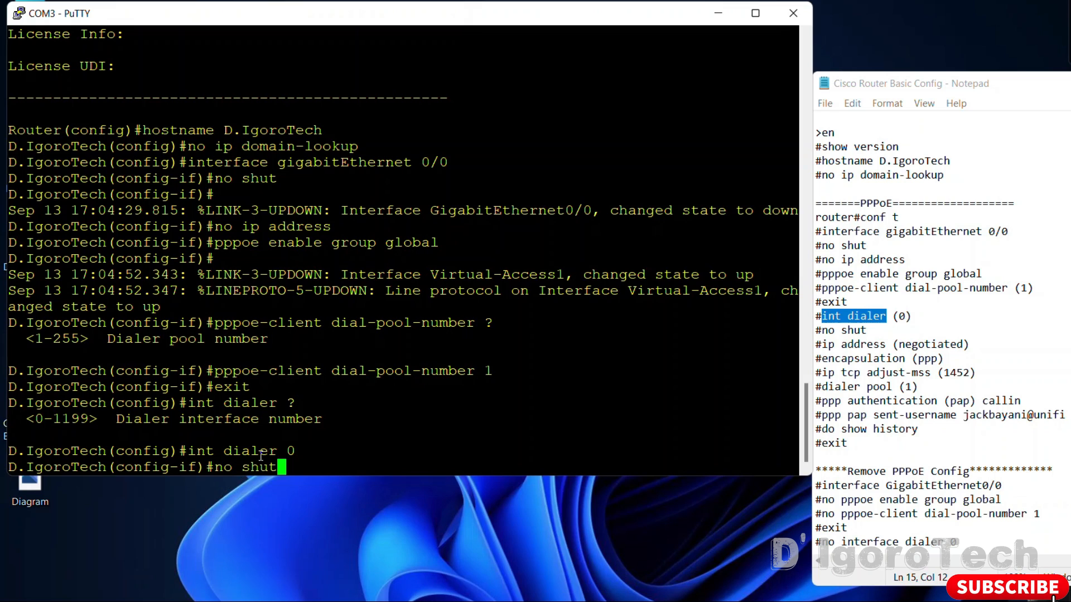
key("Return")
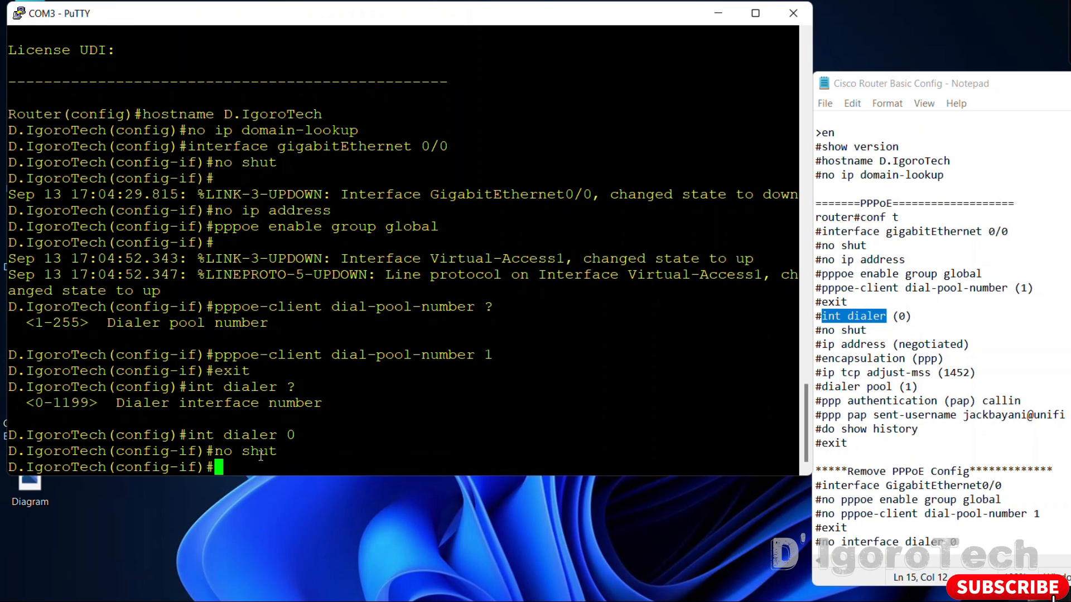
- Give Dialer0 a negotiated IP, MSS 1452, dialer pool 1 and PAP callin authentication
type("ip")
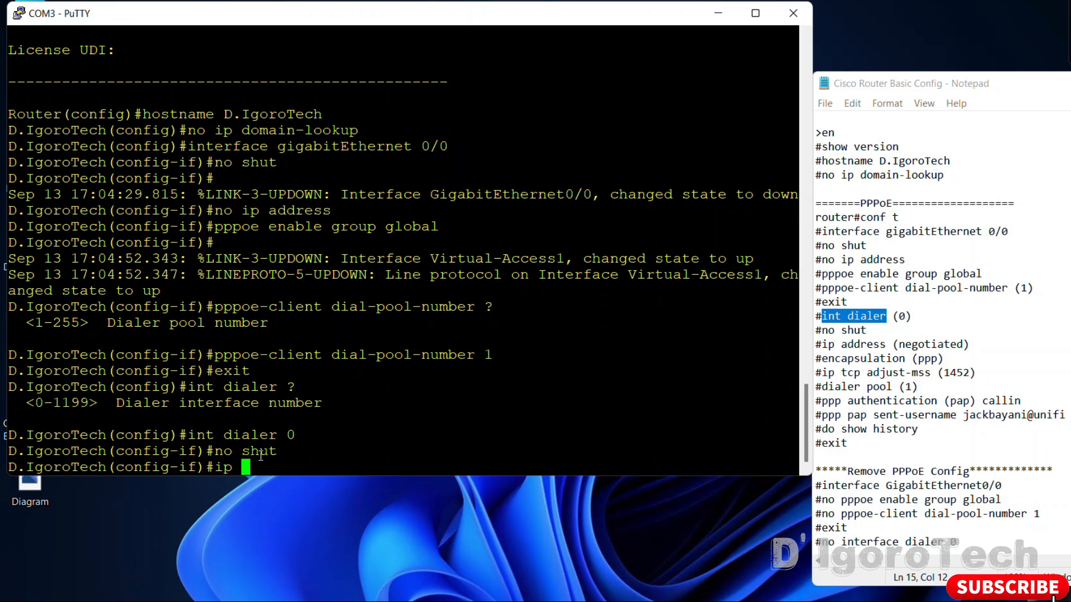
type("address")
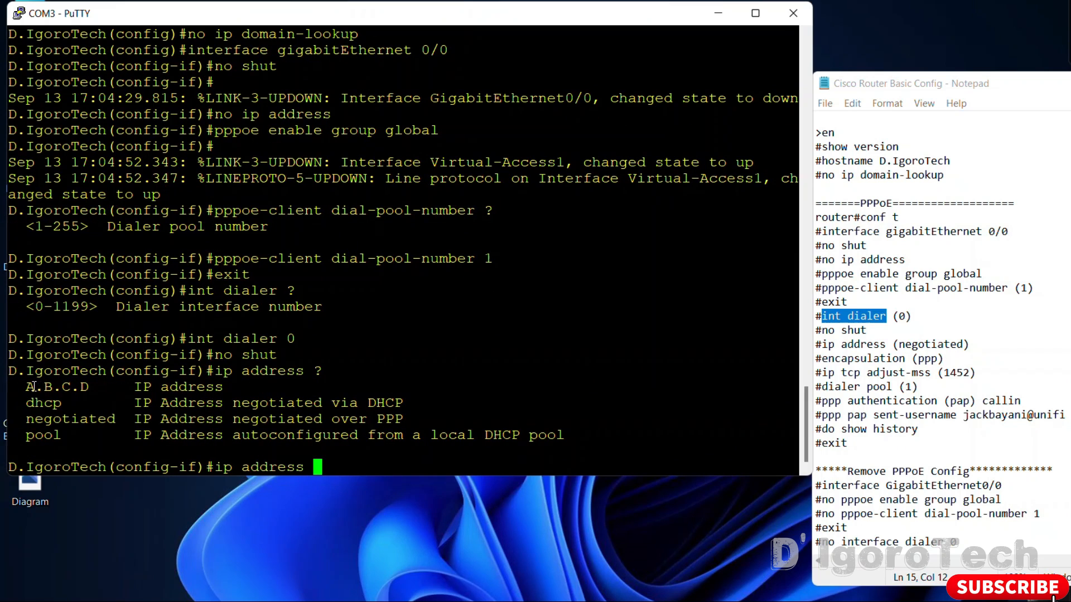
mouse_move(201, 402)
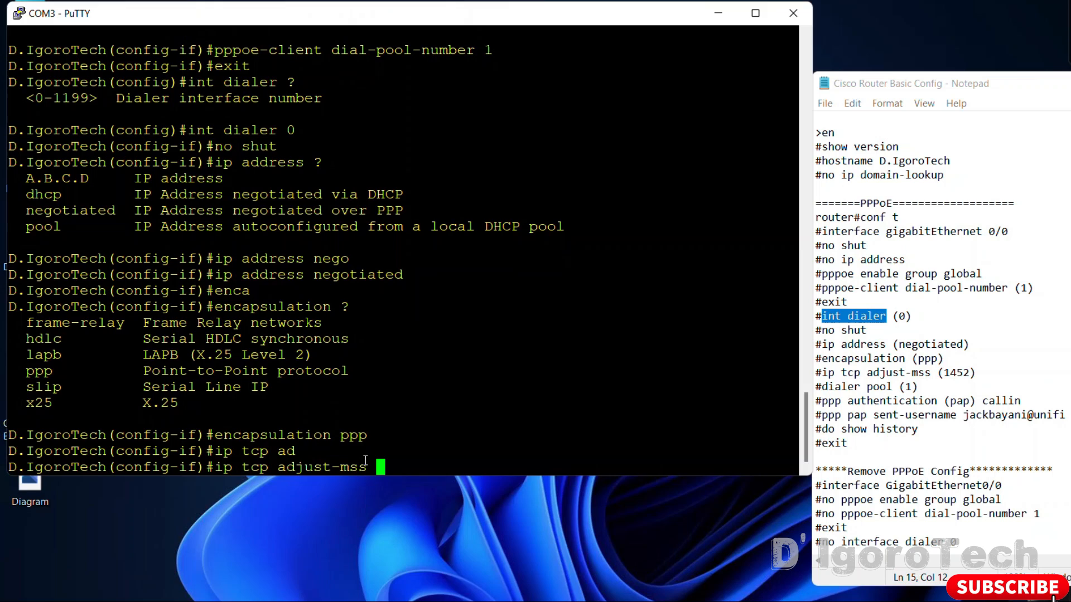
type("145")
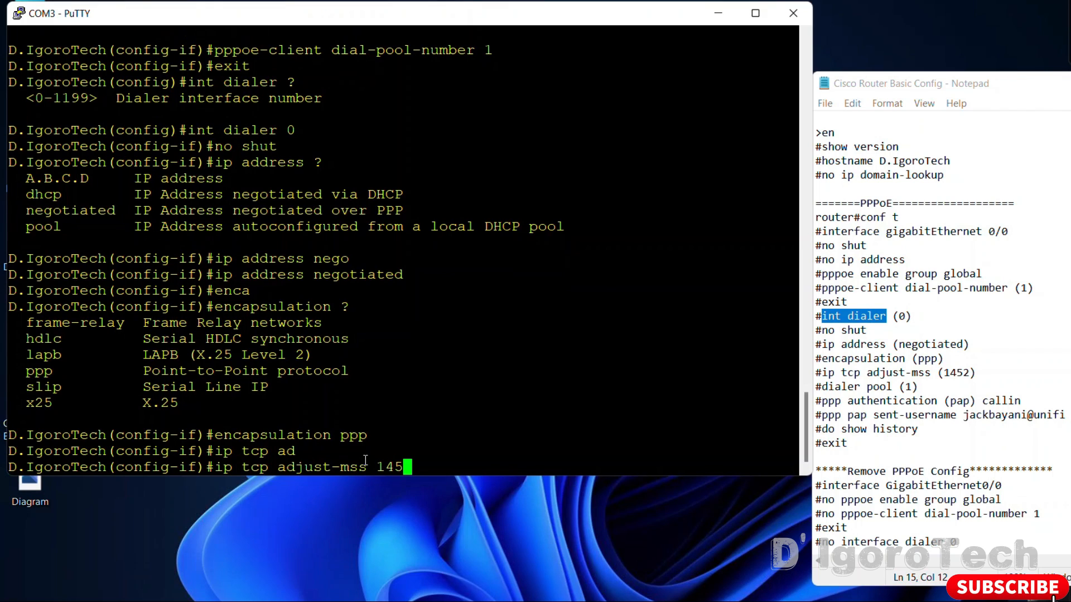
key("Return")
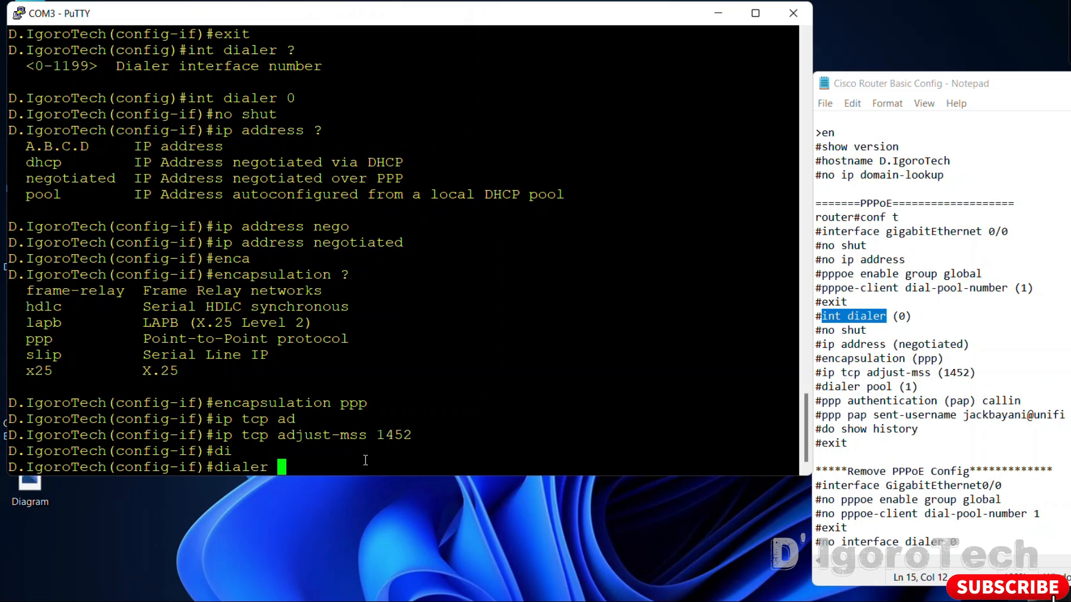
type("pool ?")
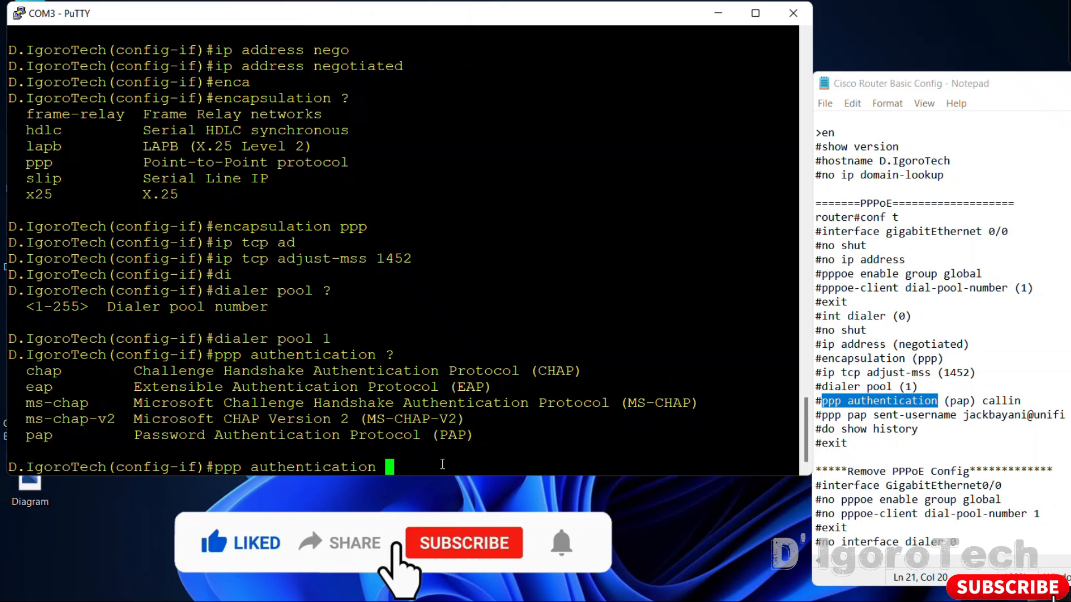
type("pap call")
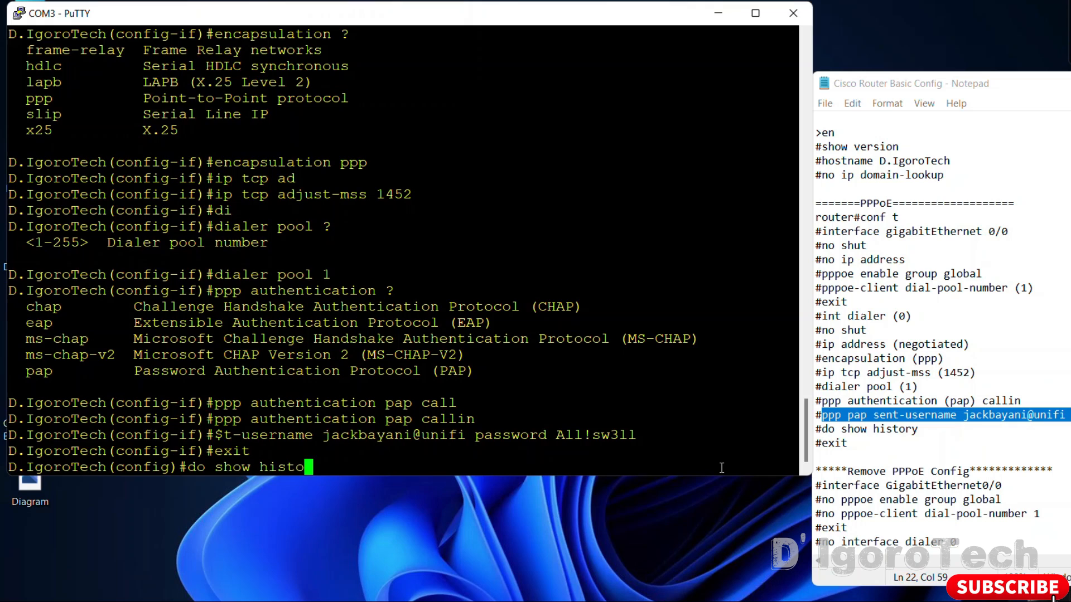
- Leave configuration mode and page through the running configuration showing Dialer0's PPPoE settings
key("Return")
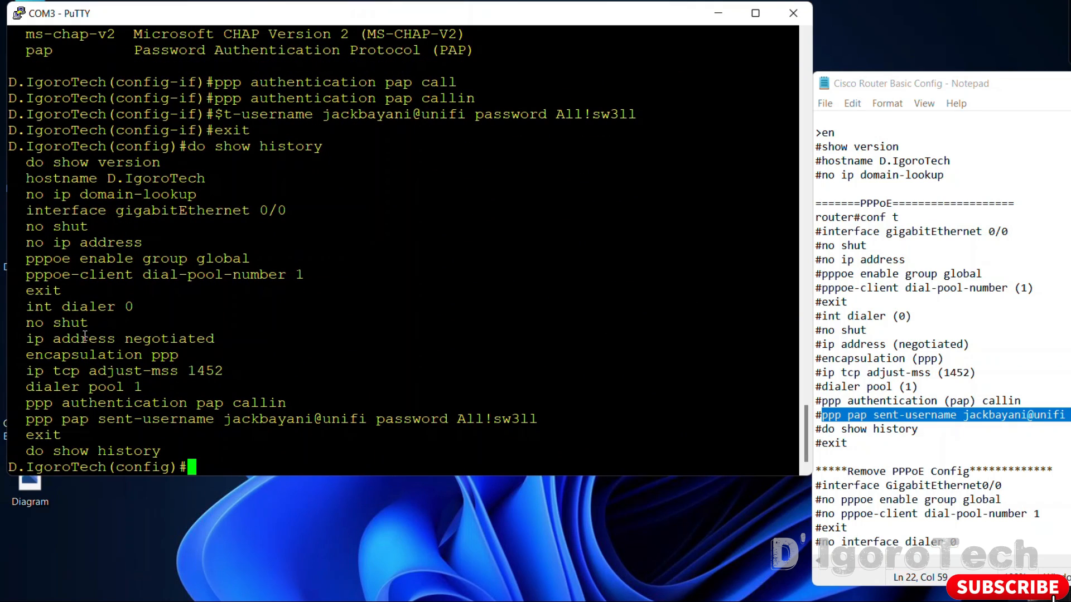
type("end")
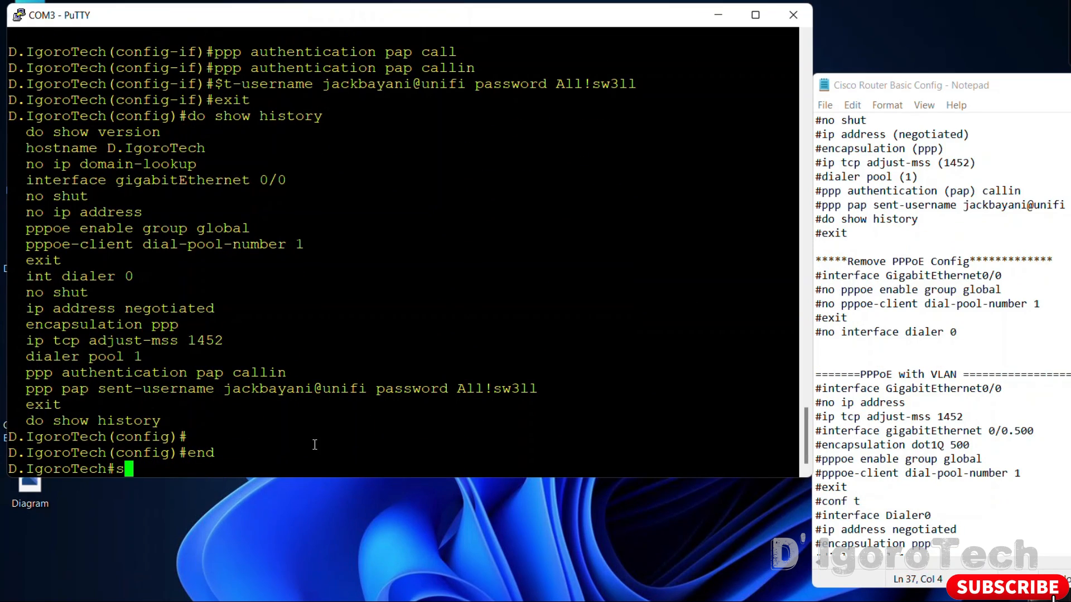
key("Return")
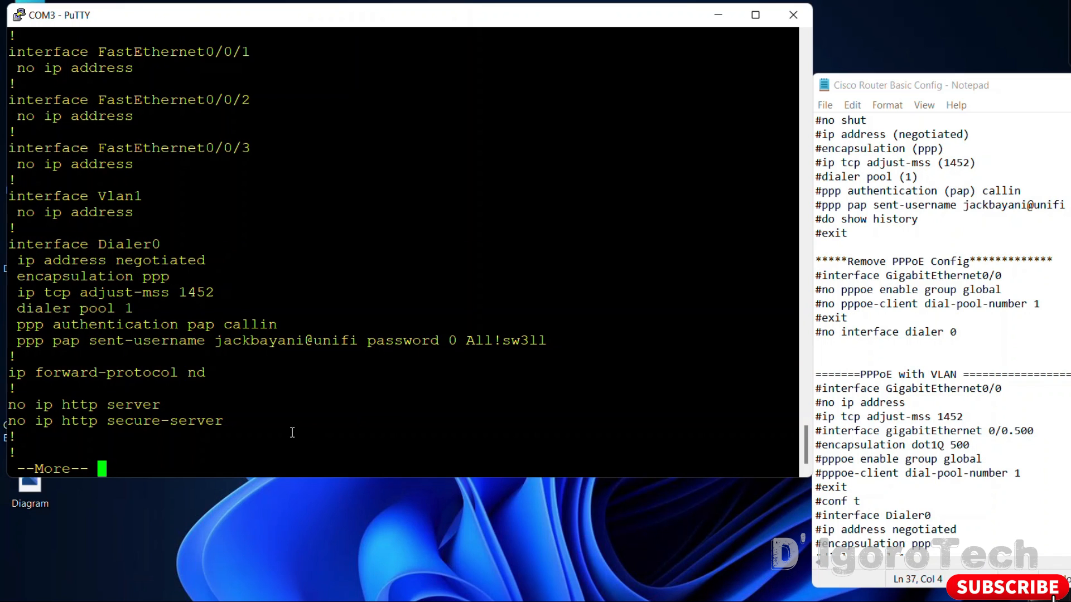
key("space")
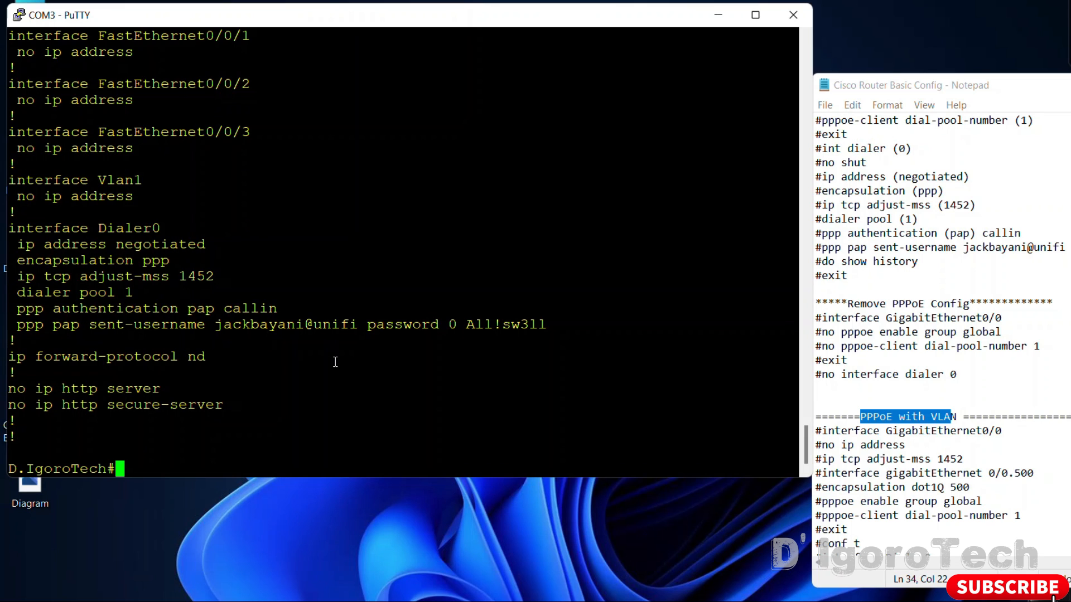
mouse_move(513, 407)
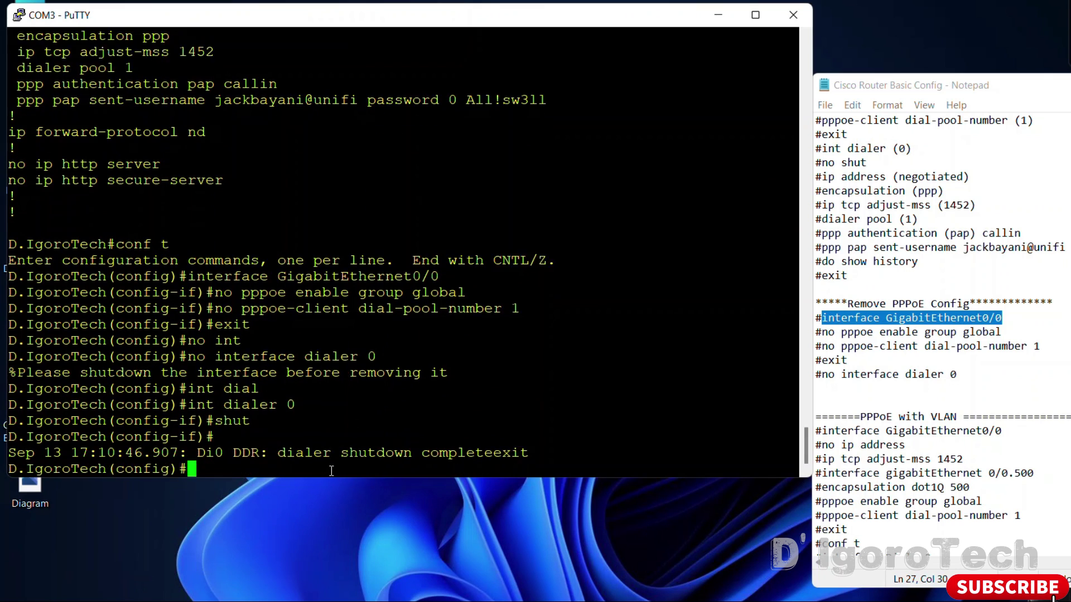
- Remove Dialer0 and page through show run to confirm the PPPoE setup is gone
type("end")
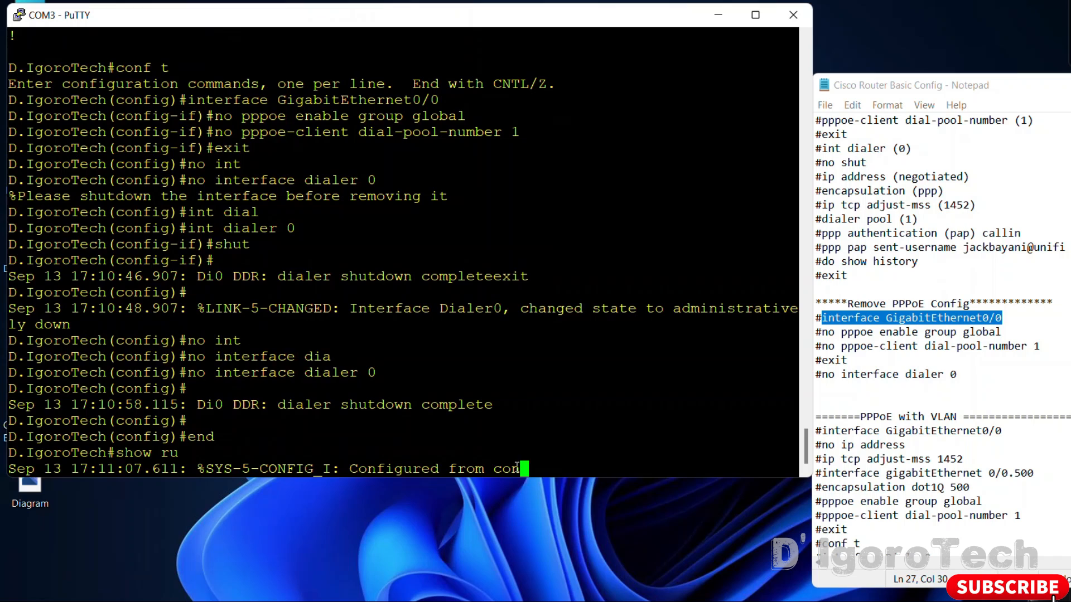
key("Return")
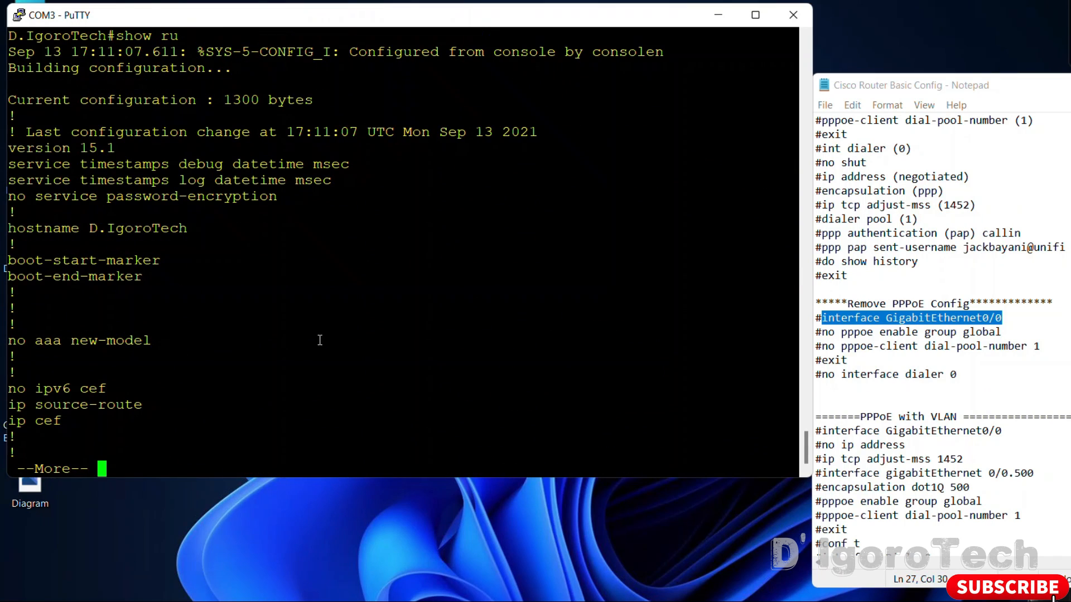
key("space")
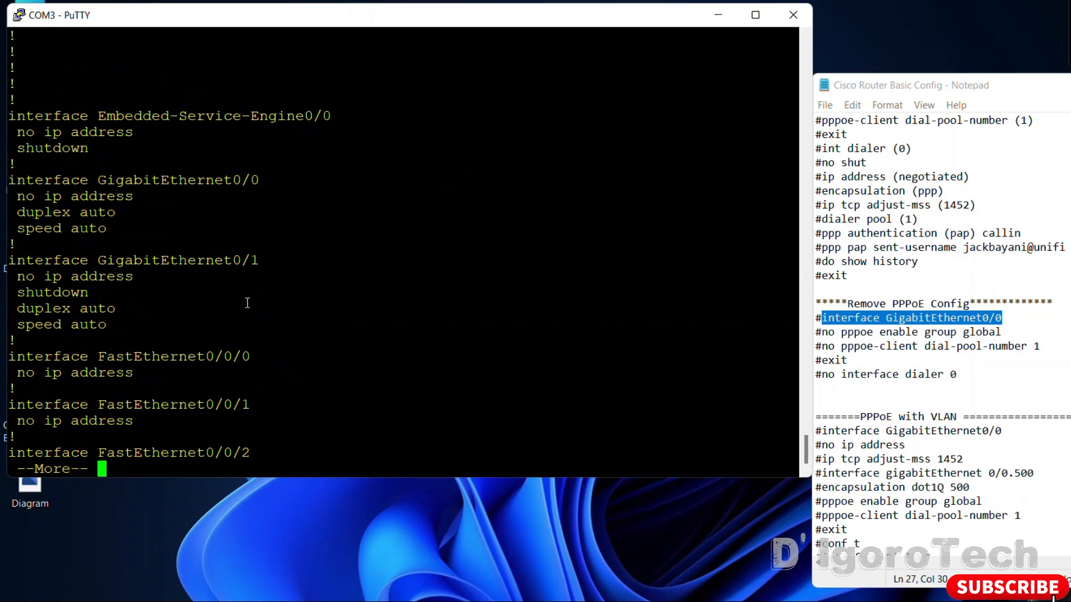
mouse_move(181, 328)
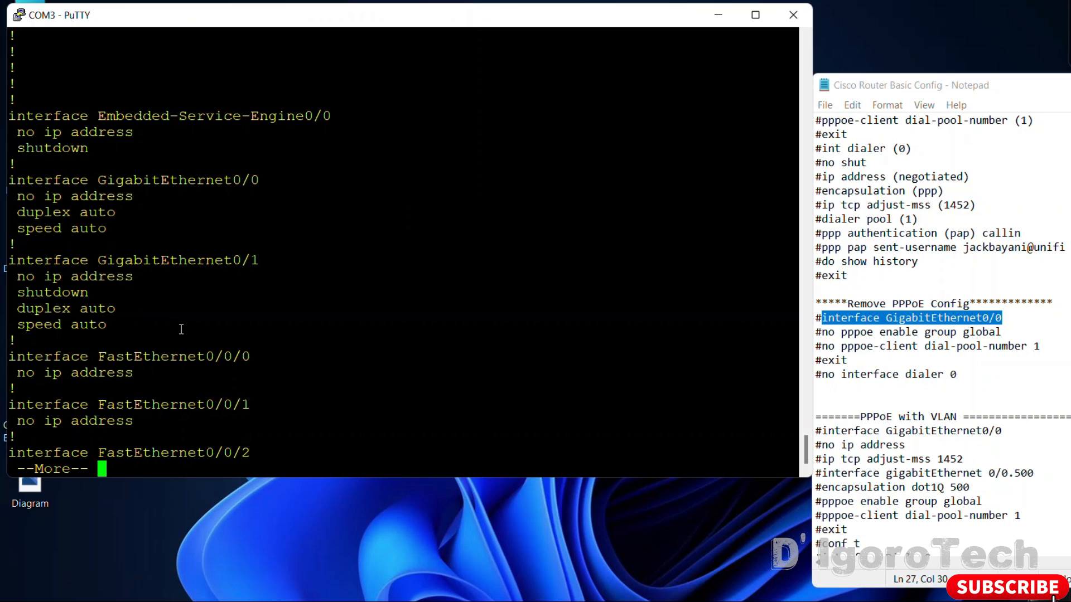
key("space")
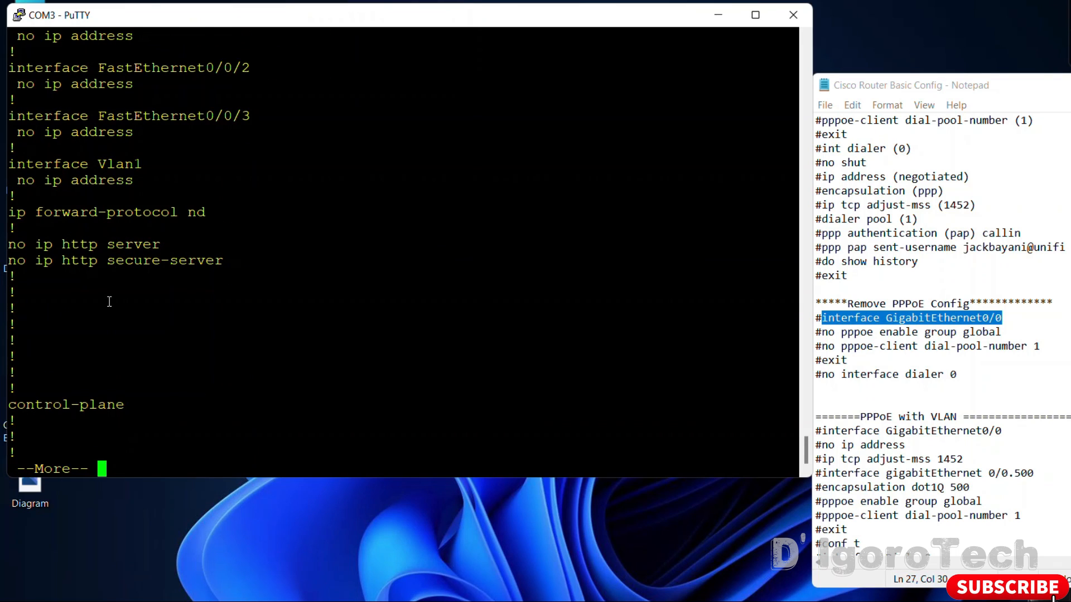
key("space")
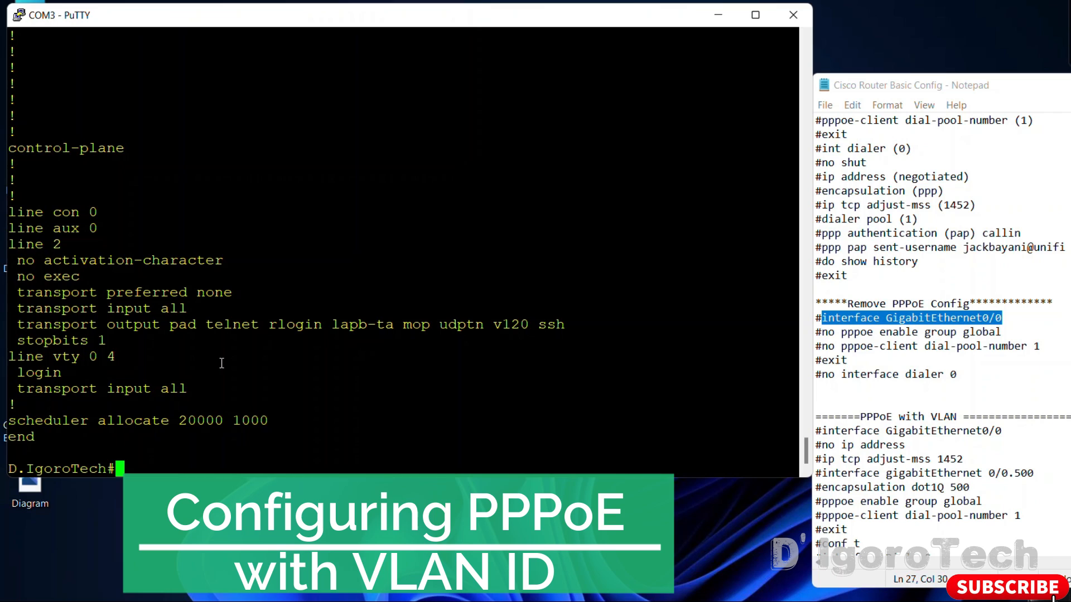
- Bring up GigabitEthernet0/0 with no IP address and TCP MSS adjust 1452
type("q")
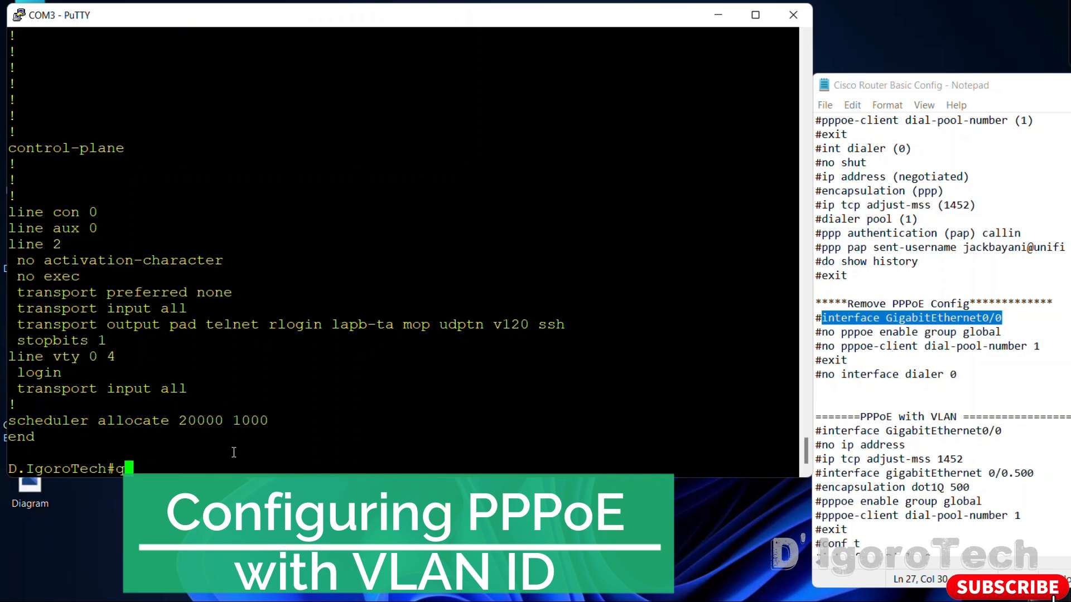
type("conf t")
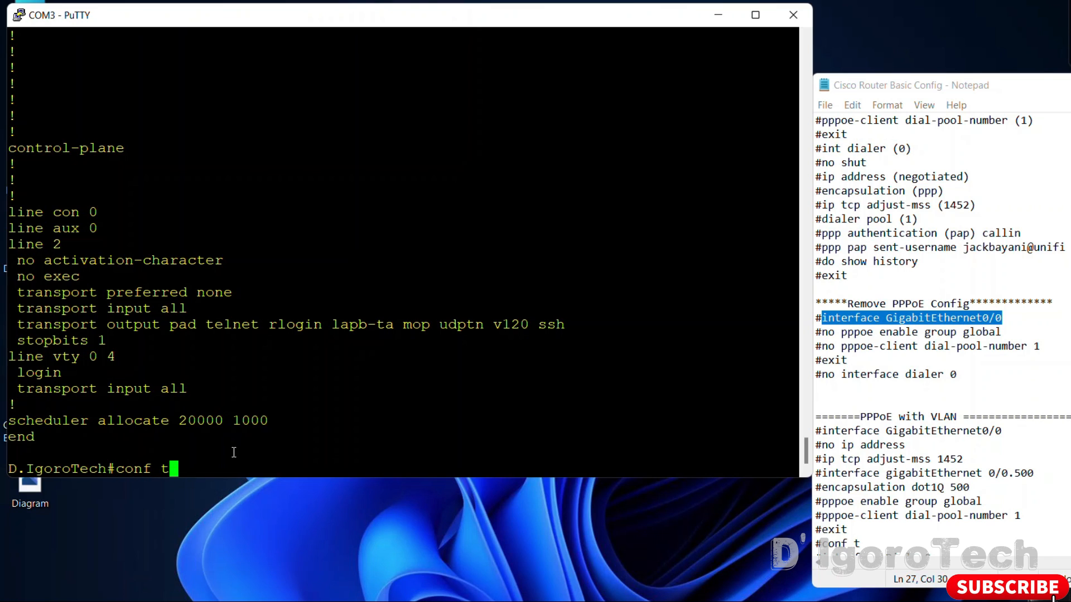
key("Return")
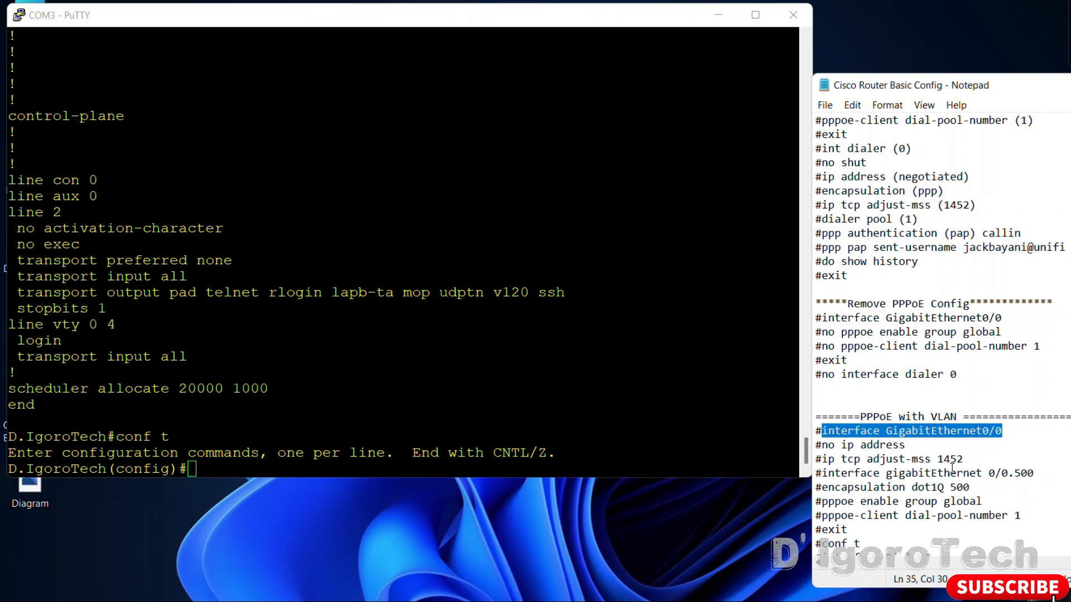
type("interface GigabitEthernet0/0")
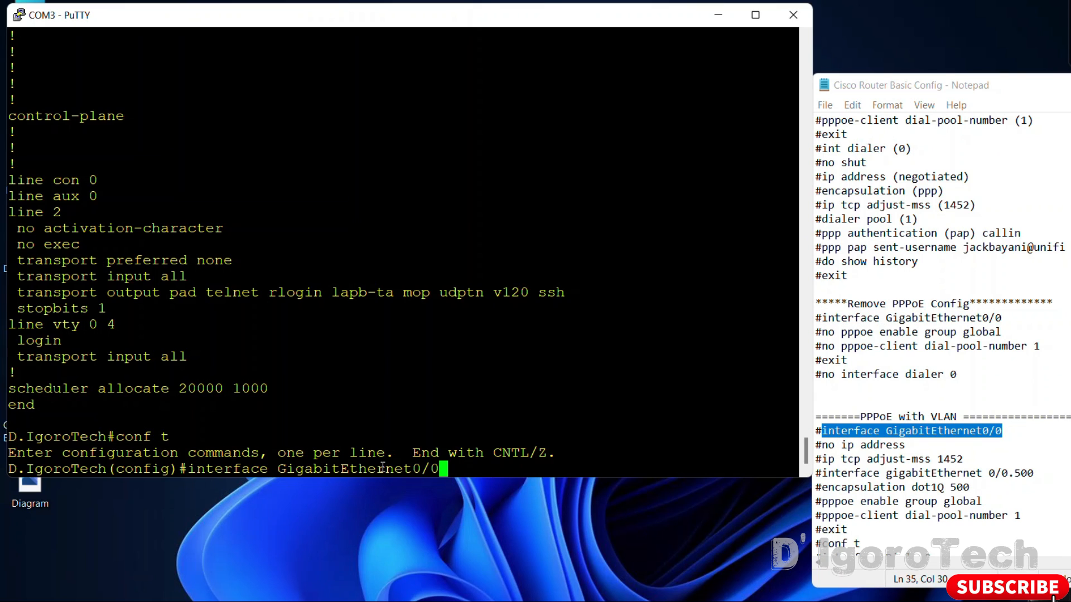
type("no shut")
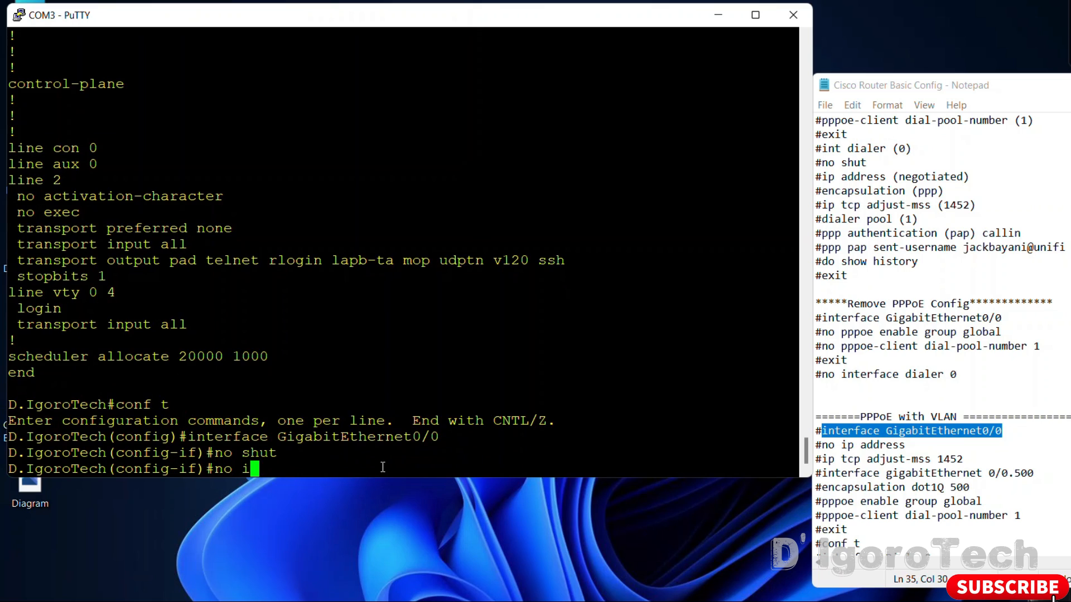
type("p address")
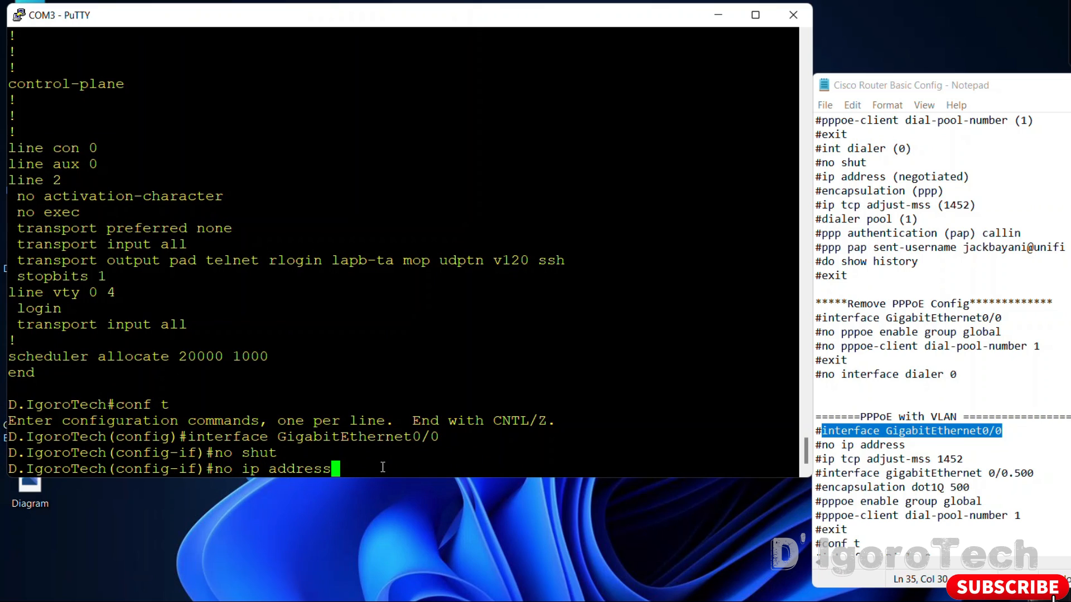
type("ip tcp adjust-mss 1452")
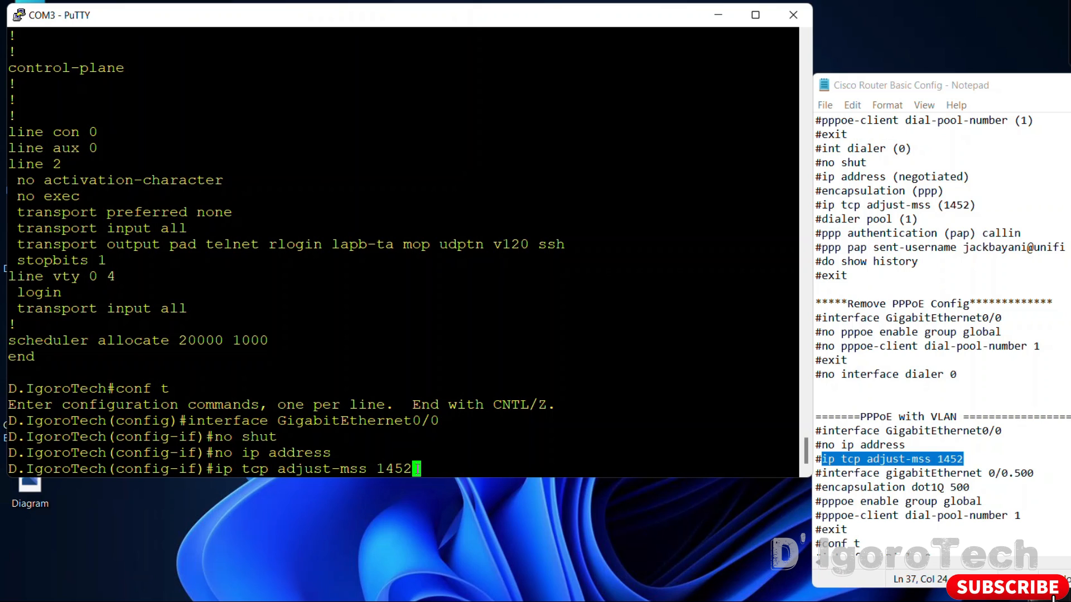
key("Return")
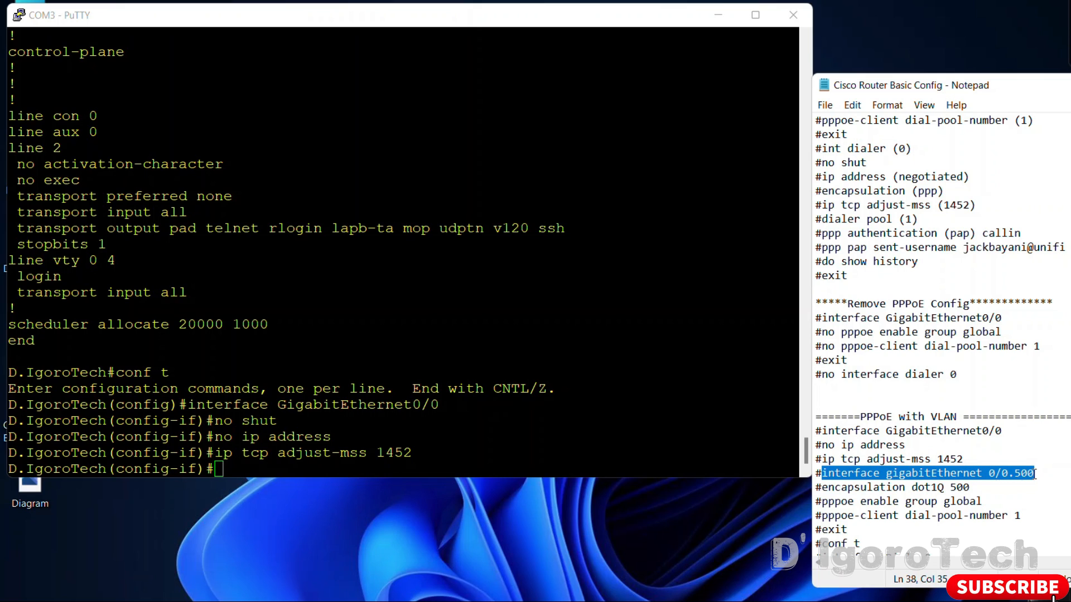
- Add subinterface Gi0/0.500 with dot1Q VLAN 500, PPPoE group global and dial pool 1
type("interface gigabitEthernet 0/0.500")
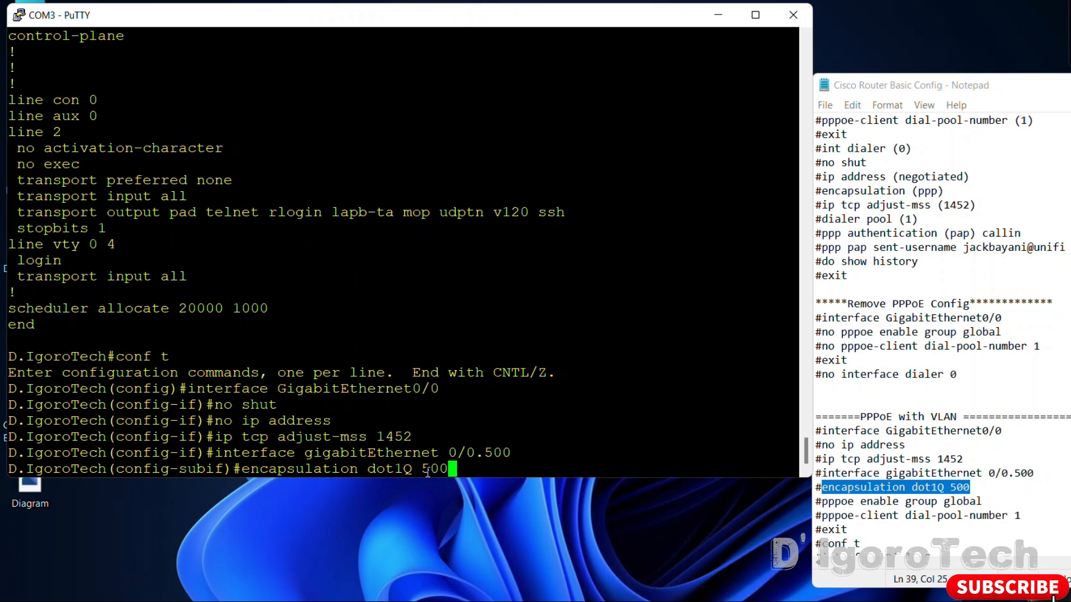
double_click(433, 469)
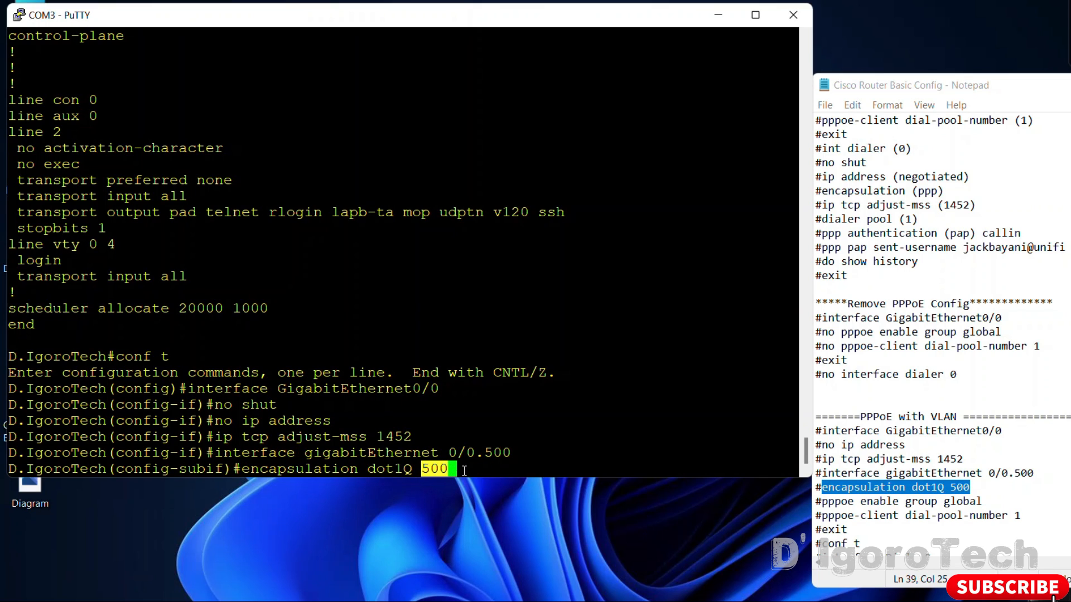
key("Return")
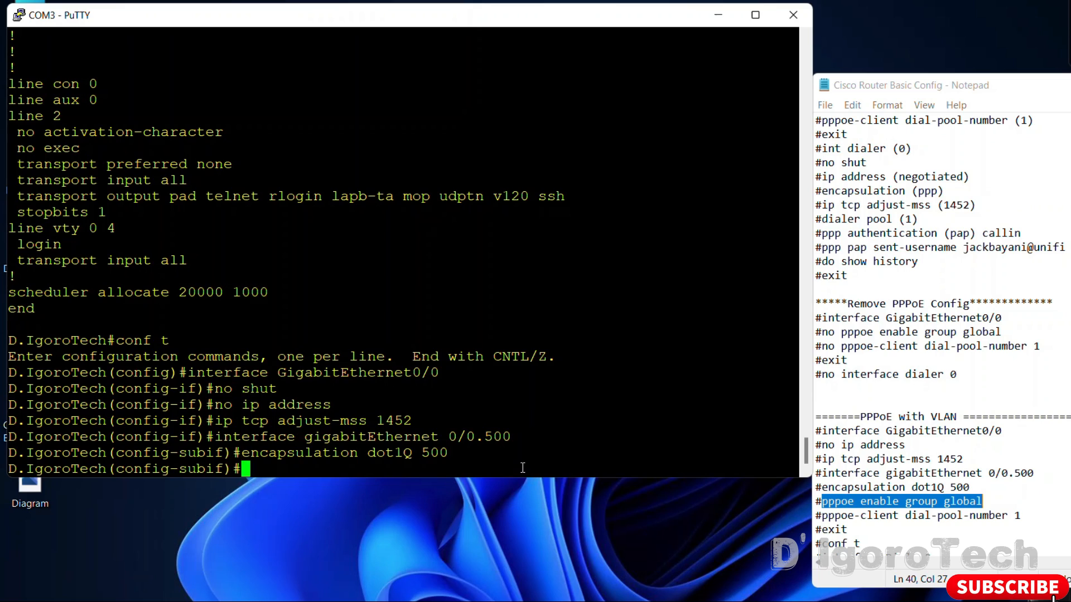
type("pppoe enable group global")
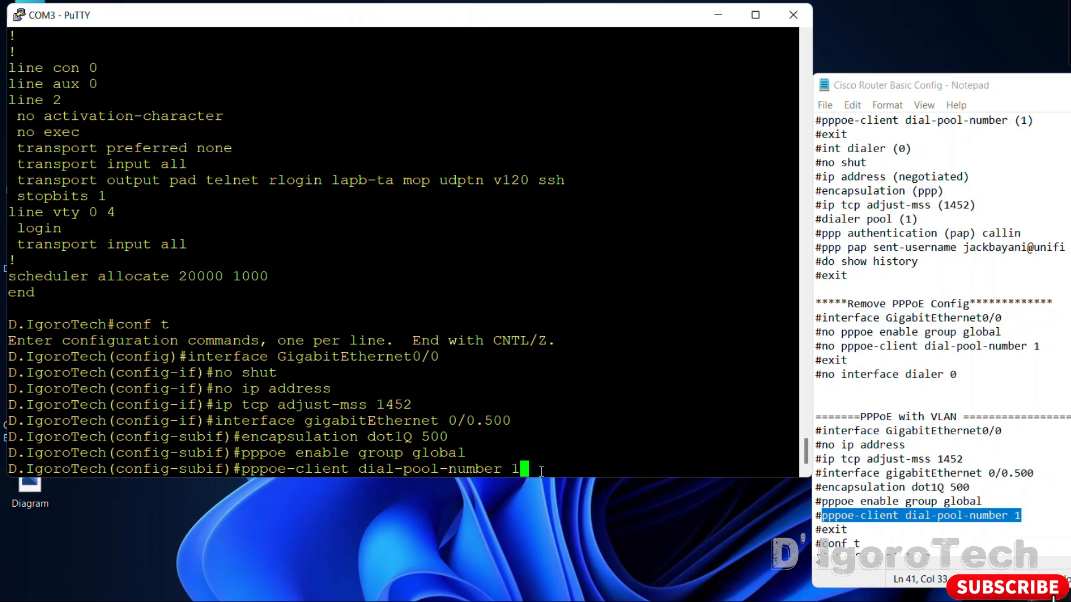
key("Return")
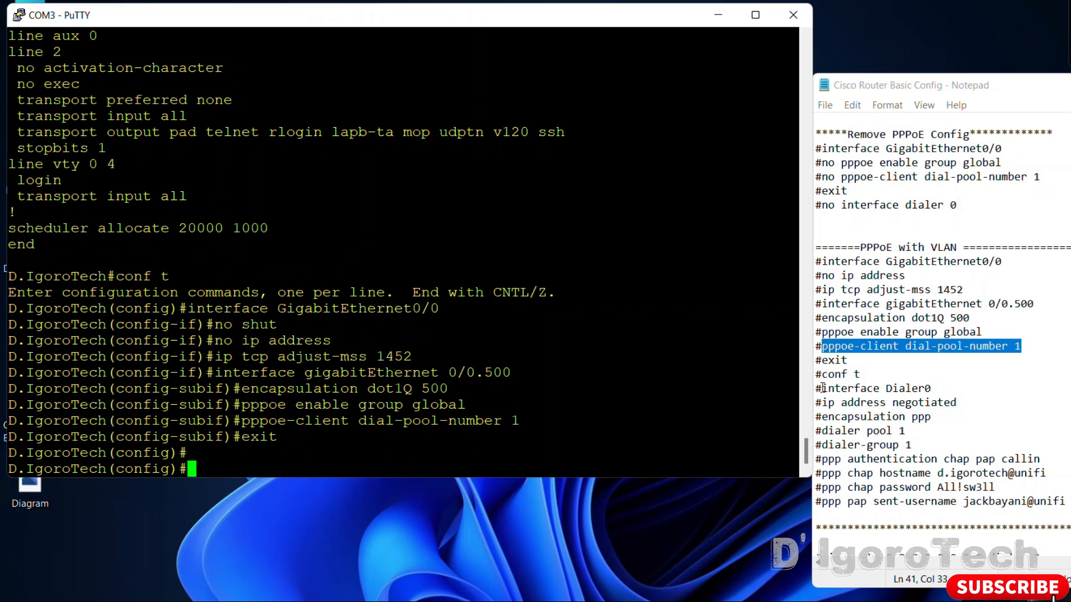
- Give Dialer0 a negotiated IP address, PPP encapsulation and dialer pool 1
type("interface Dialer0")
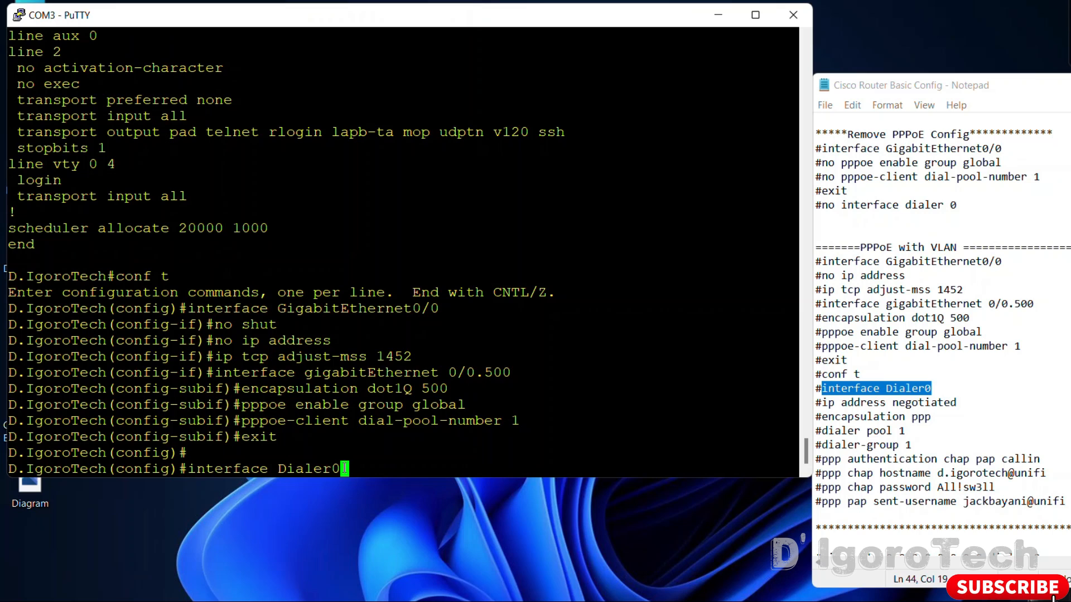
key("Return")
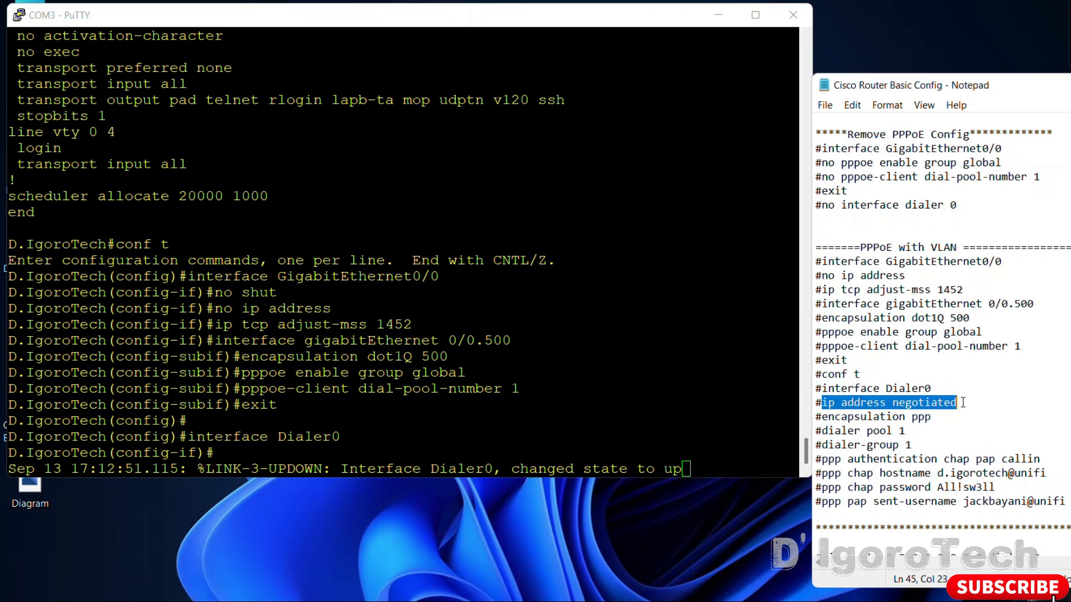
type("ip add")
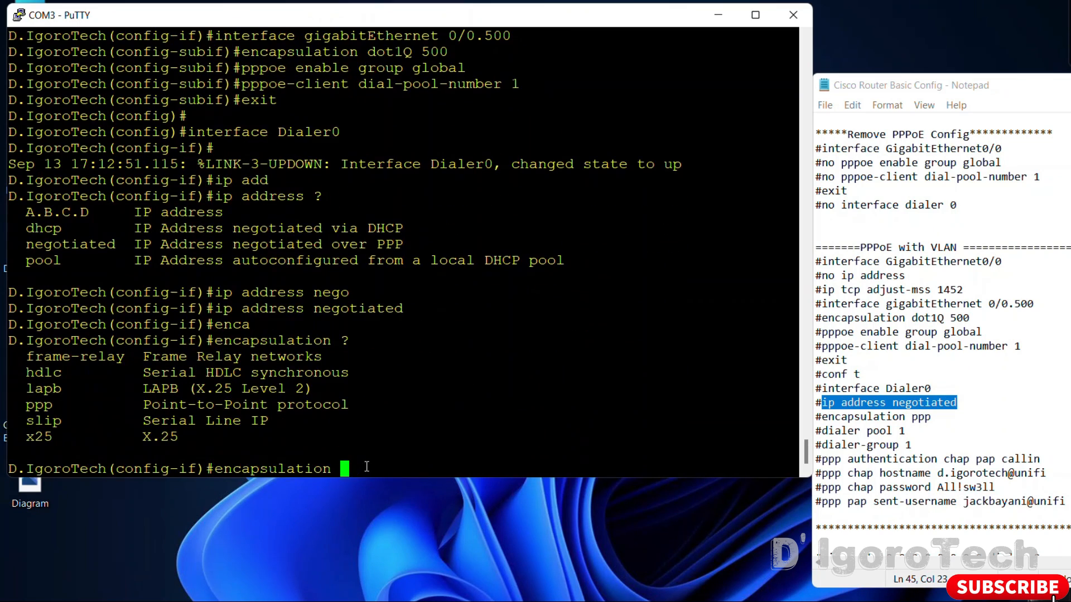
type("ppp")
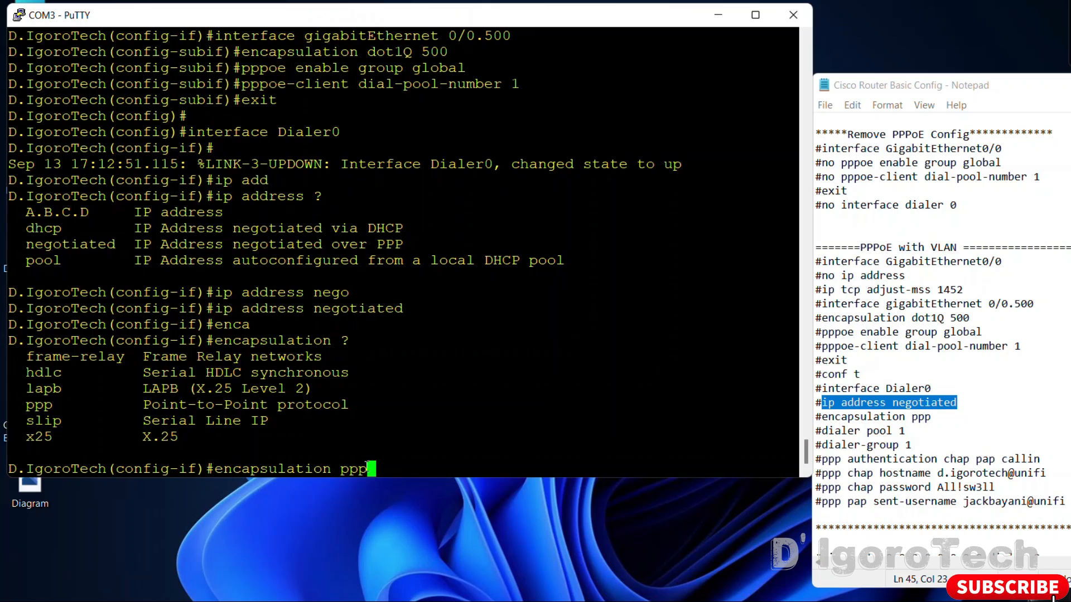
key("Return")
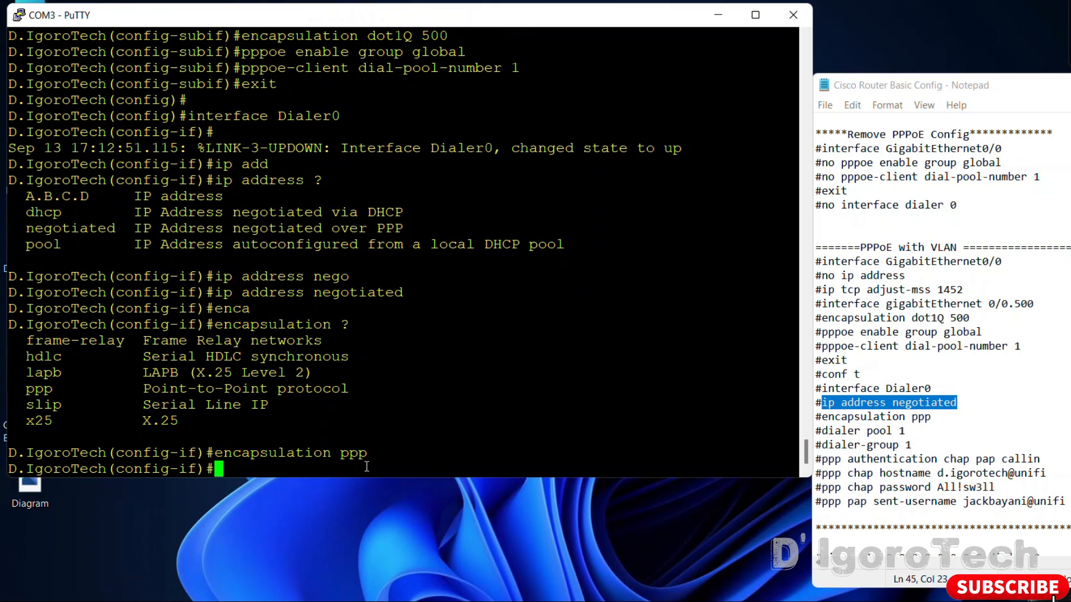
type("dialer pool 1")
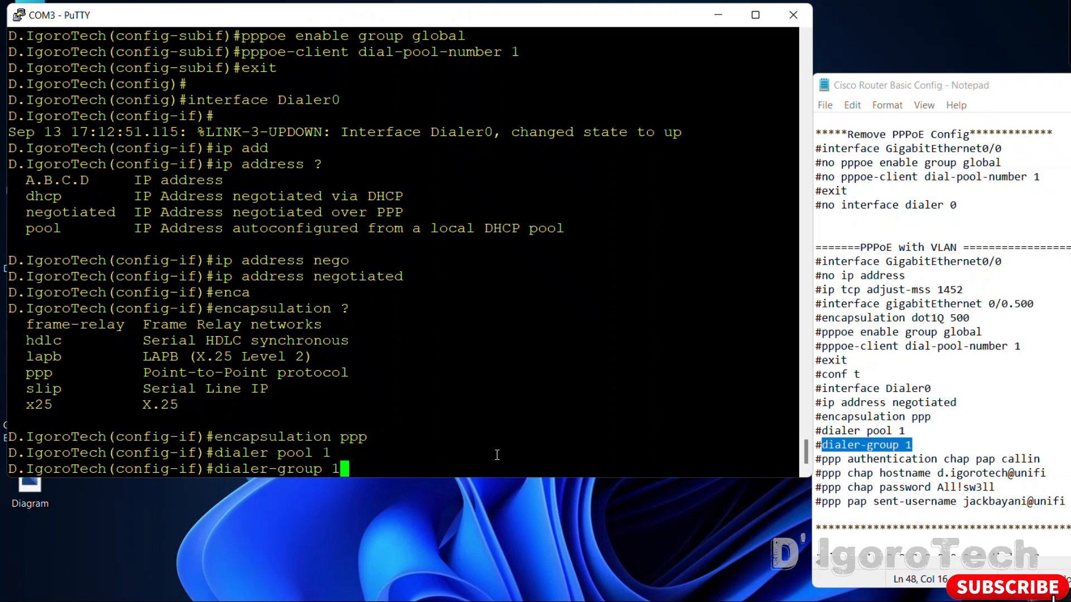
key("Return")
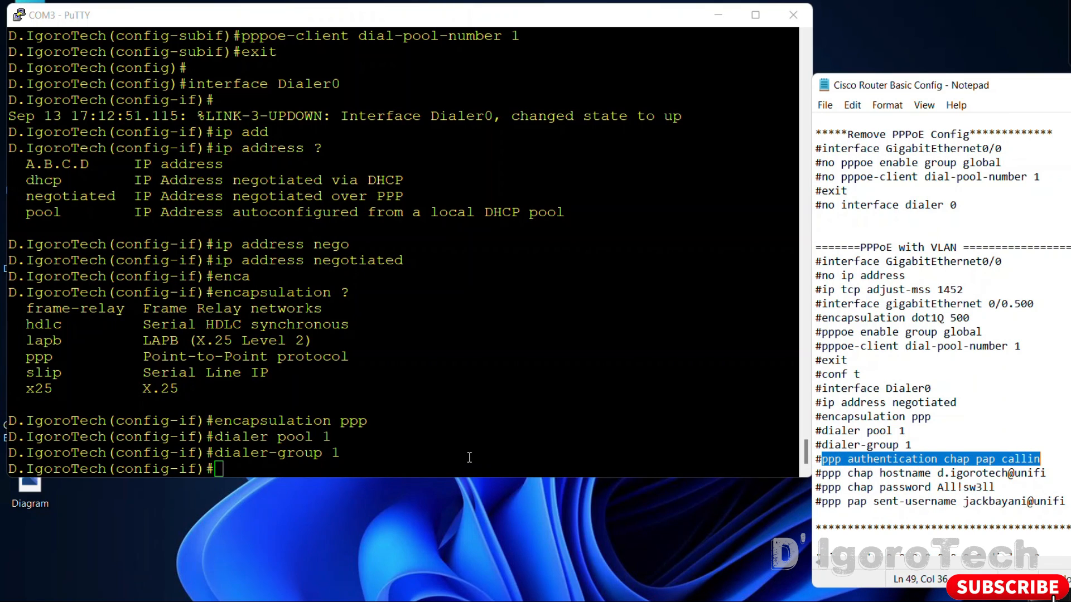
- Add CHAP/PAP callin authentication, the CHAP hostname and PAP username/password to Dialer0, then exit
type("ppp authentication chap pap callin")
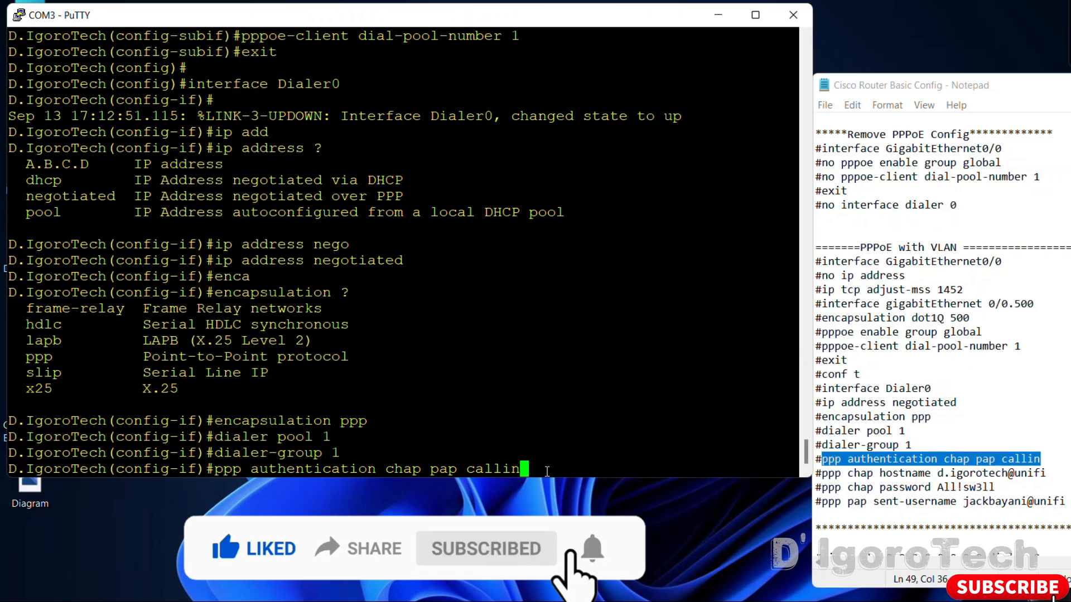
key("Return")
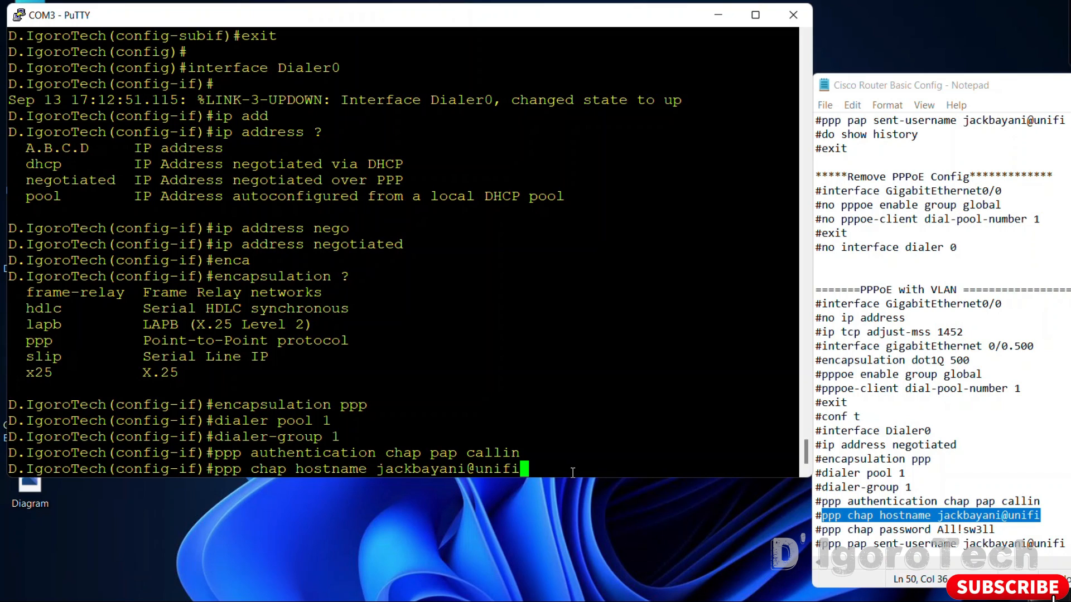
key("Return")
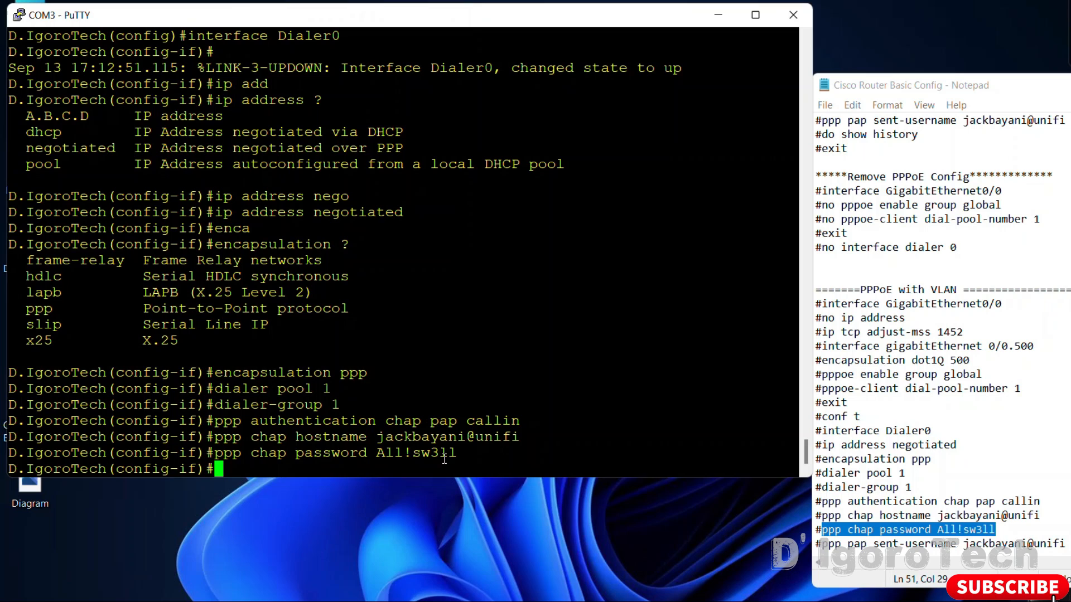
left_click(908, 544)
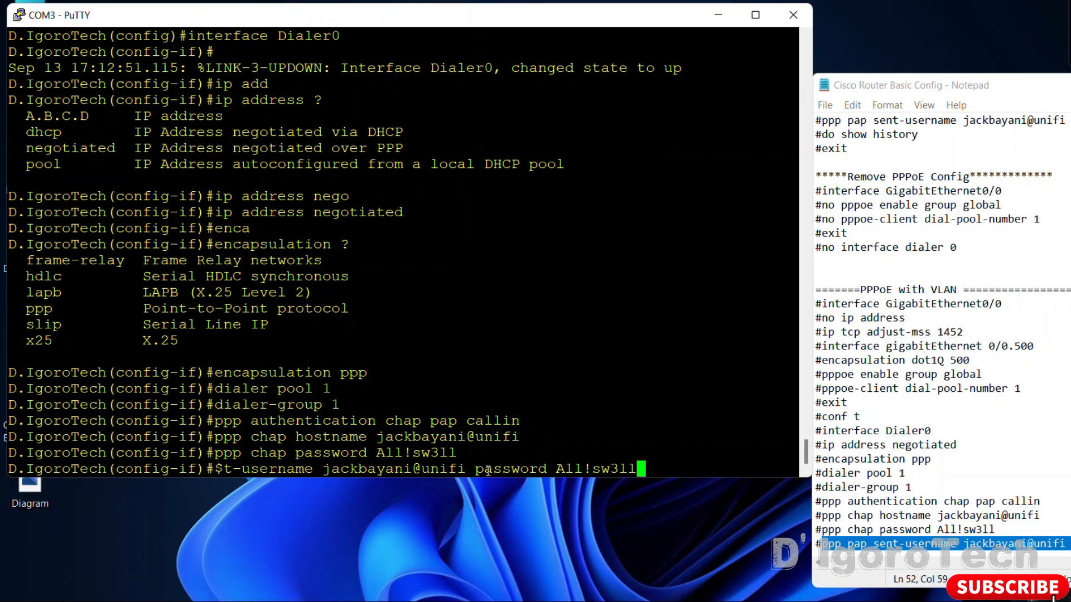
key("Return")
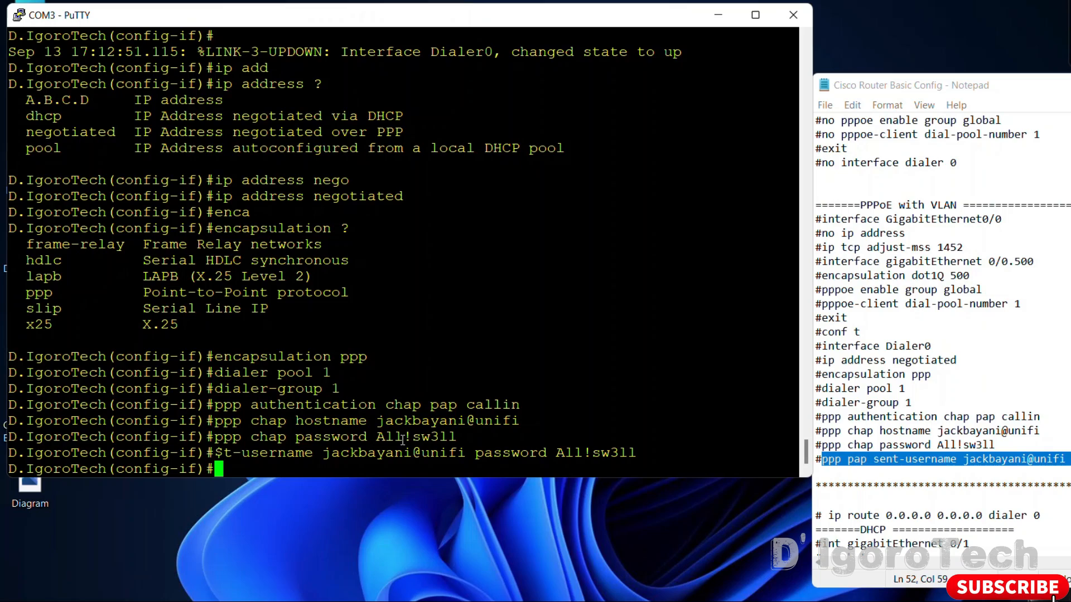
type("exit")
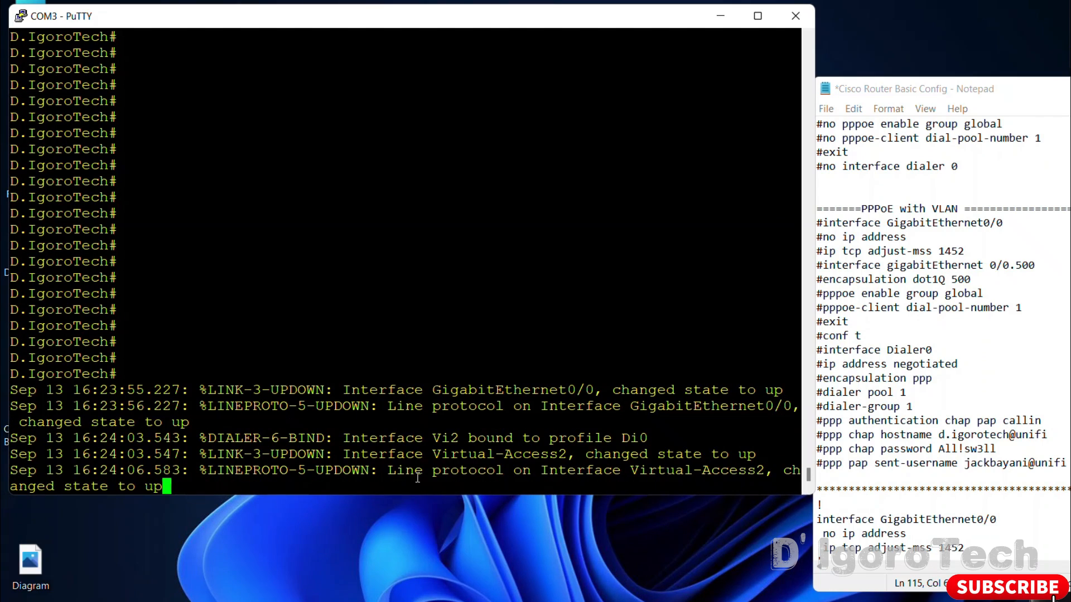
- Run 'show ip int brief' and confirm Dialer0 holds 60.53.221.169 via IPCP
type("so")
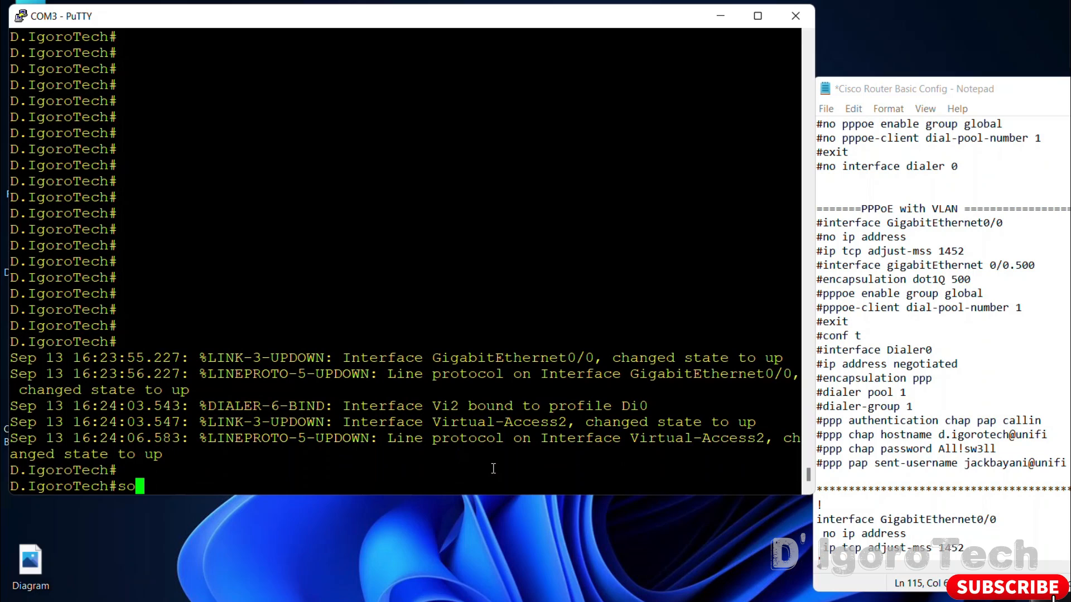
type("how ip int b")
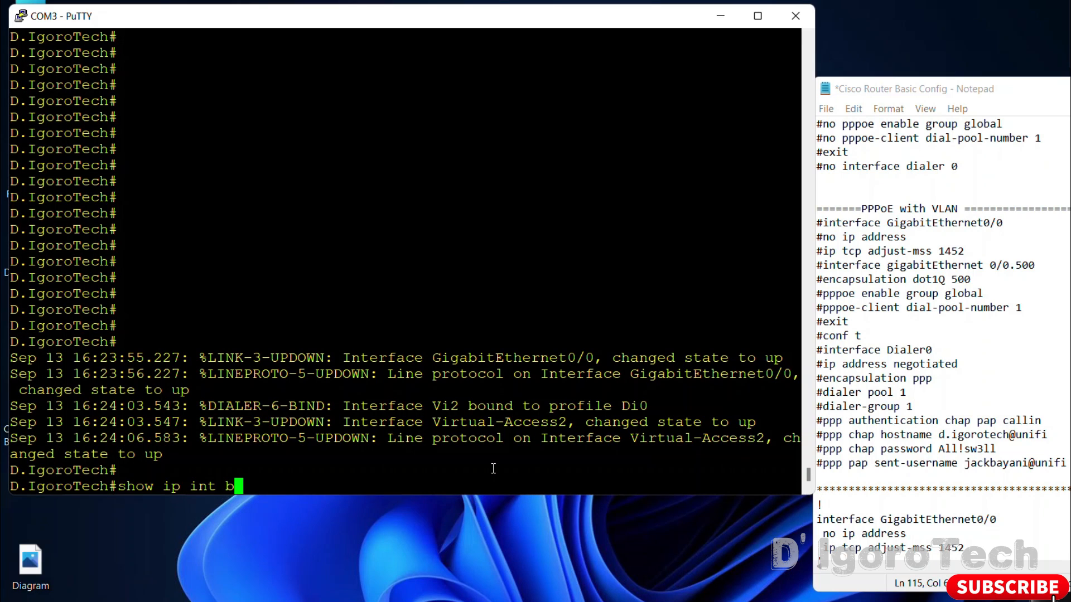
key("Return")
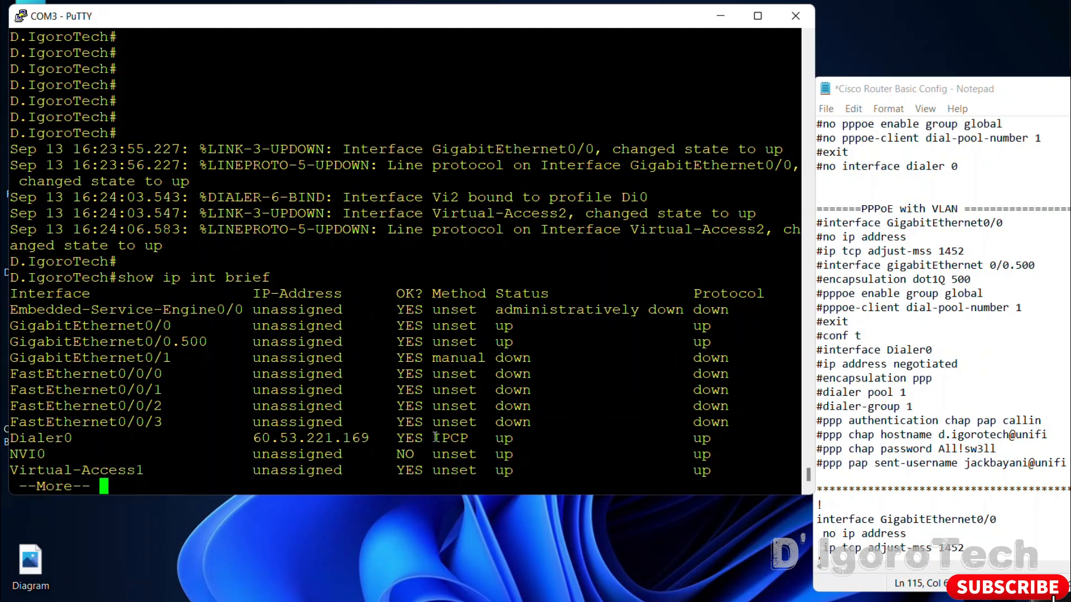
key("space")
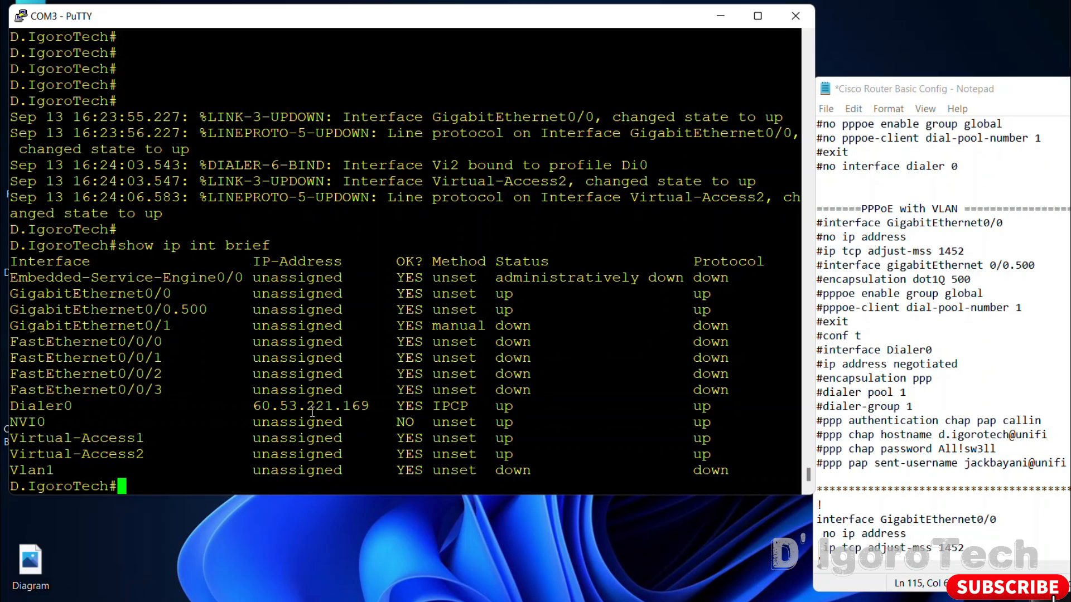
double_click(310, 405)
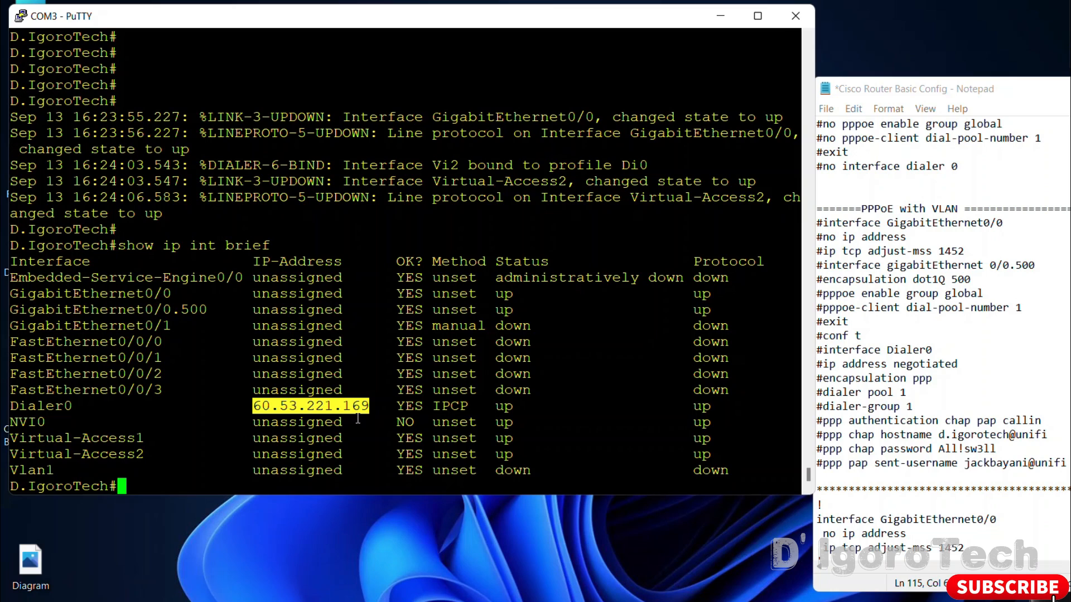
scroll("down", 3)
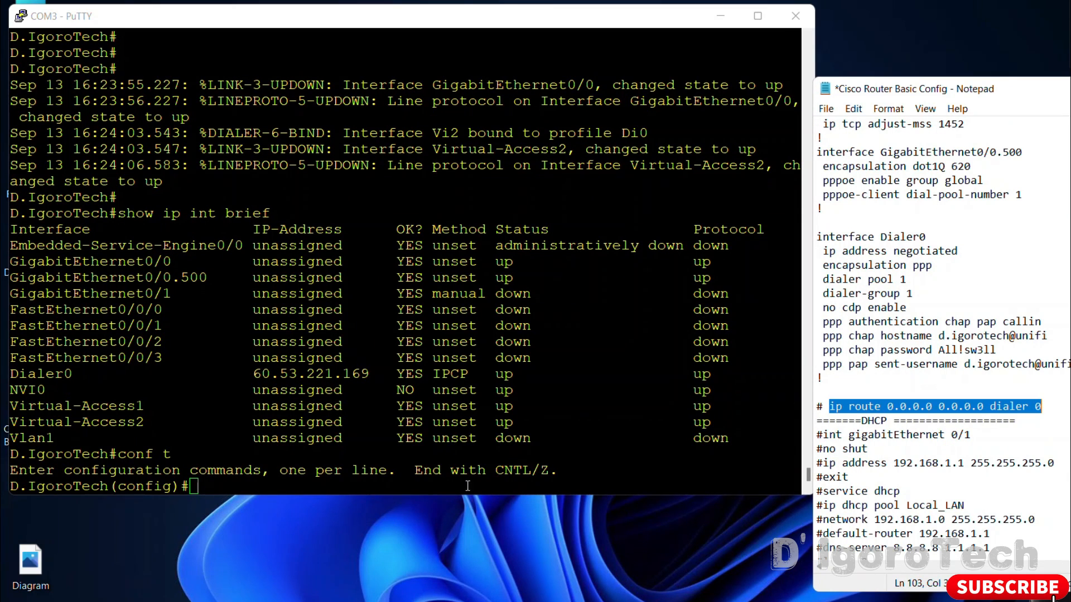
- Enter 'ip route 0.0.0.0 0.0.0.0 dialer 0' and reopen the network diagram
type("ip route 0.0.0.0 0.0.0.0 dialer 0")
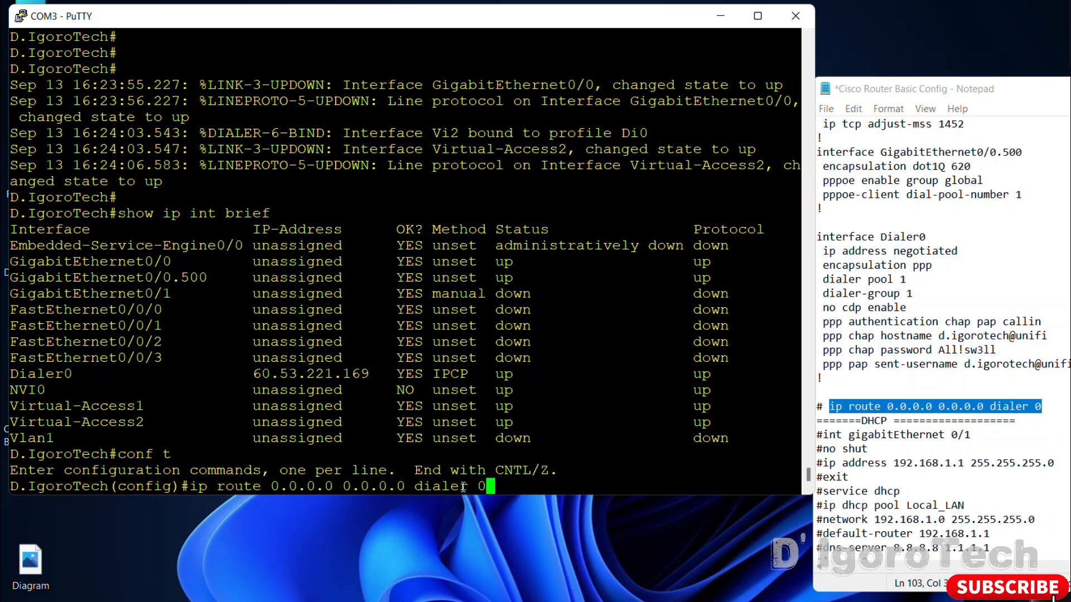
key("Return")
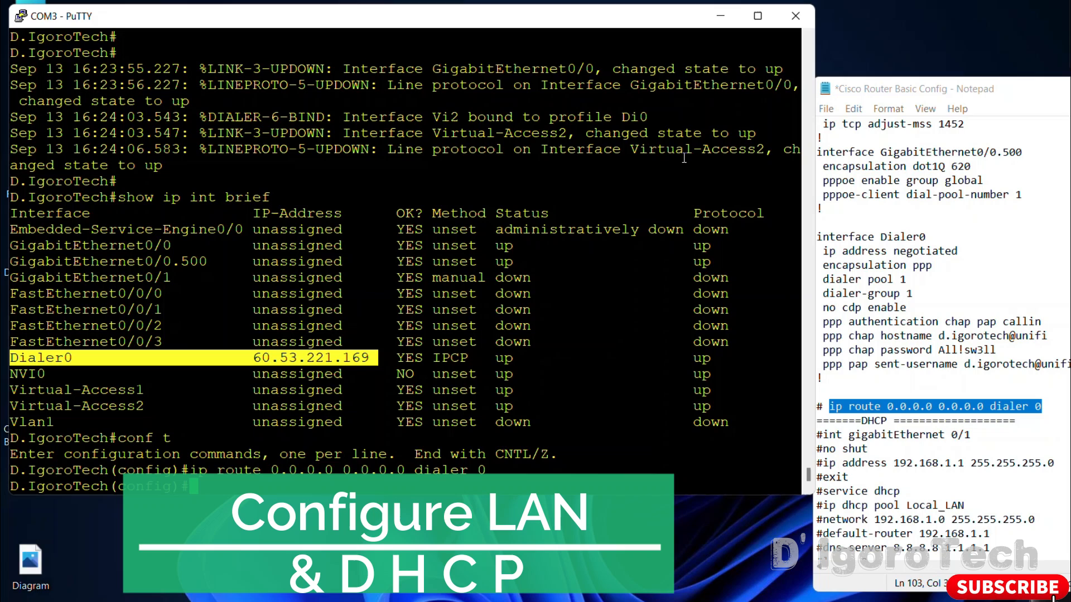
mouse_move(546, 340)
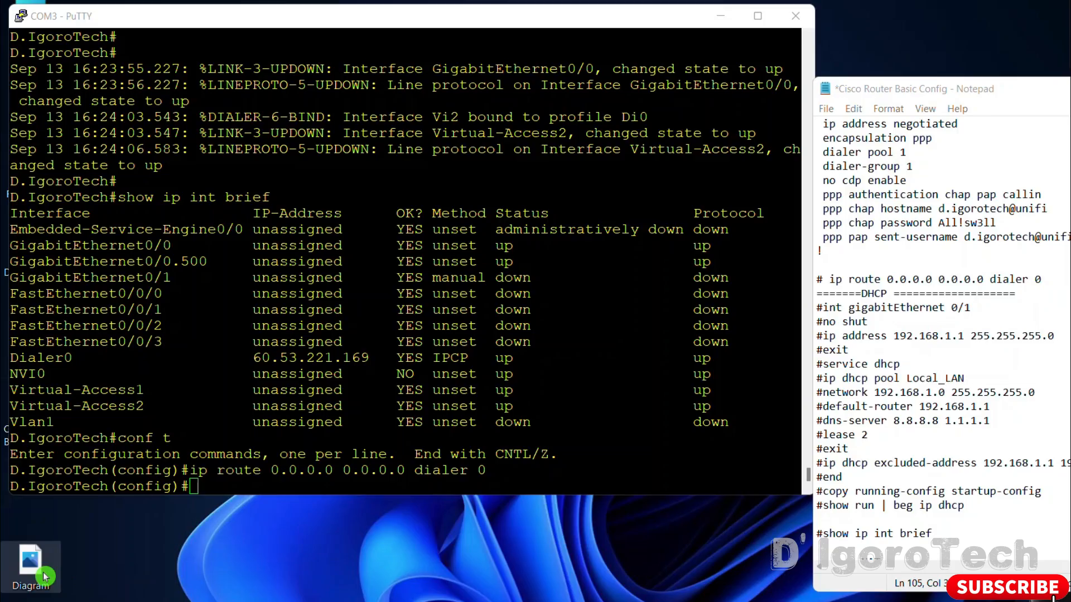
double_click(30, 562)
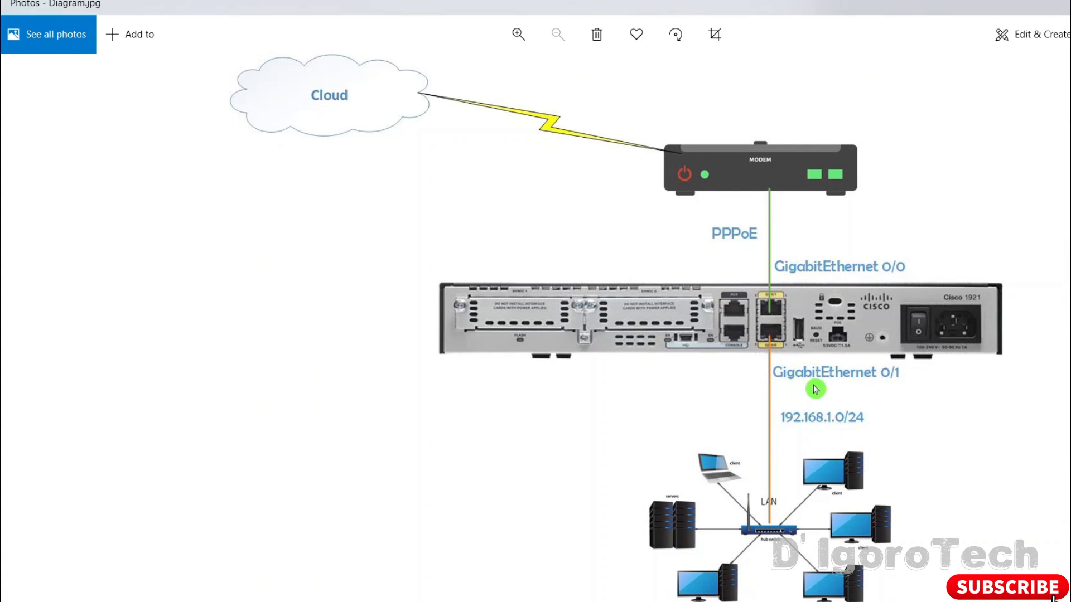
mouse_move(826, 436)
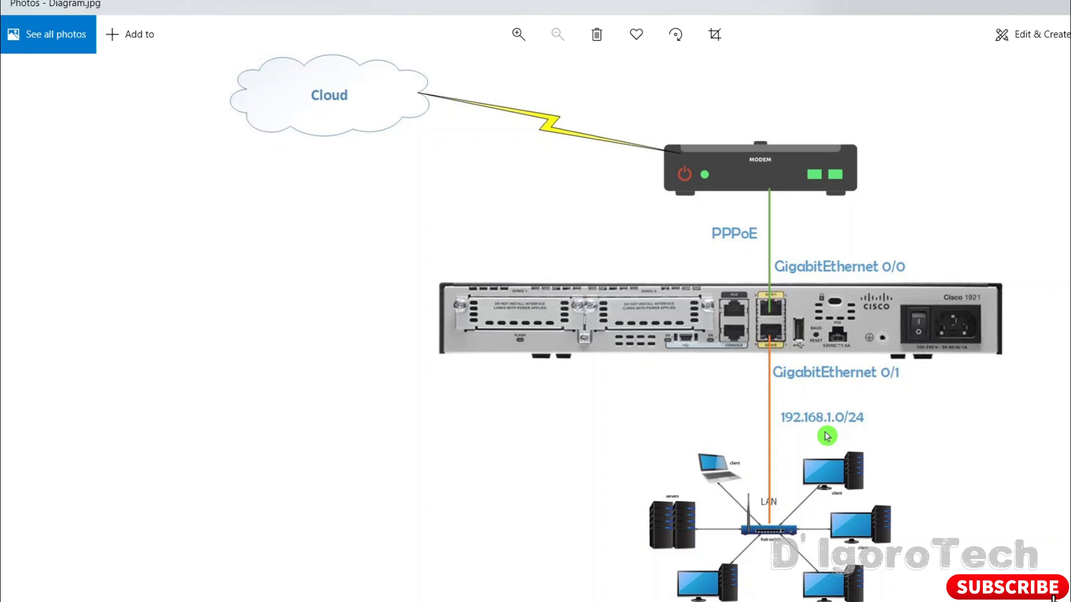
mouse_move(832, 432)
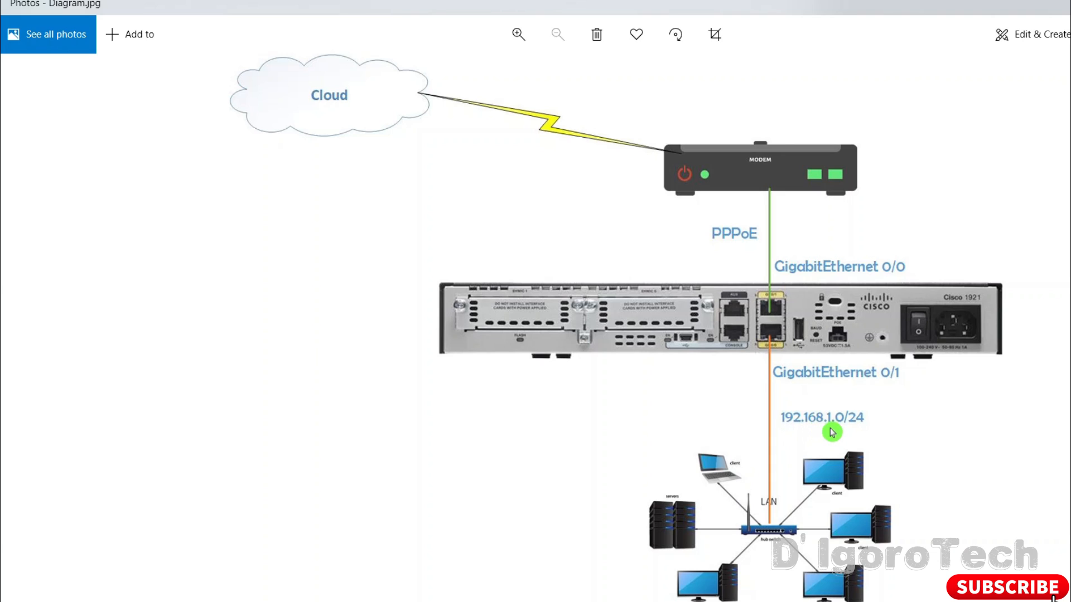
mouse_move(849, 431)
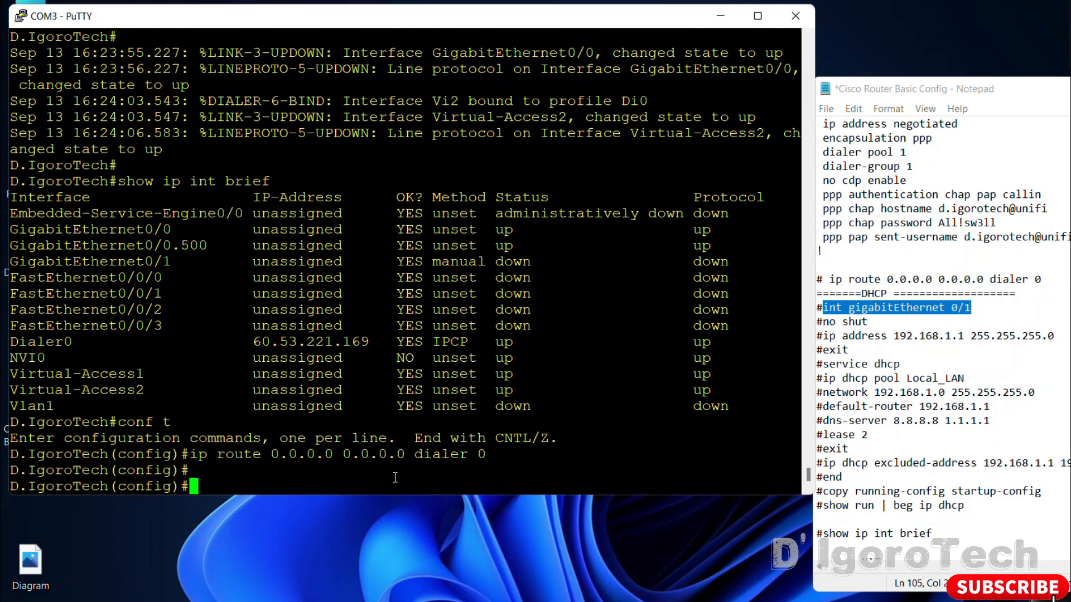
- Bring up GigabitEthernet 0/1 with 'no shut' and address 192.168.1.1 255.255.255.0
type("int gigabitEthernet 0/1")
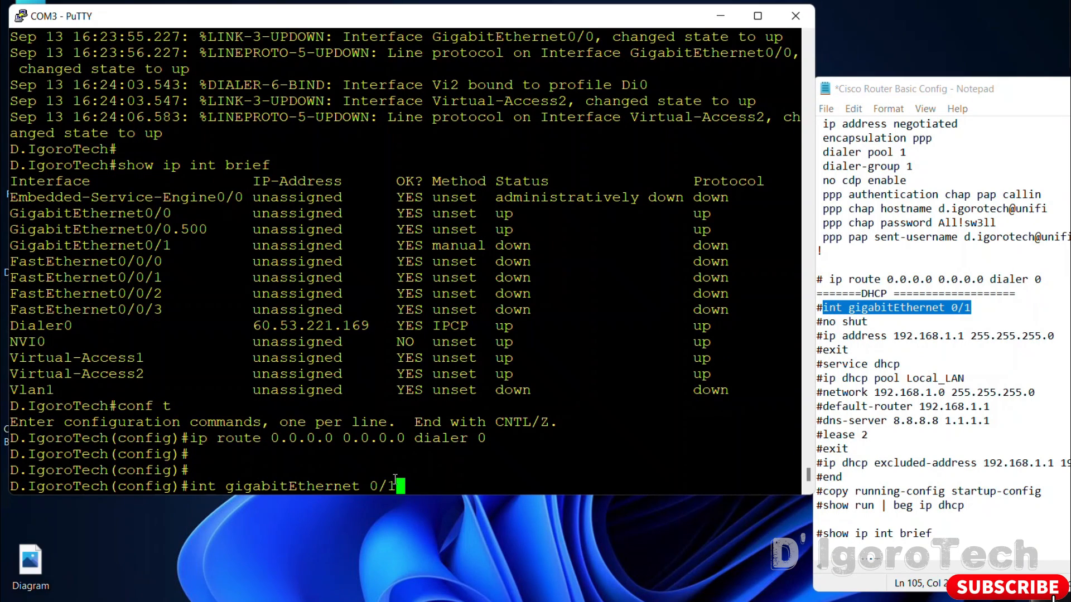
type("no shut")
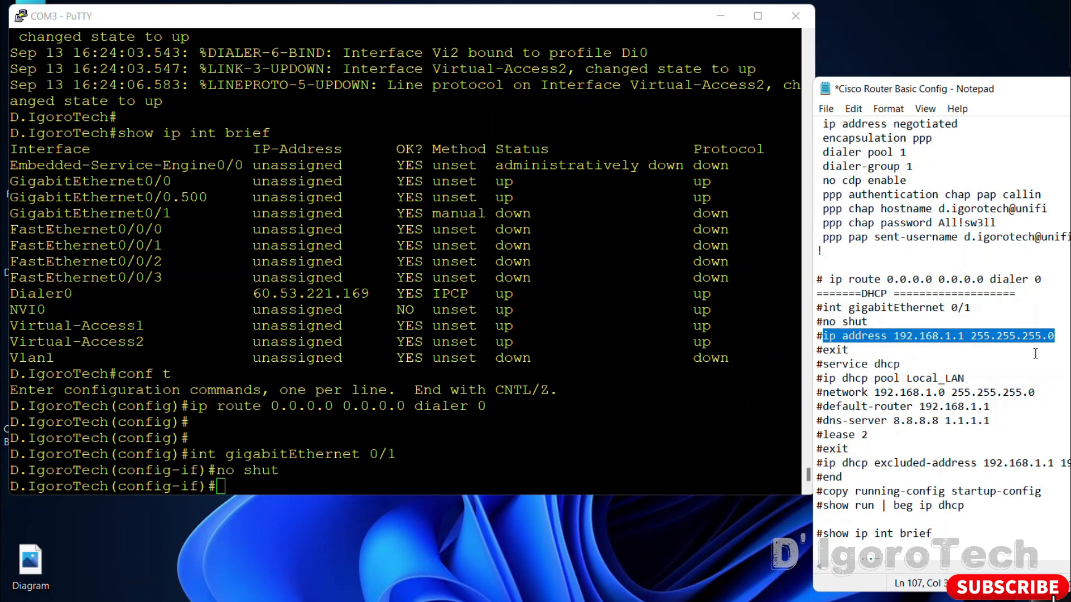
mouse_move(307, 481)
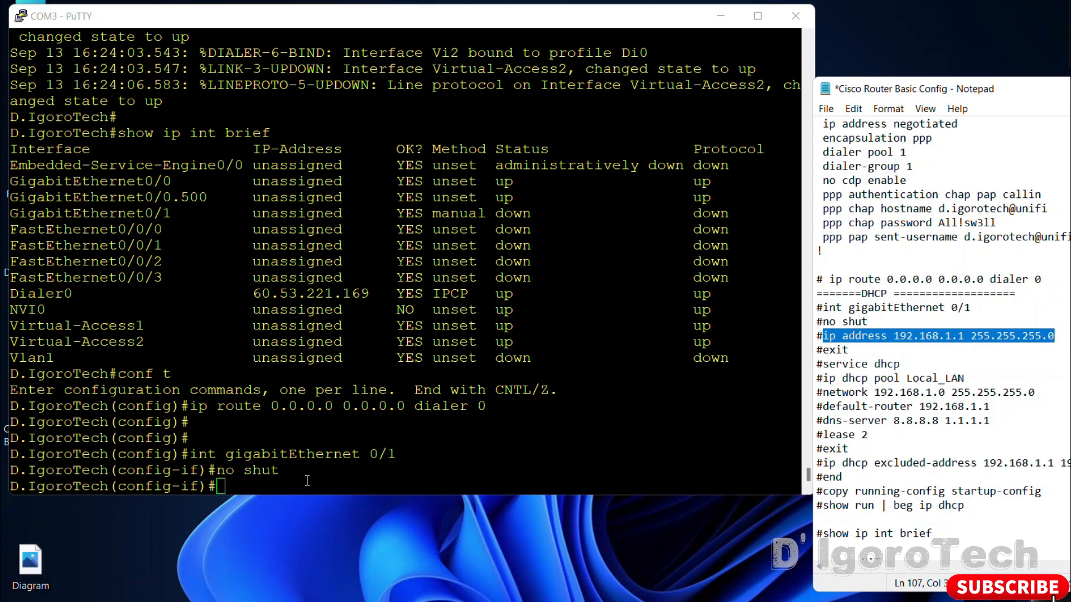
type("ip address 192.168.1.1 255.255.255.0")
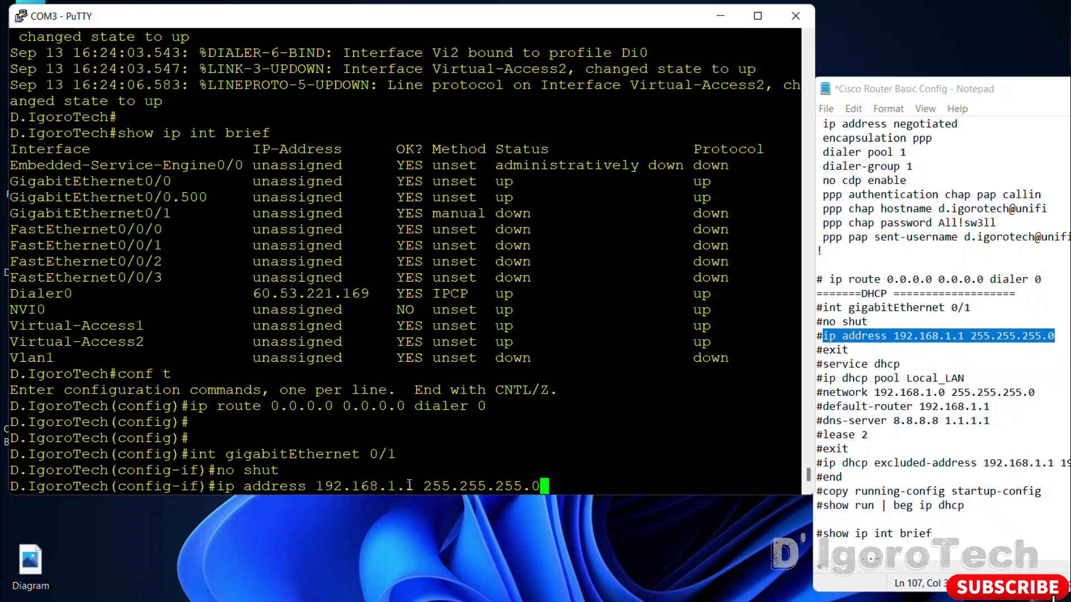
key("Return")
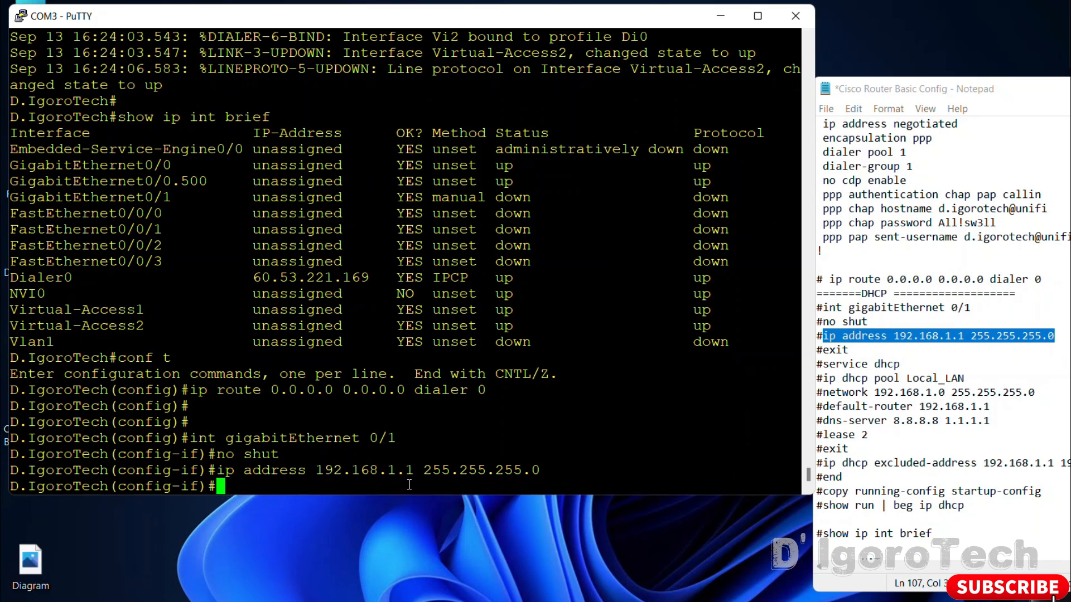
type("ech(config)#service dhcp")
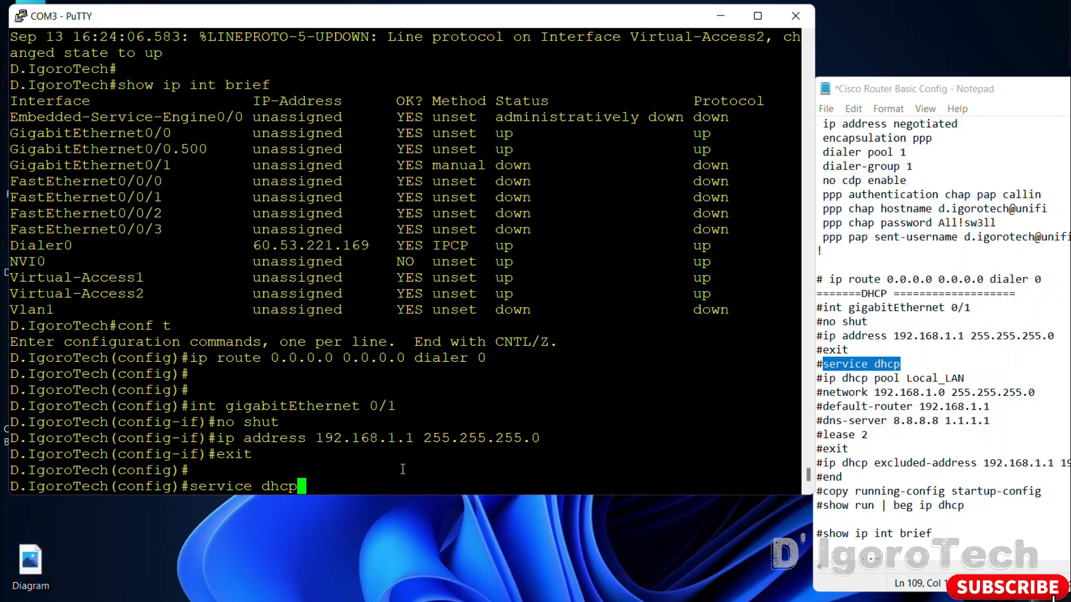
- Enable the DHCP service and create a pool for network 192.168.1.0/24
key("Return")
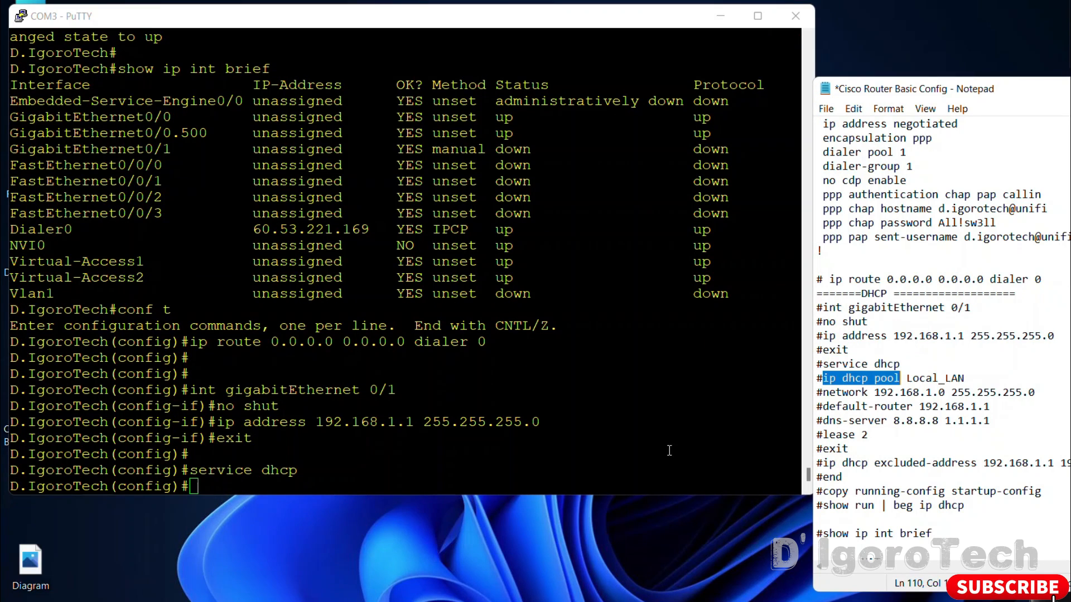
type("ip dhcp pool")
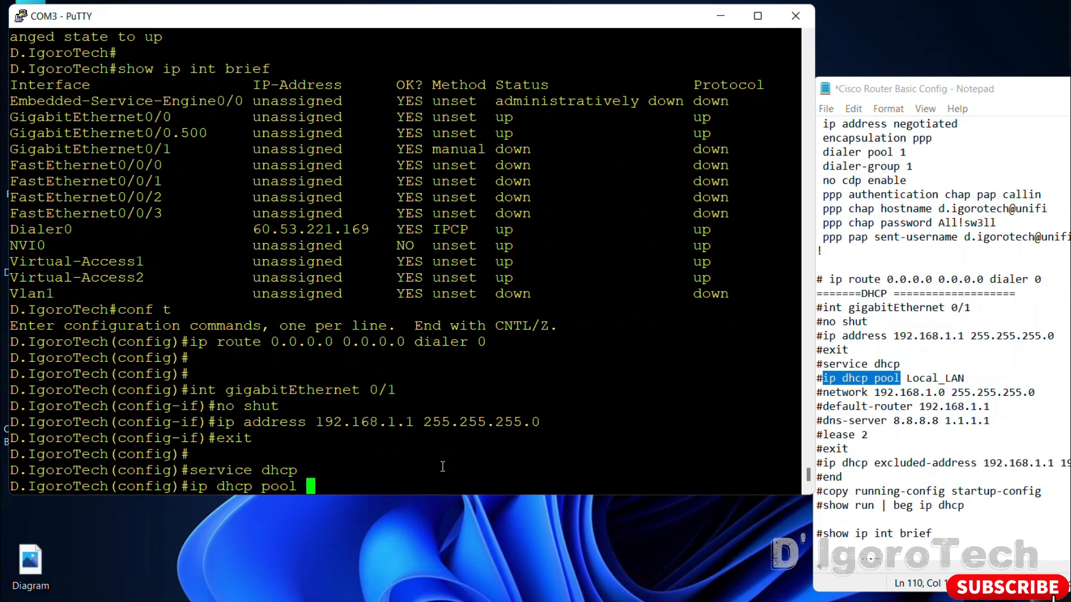
type("?")
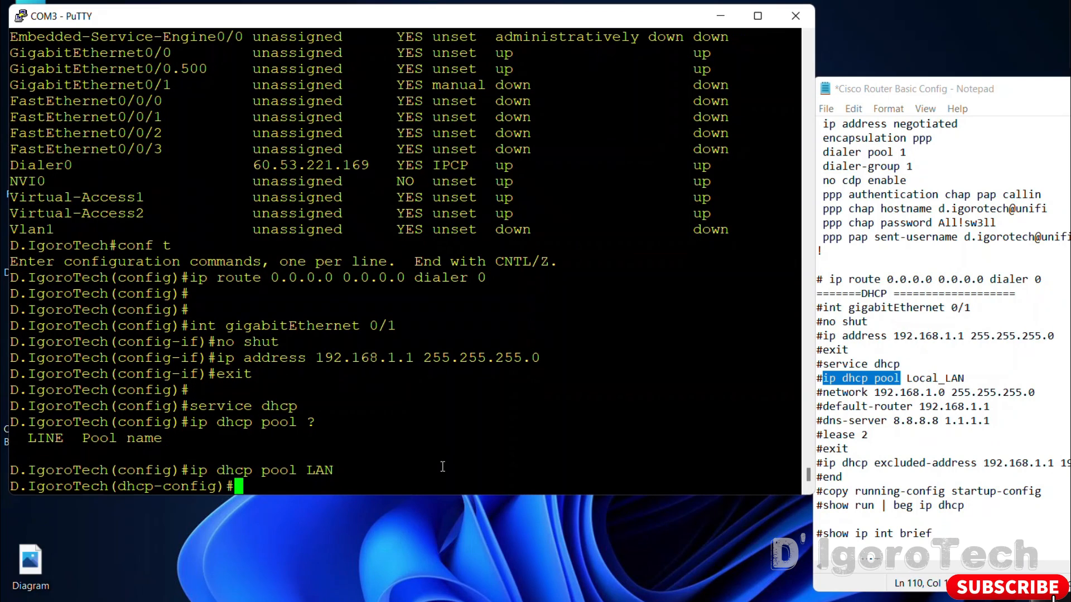
type("network 192.168.1.0 255.255.255.0")
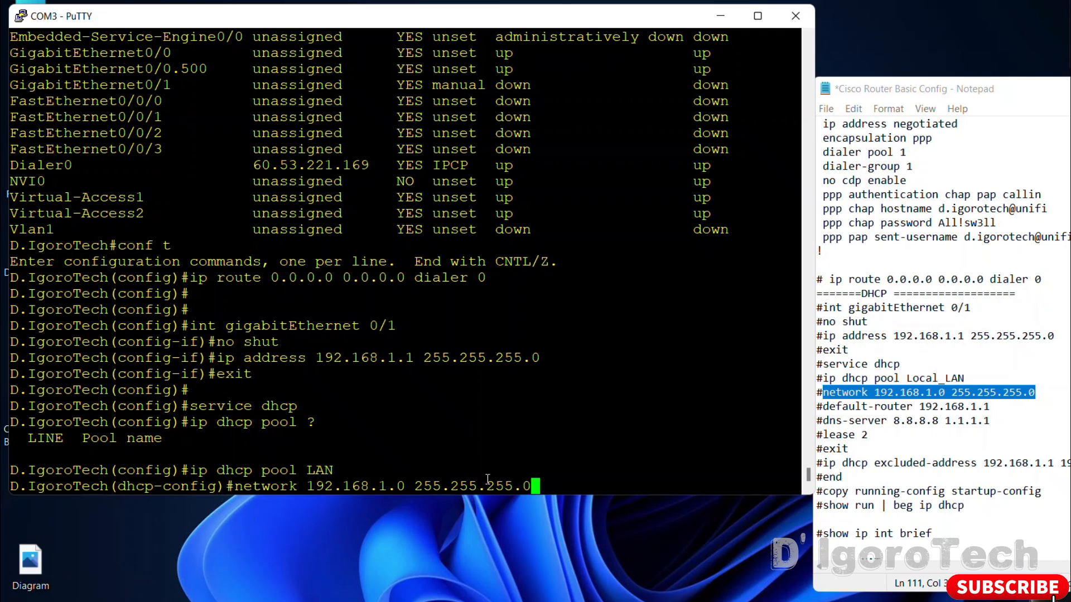
key("Return")
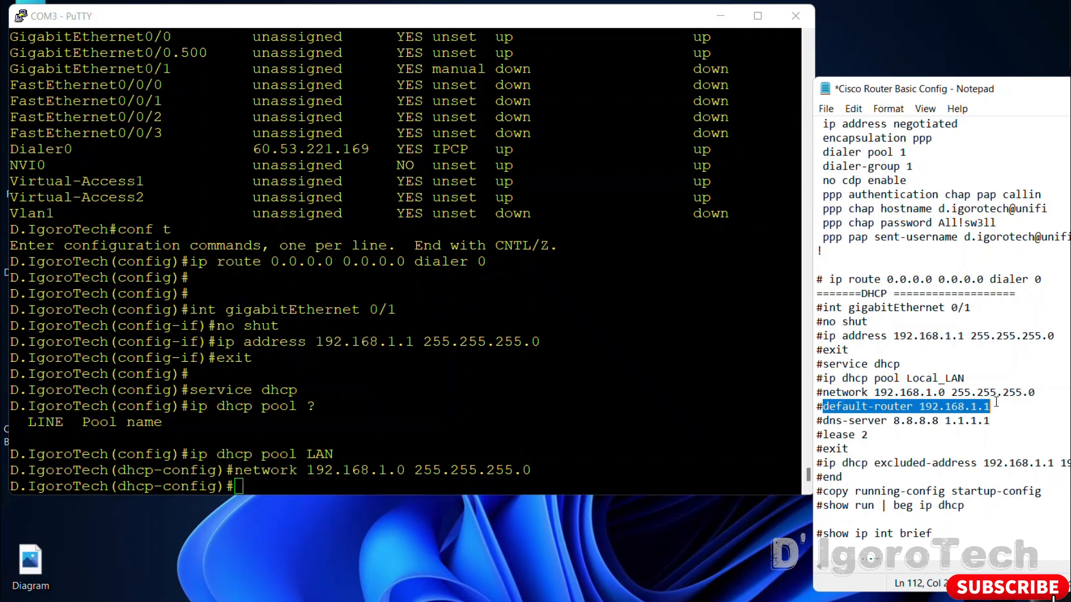
- Set pool default router 192.168.1.1 and DNS servers 8.8.8.8 and 1.1.1.1
type("default-router 192.168.1.1")
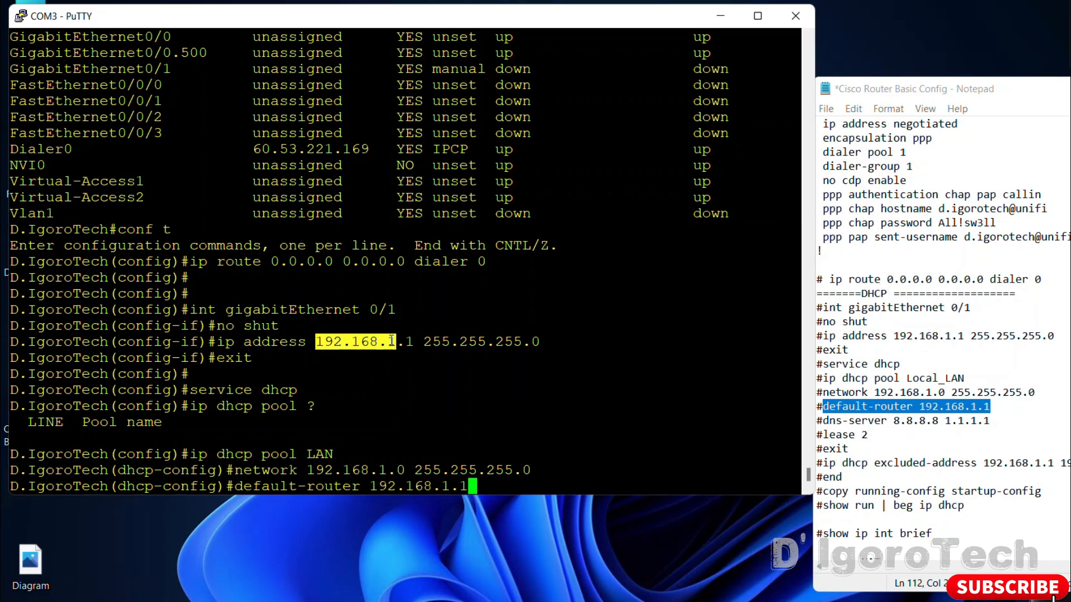
key("Return")
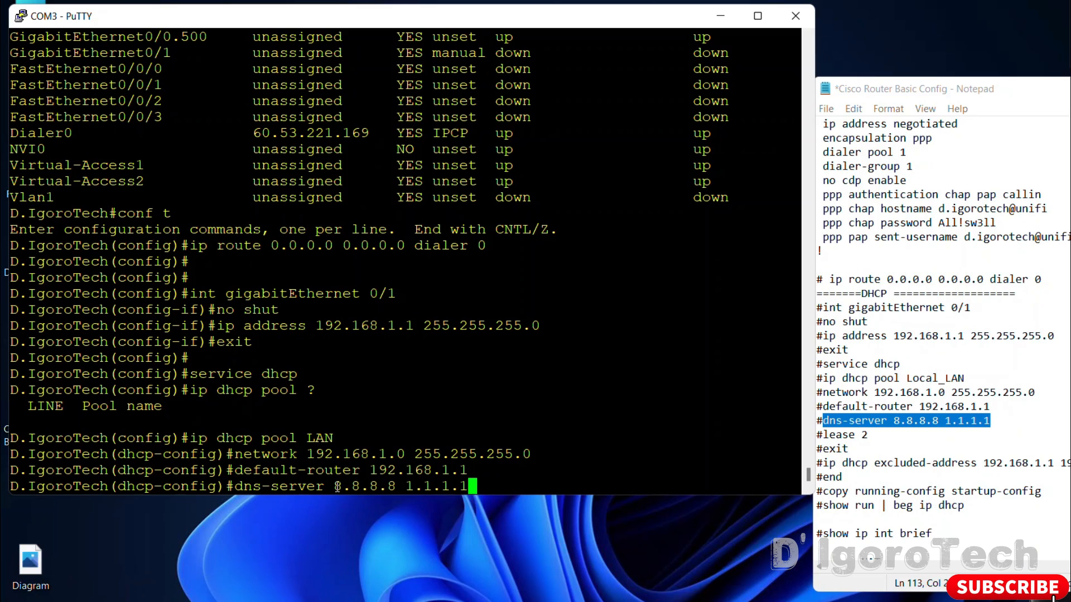
double_click(364, 485)
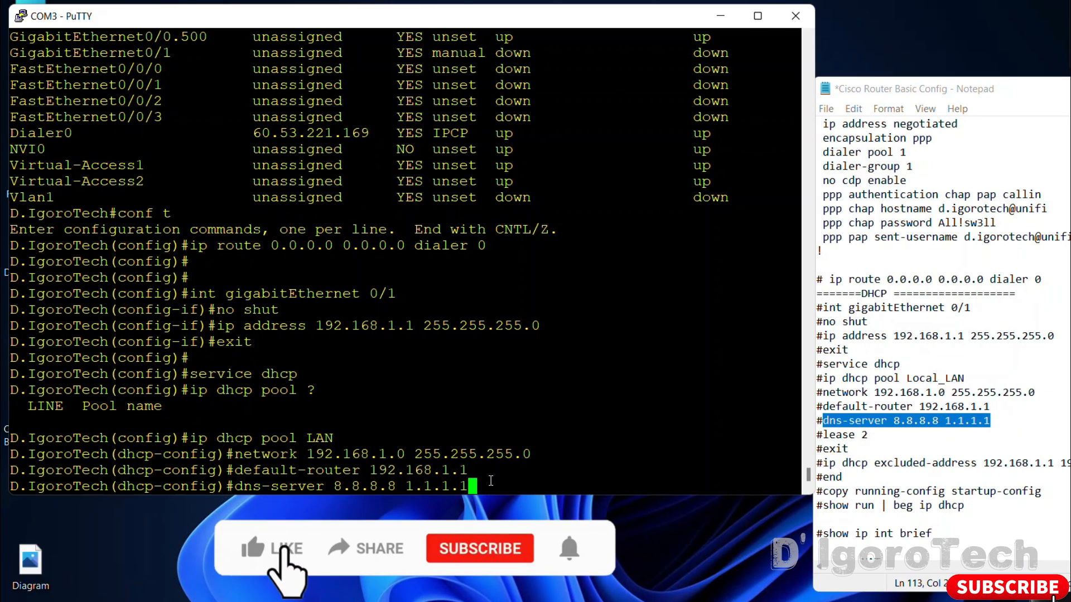
key("Return")
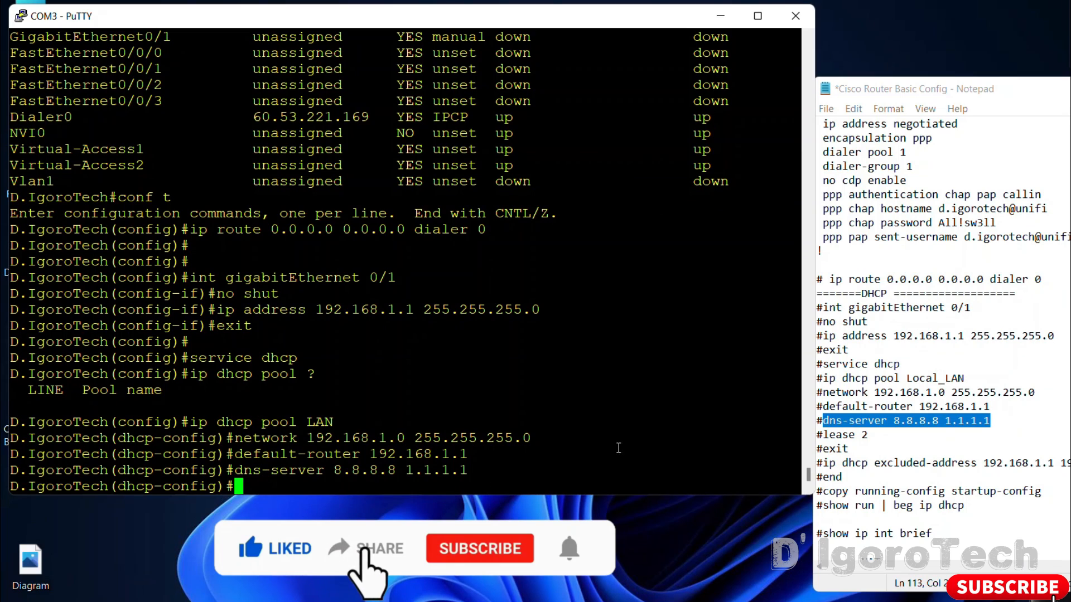
- Set a 2-day lease and exclude addresses 192.168.1.1 through 192.168.1.20
type("lease")
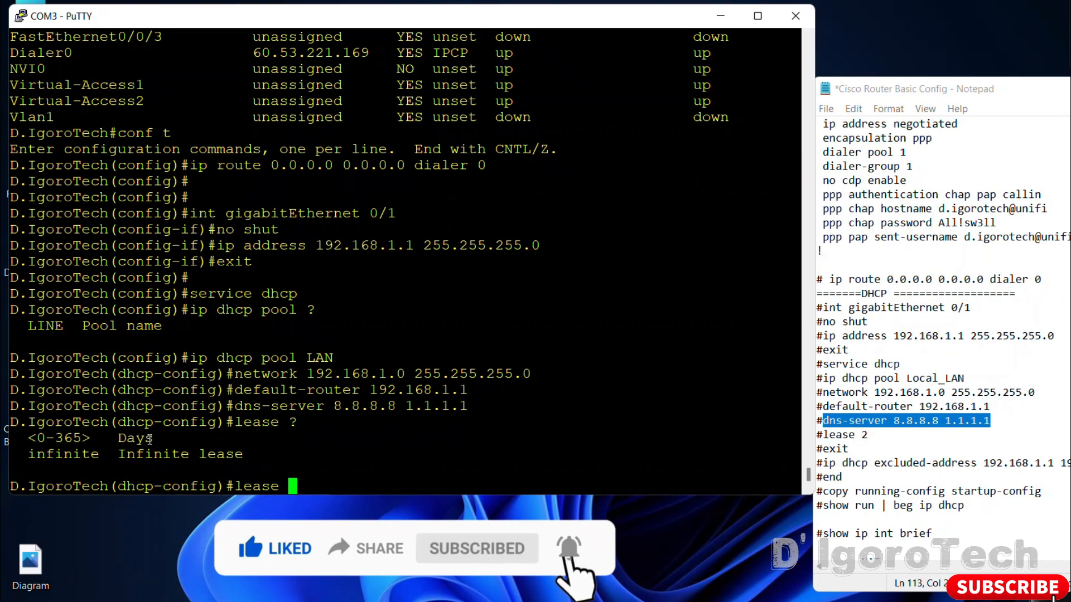
type("2")
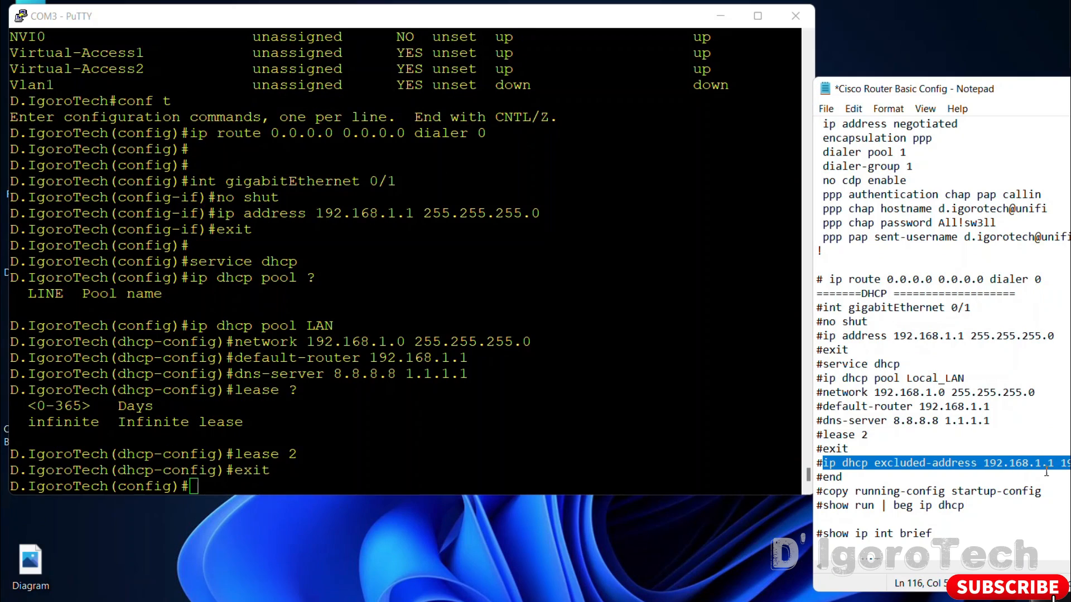
mouse_move(374, 467)
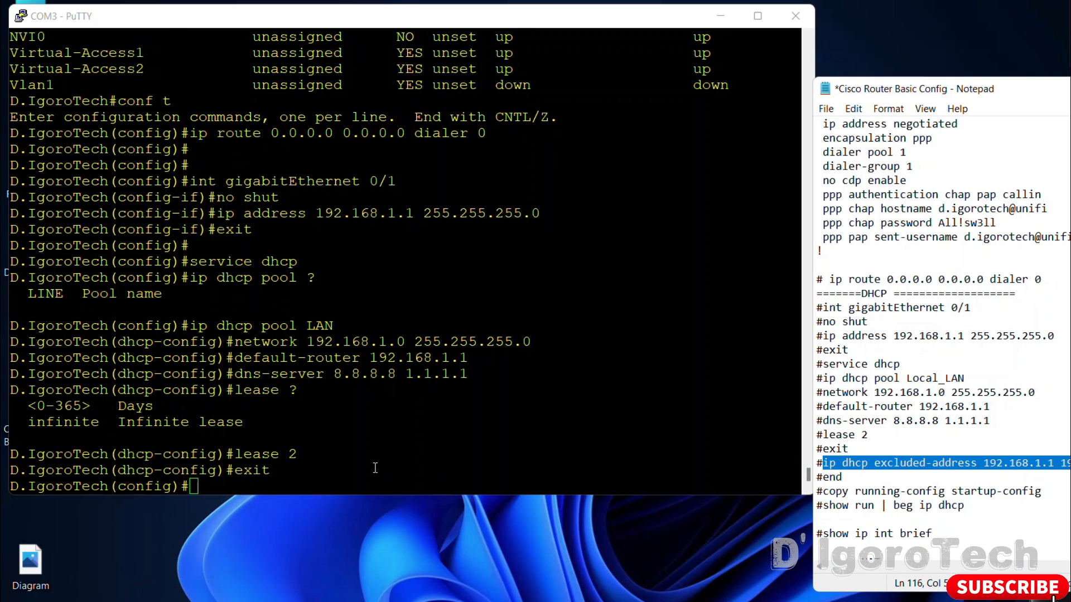
type("ip dhcp excluded-address 192.168.1.1 192.168.1.20")
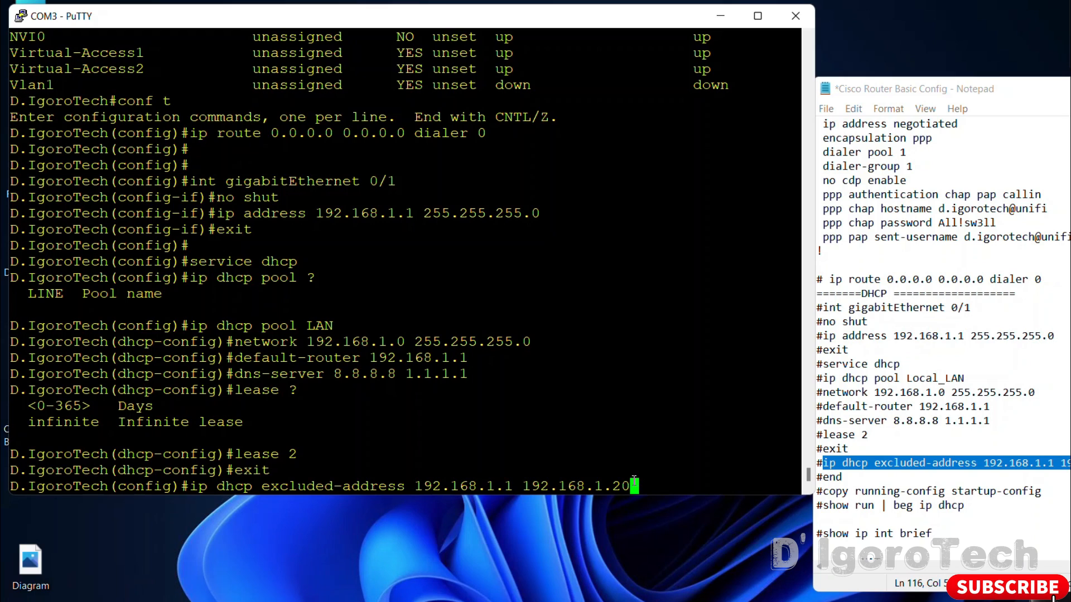
key("Return")
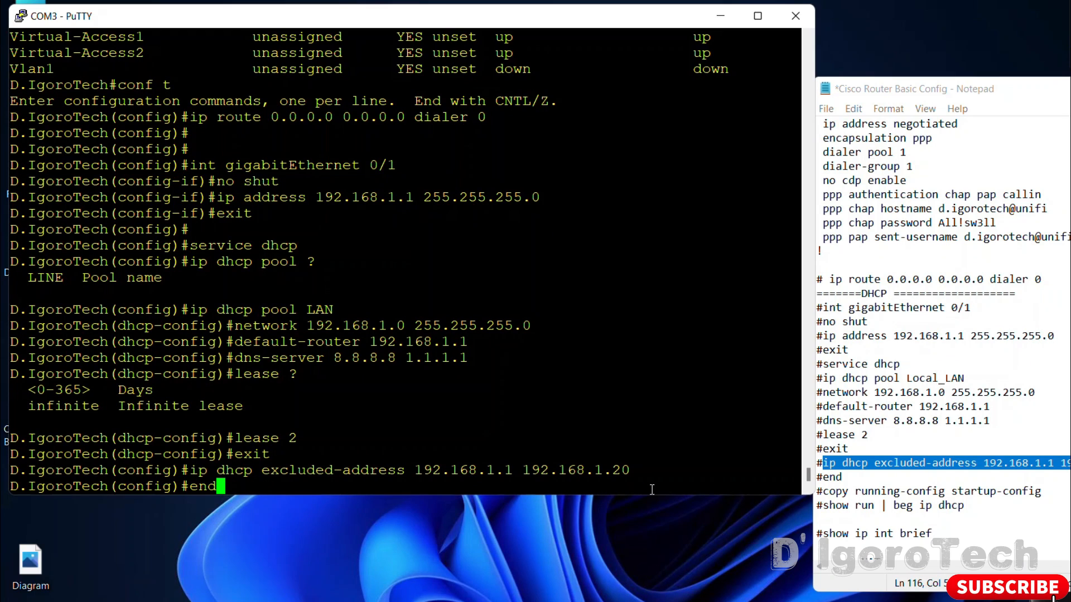
- Exit config mode and save with 'wr' and 'copy running-config startup-config'
key("Return")
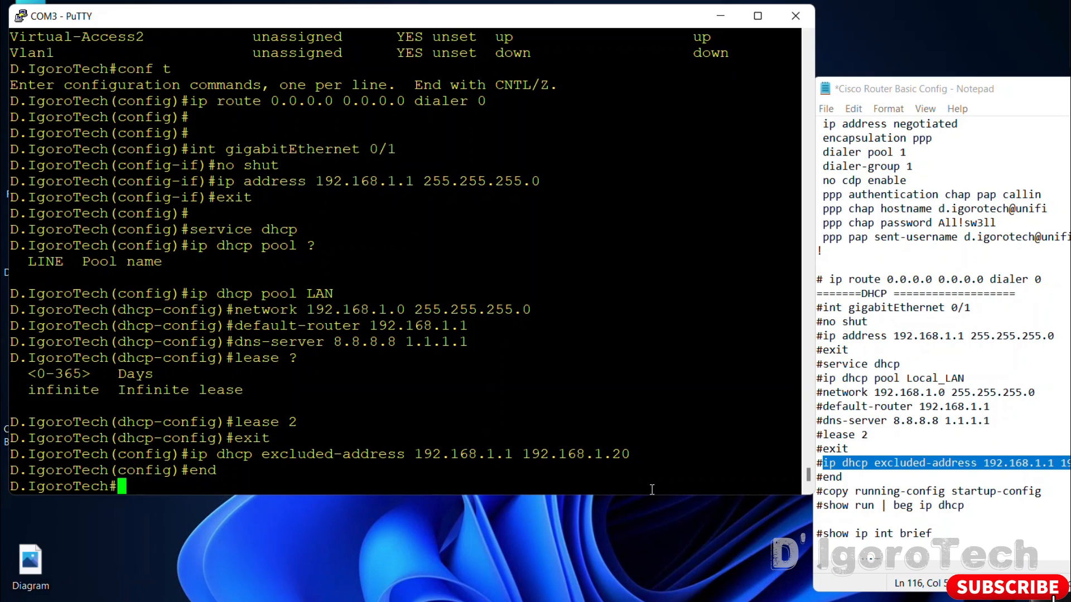
type("w")
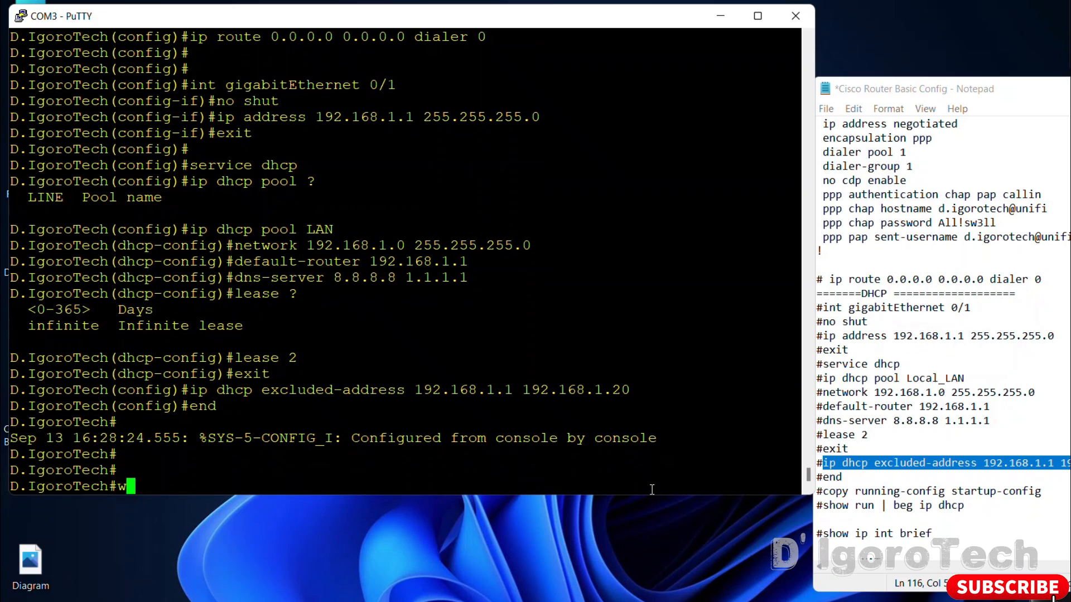
key("Return")
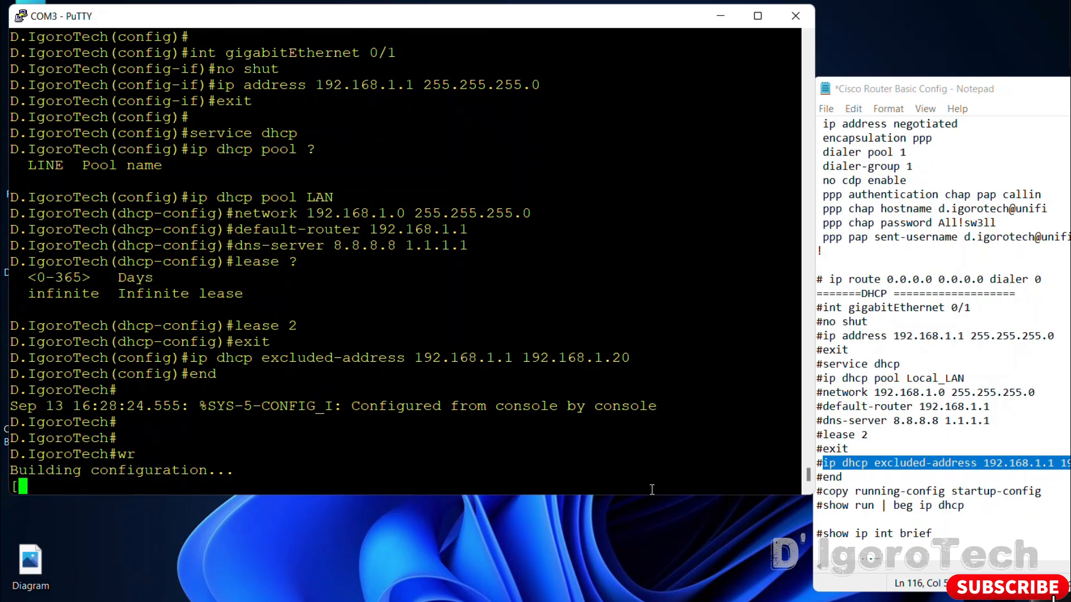
type("copy running-config startup-config")
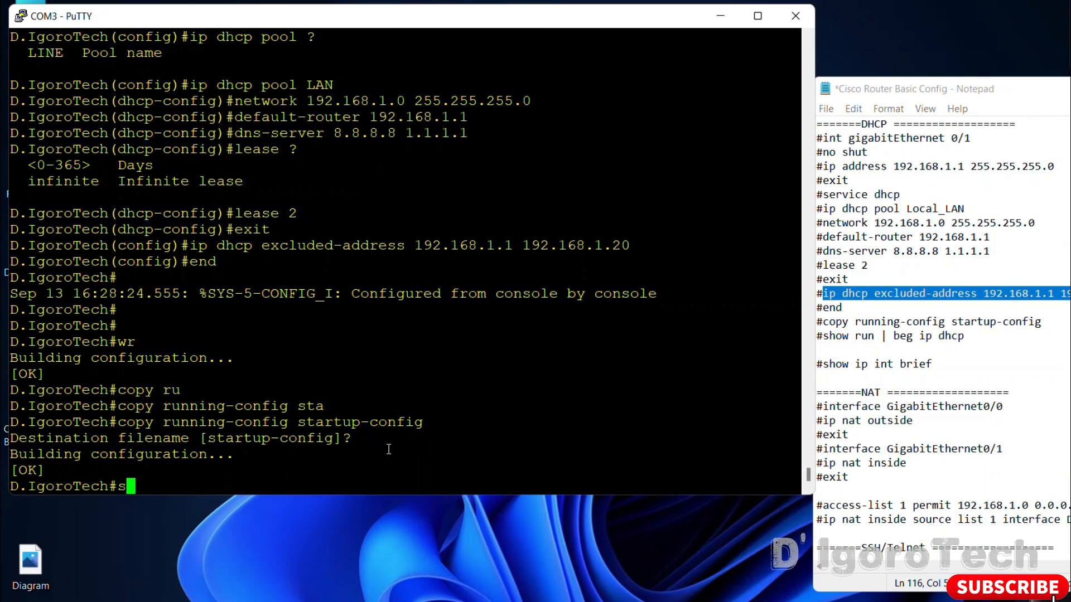
type("how run")
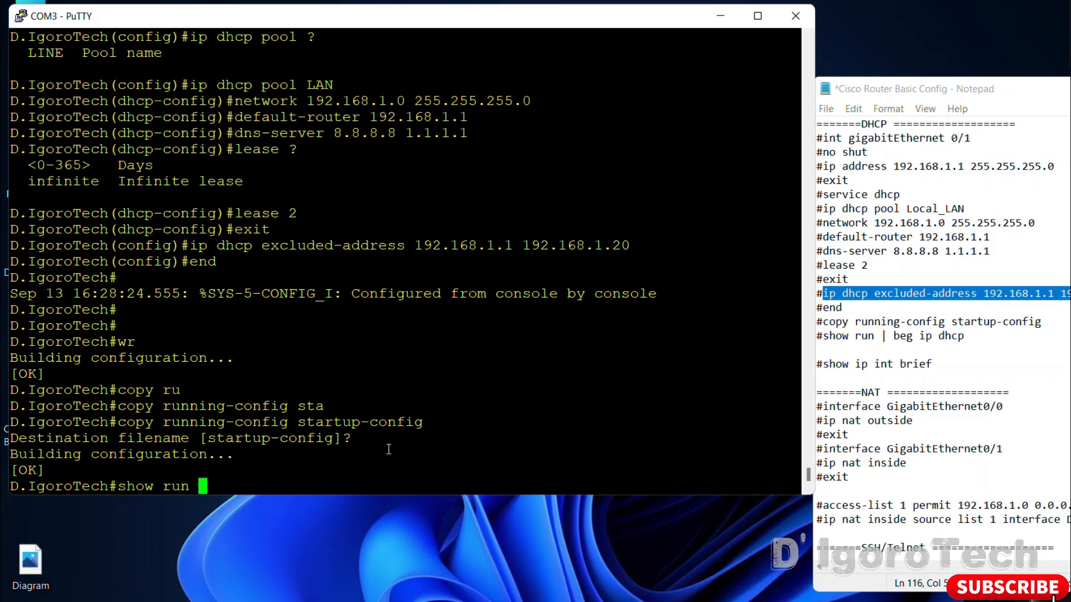
- Page through 'show run | begin dhcp' to review the DHCP pool and exclusions
type("| beg")
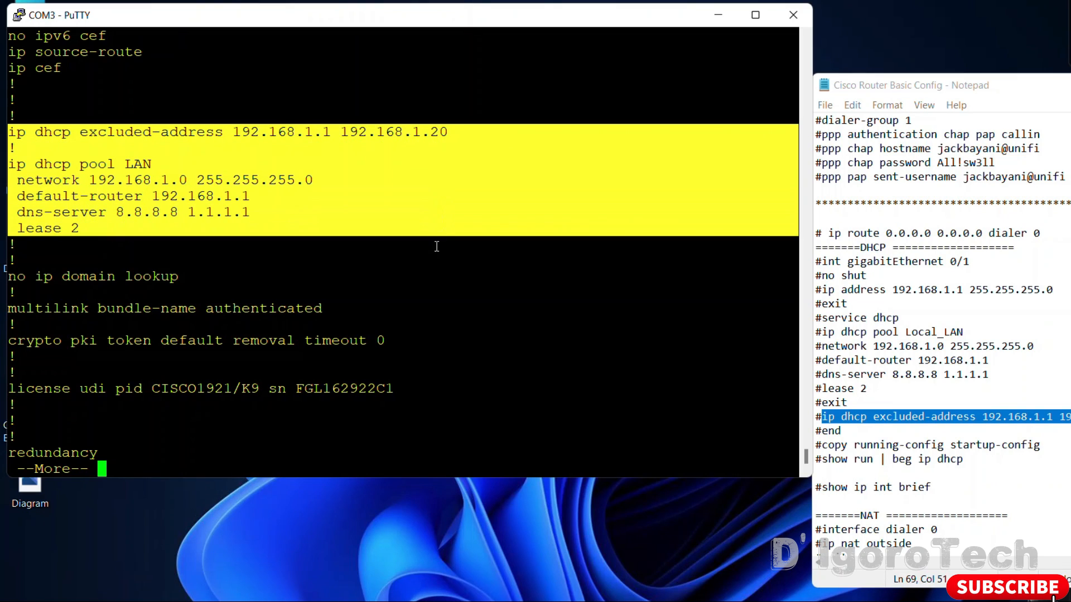
key("space")
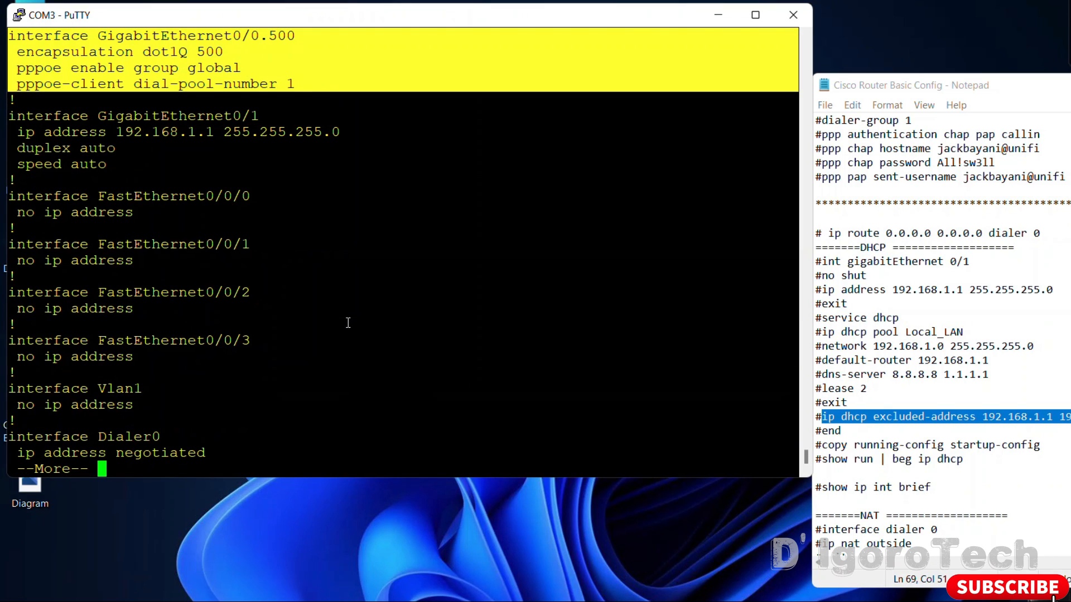
key("space")
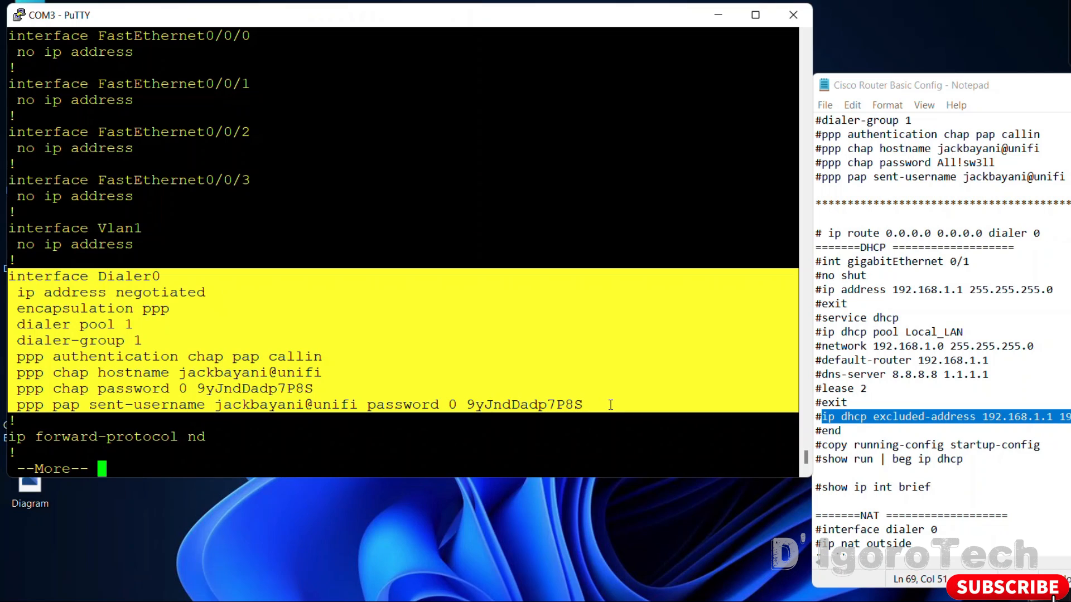
left_click(522, 455)
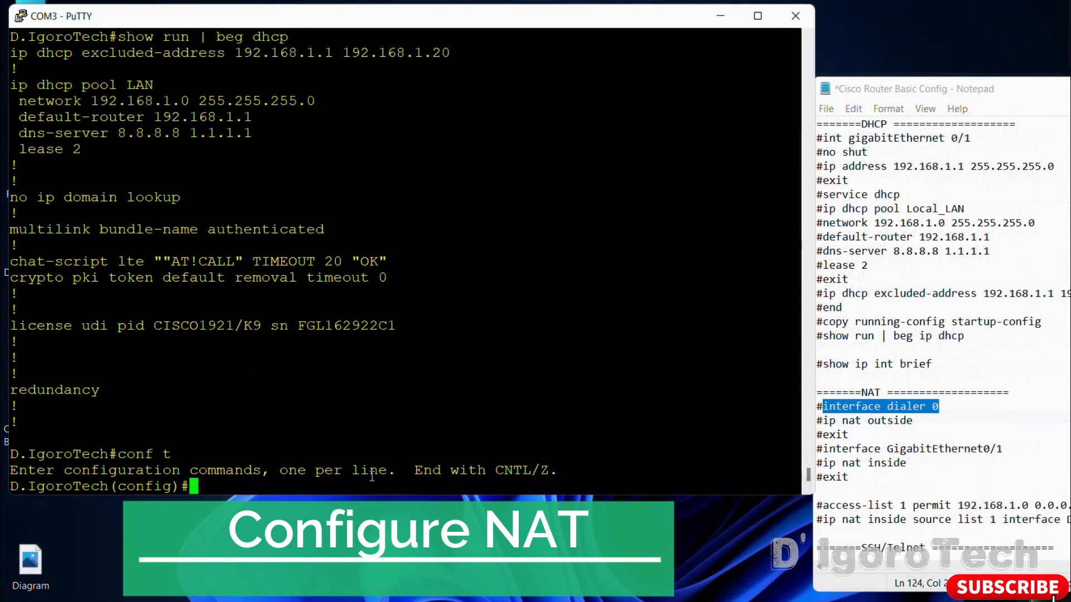
- Mark interface Dialer 0 as 'ip nat outside' and GigabitEthernet0/1 as 'ip nat inside'
type("interface dialer 0")
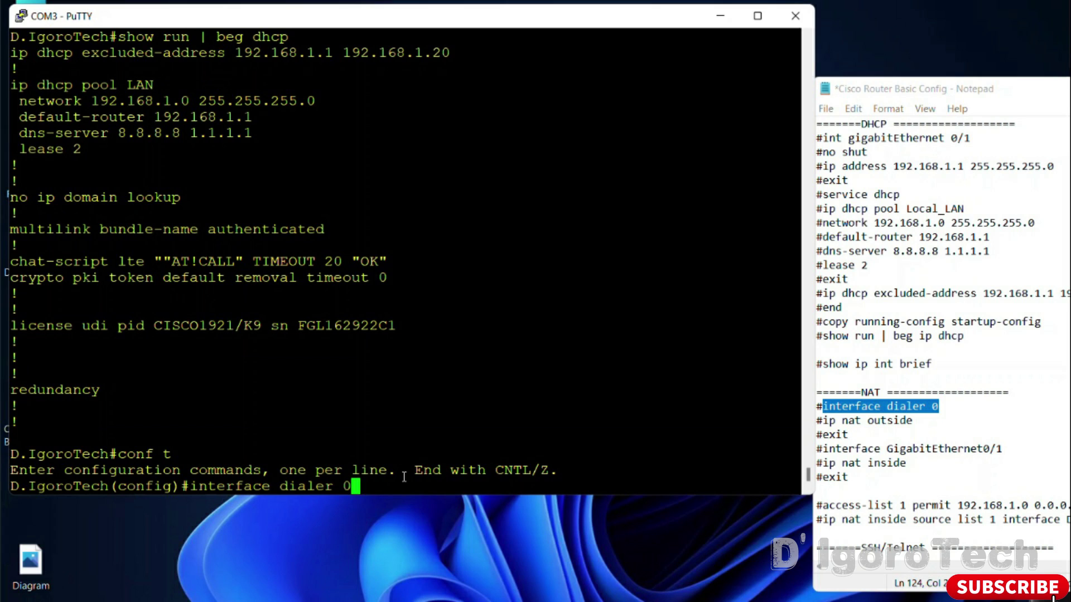
type("ip nat")
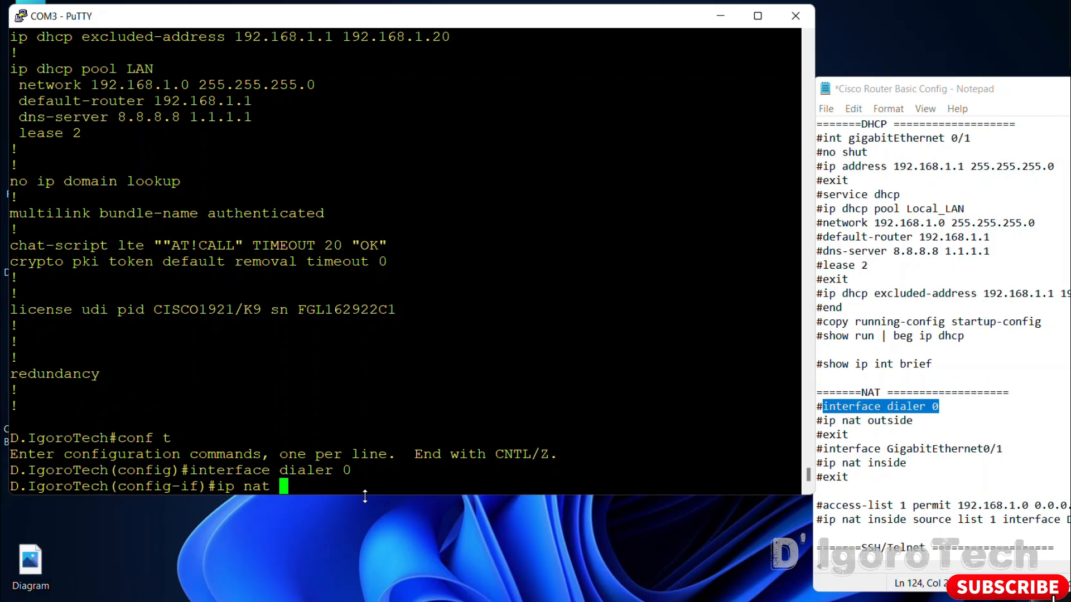
type("?")
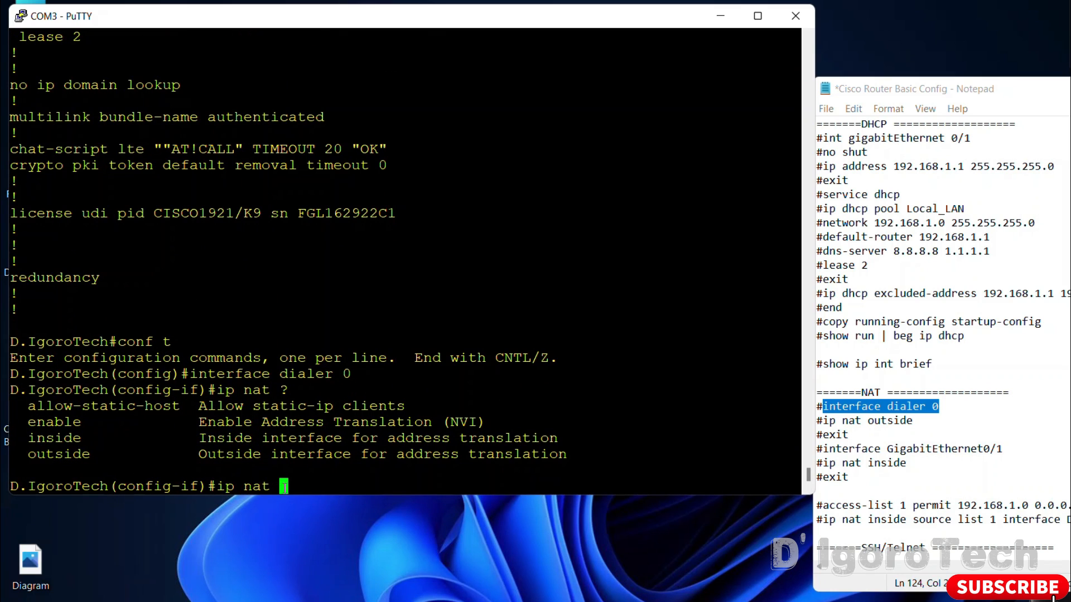
type("outside")
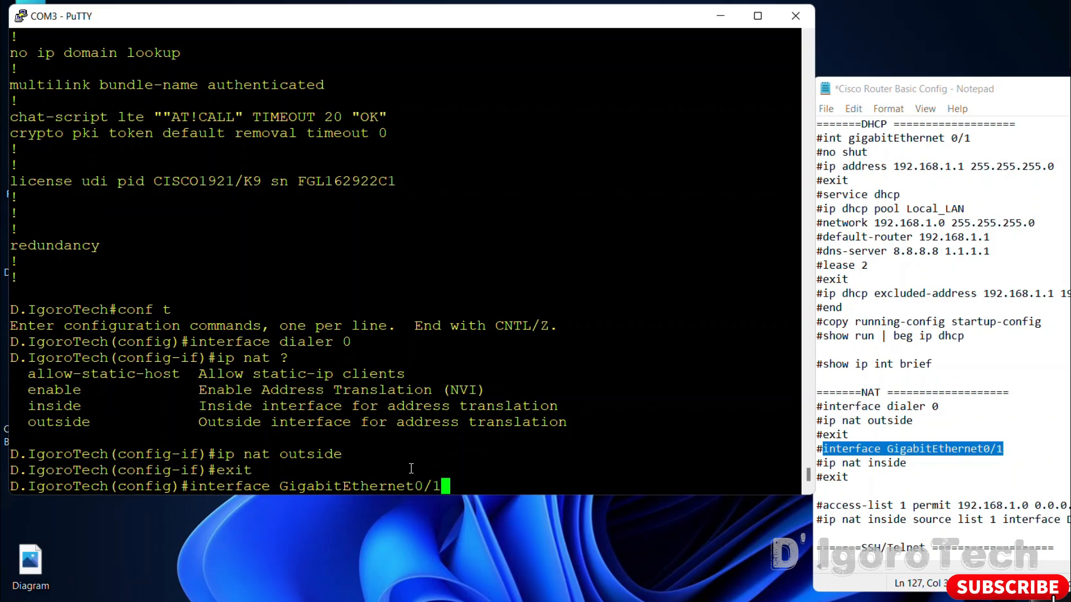
type("ip nat")
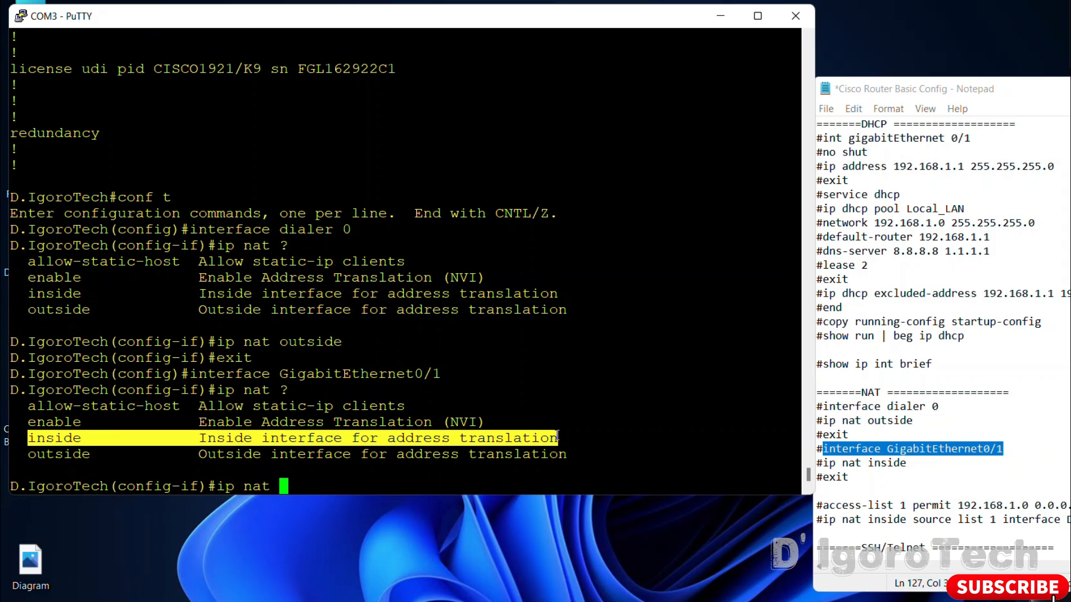
type("inside")
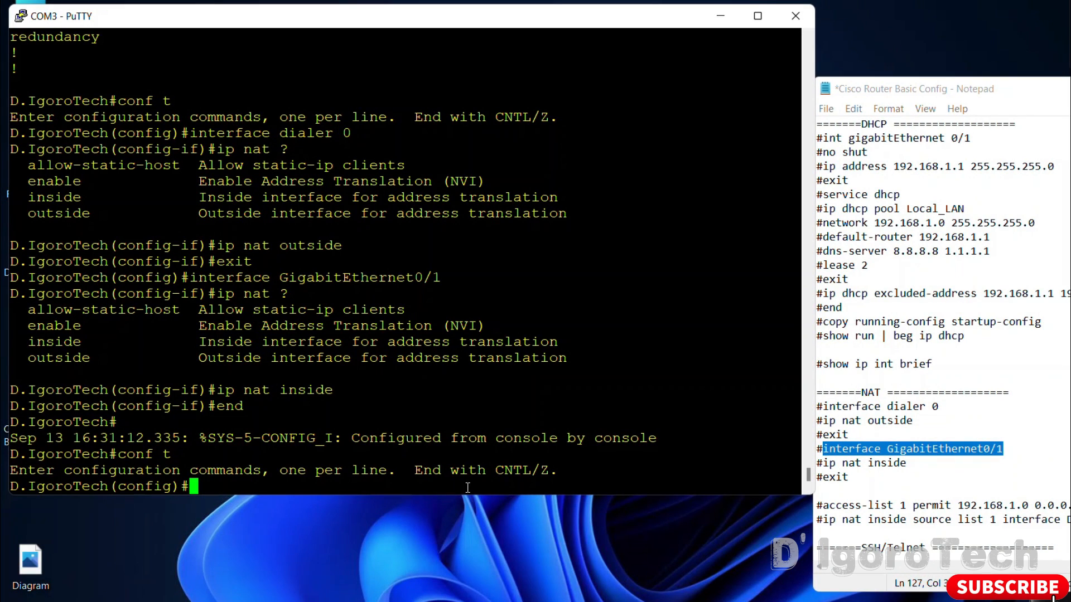
- Create access-list 1 permitting 192.168.1.0 with wildcard 0.0.0.255
type("access-list")
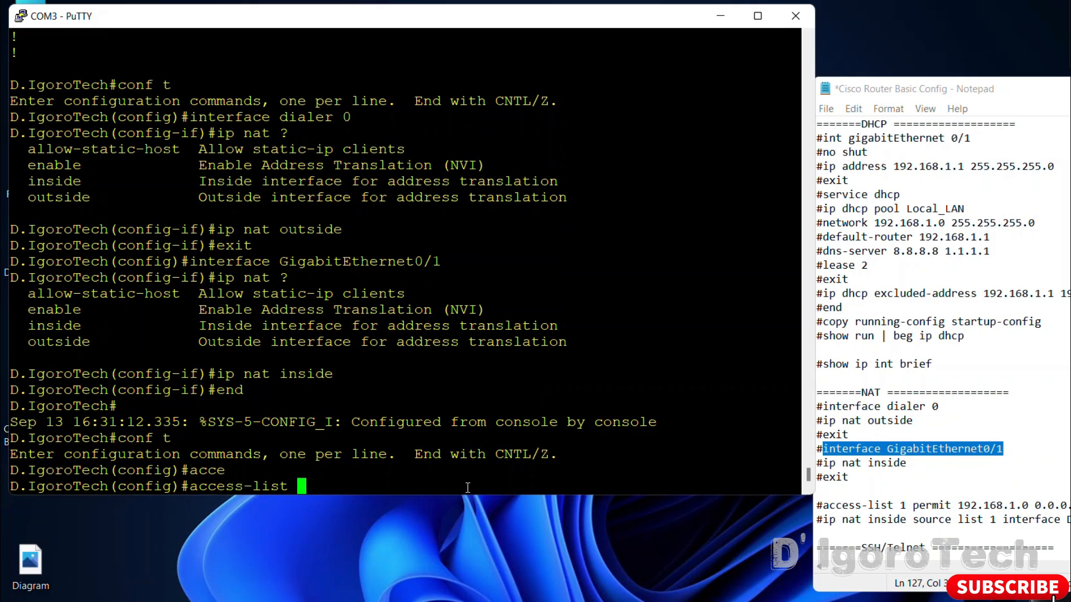
type("?")
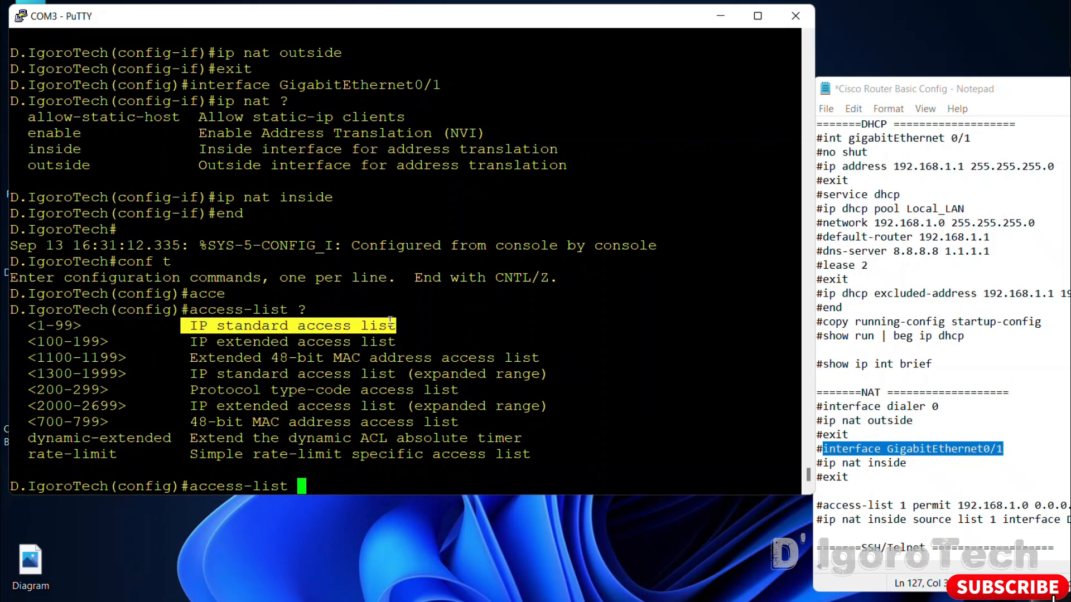
type("1 permit 192.168.")
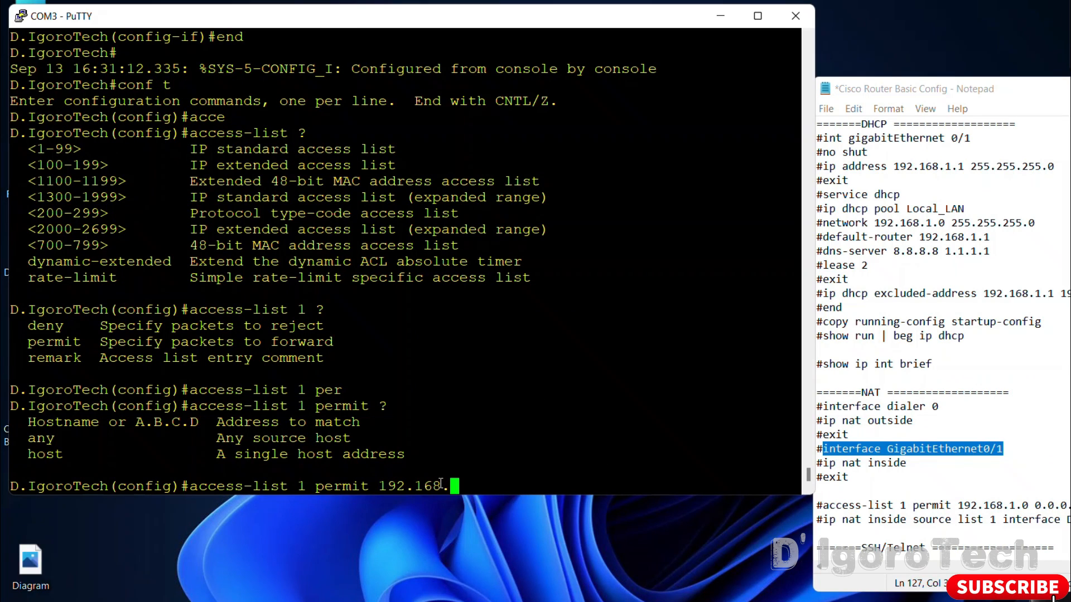
type("1")
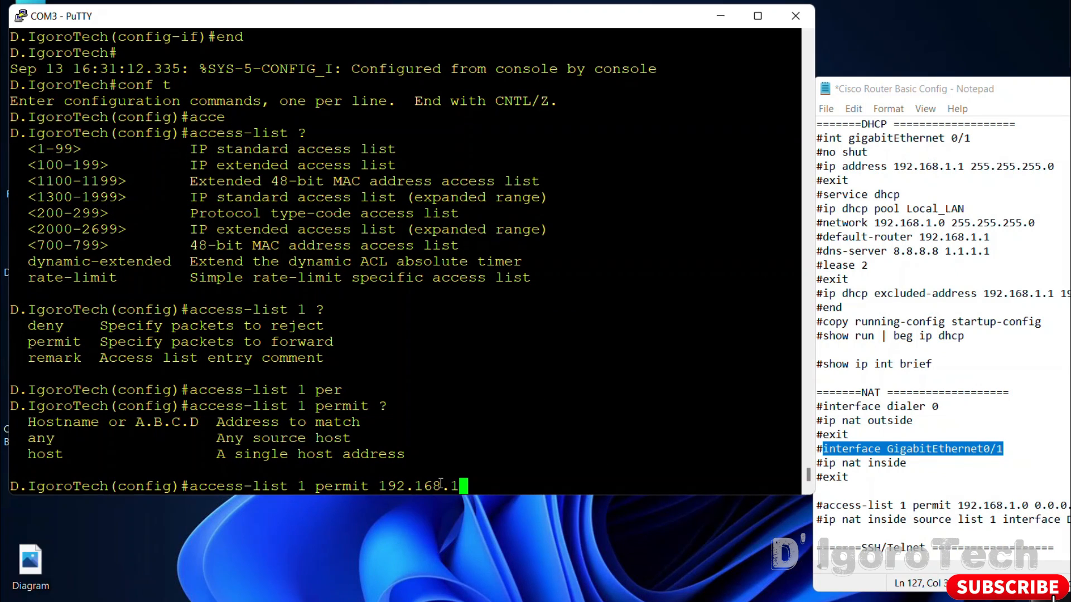
type(".0 ?")
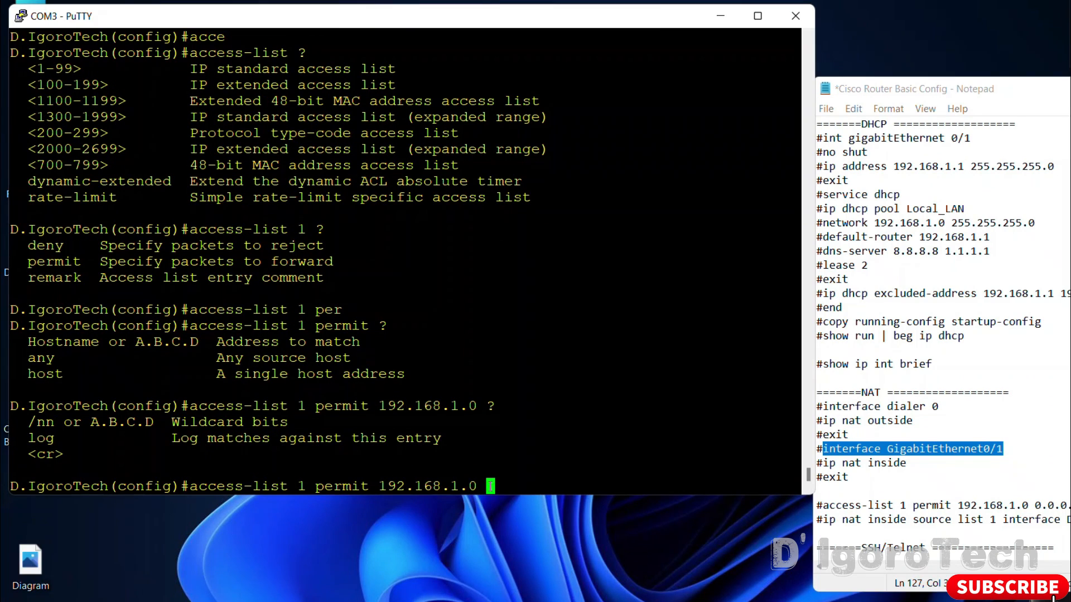
type("0.0.0.255")
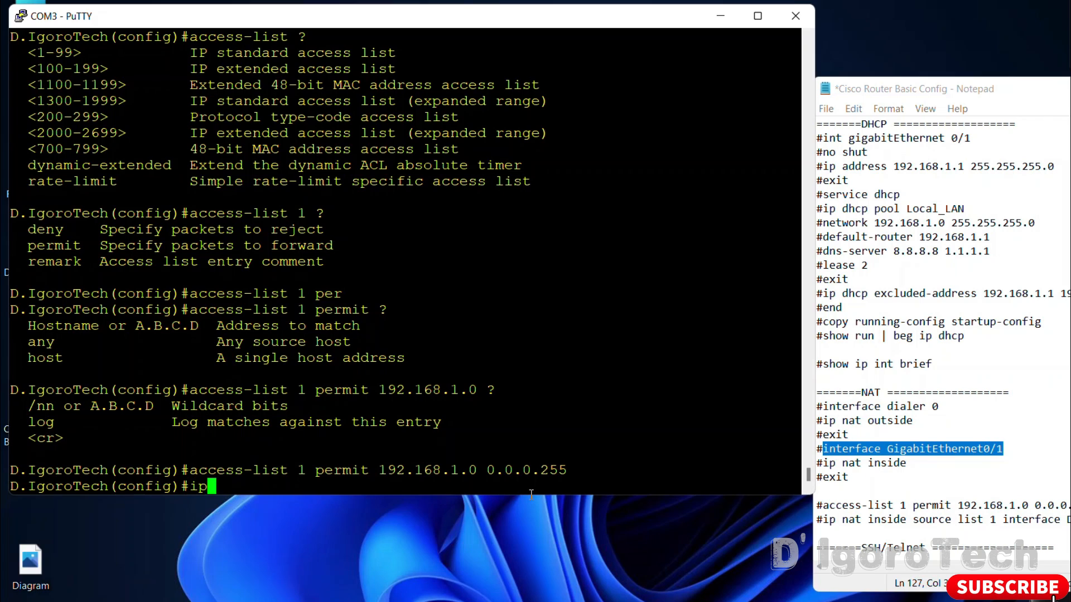
- Enter 'ip nat inside source list 1 interface dialer 0 overload'
type("ip nat inside source list")
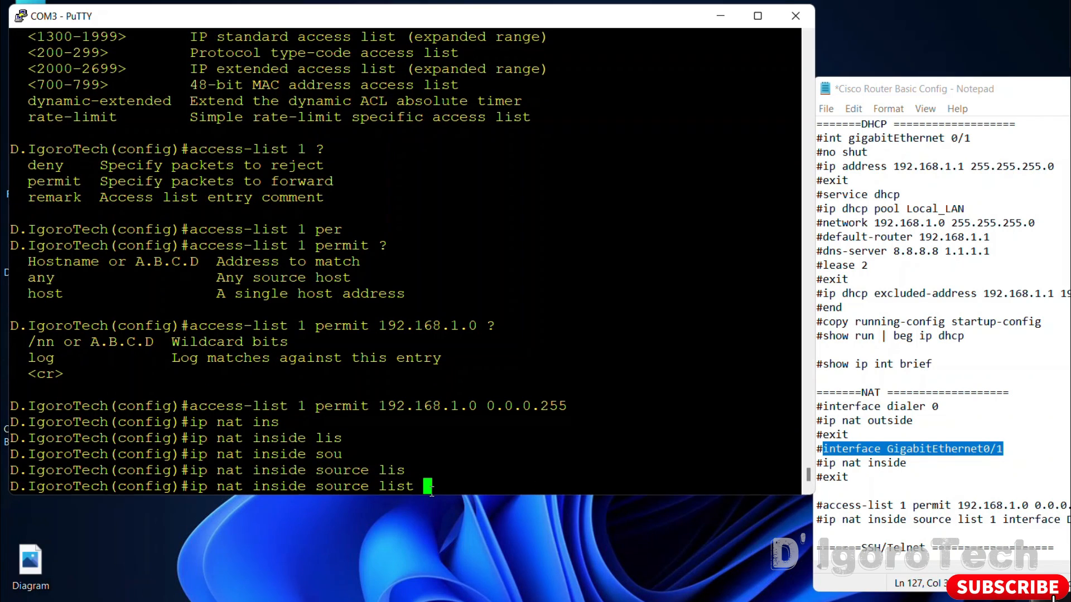
type("1")
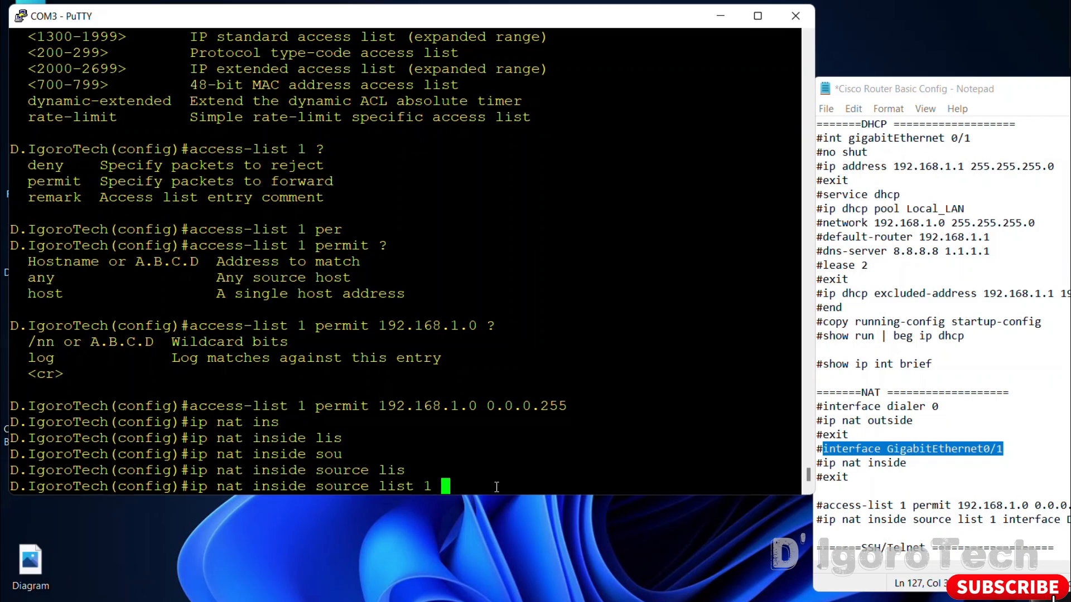
type("interface dialer")
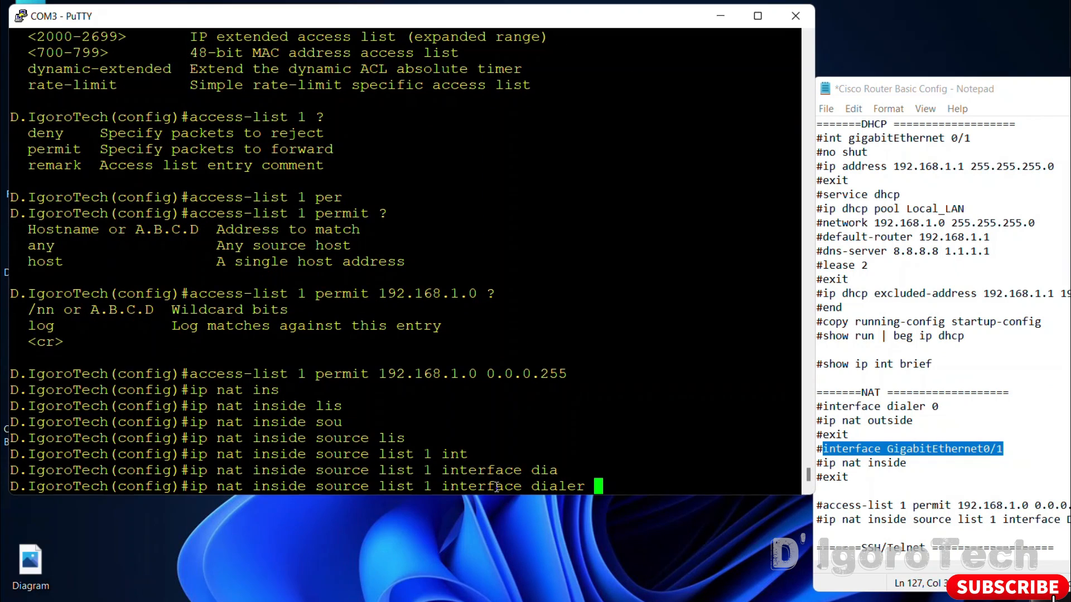
type("0 overload")
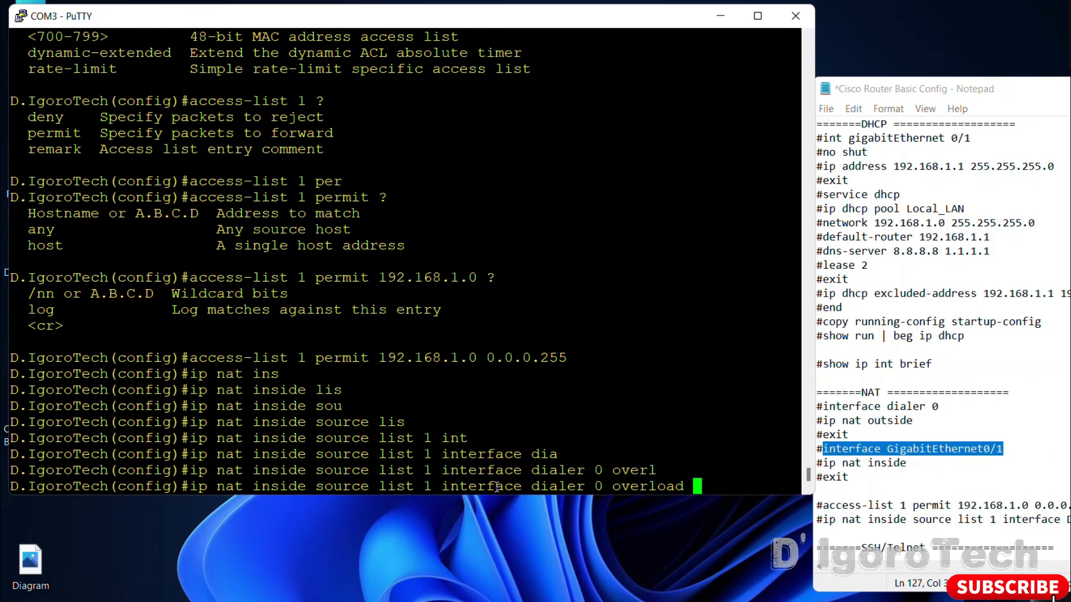
key("Return")
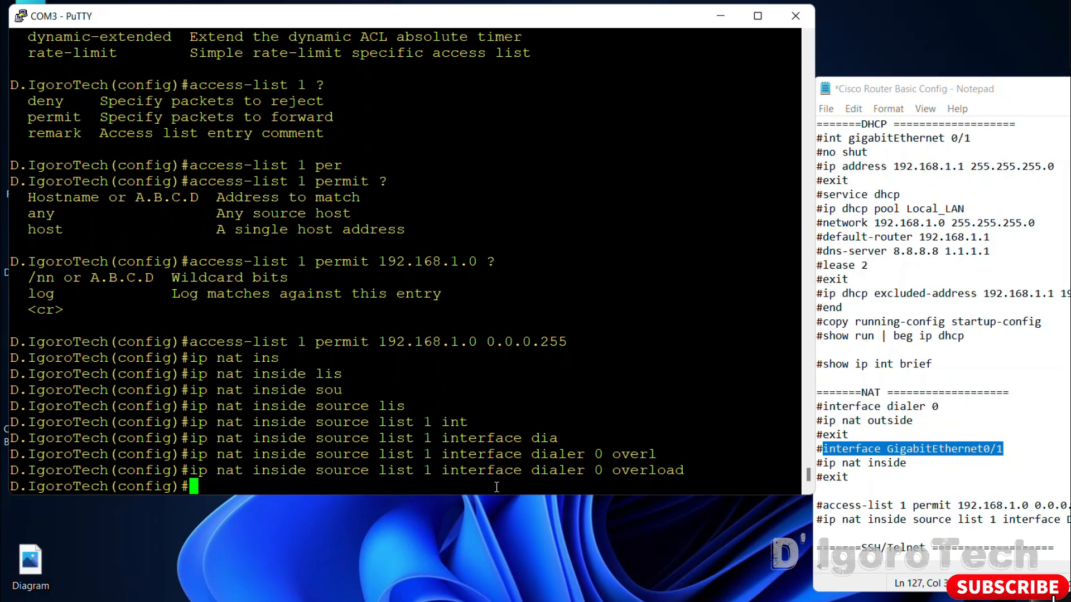
- Verify Dialer0 is up in the interface summary and ping 8.8.8.8 at 100 percent
type("end")
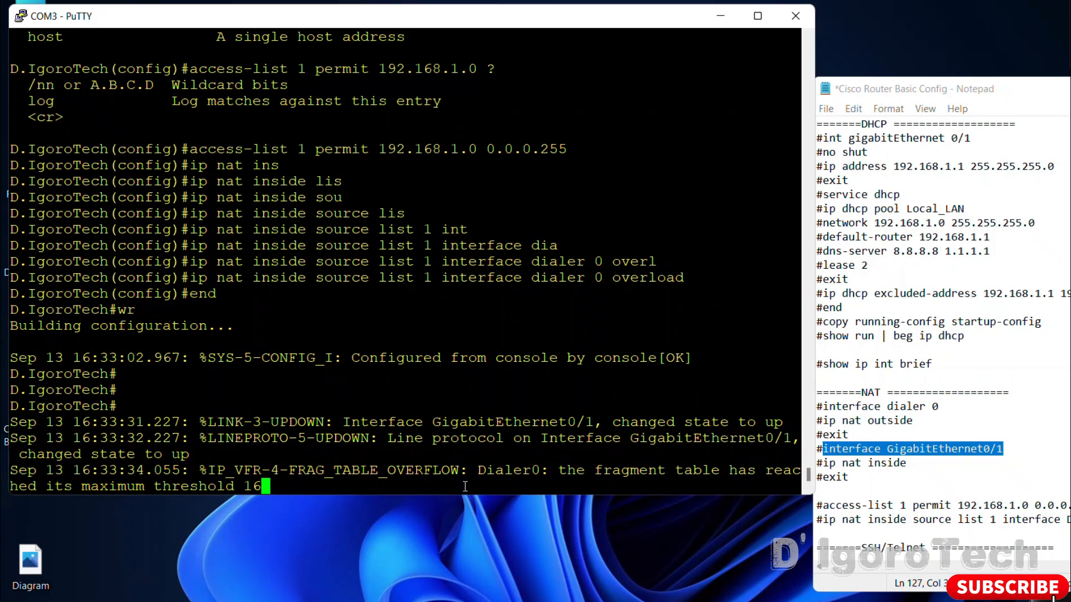
type("sh ip int b")
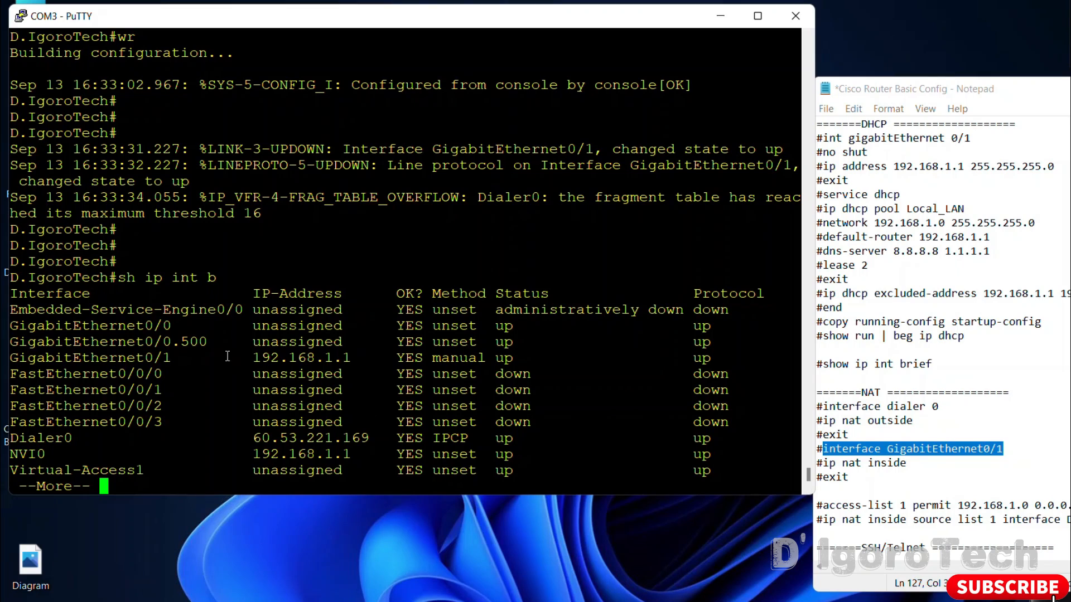
double_click(88, 357)
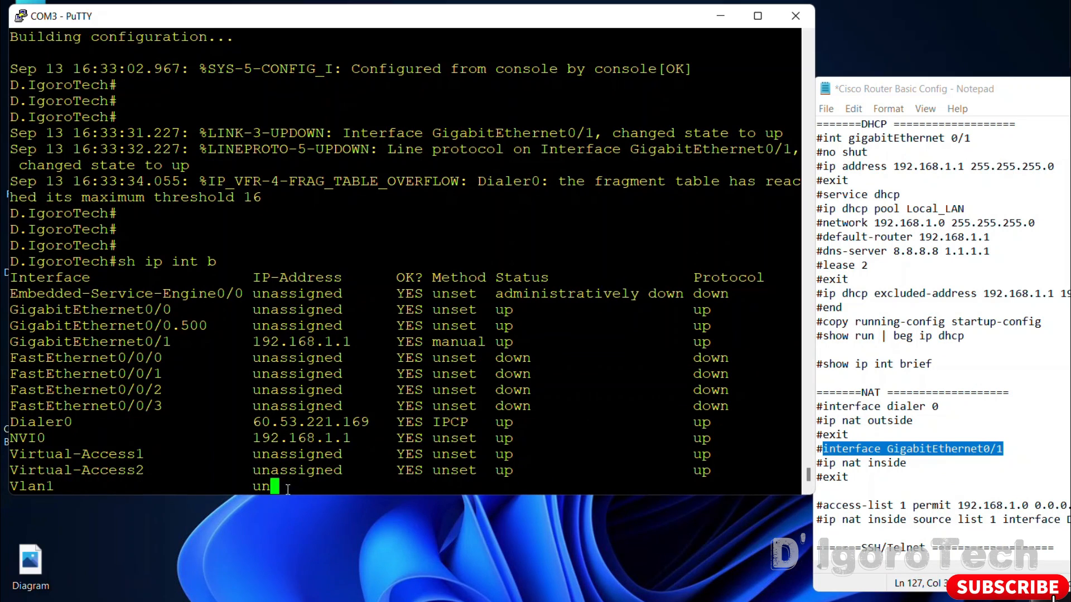
type("p")
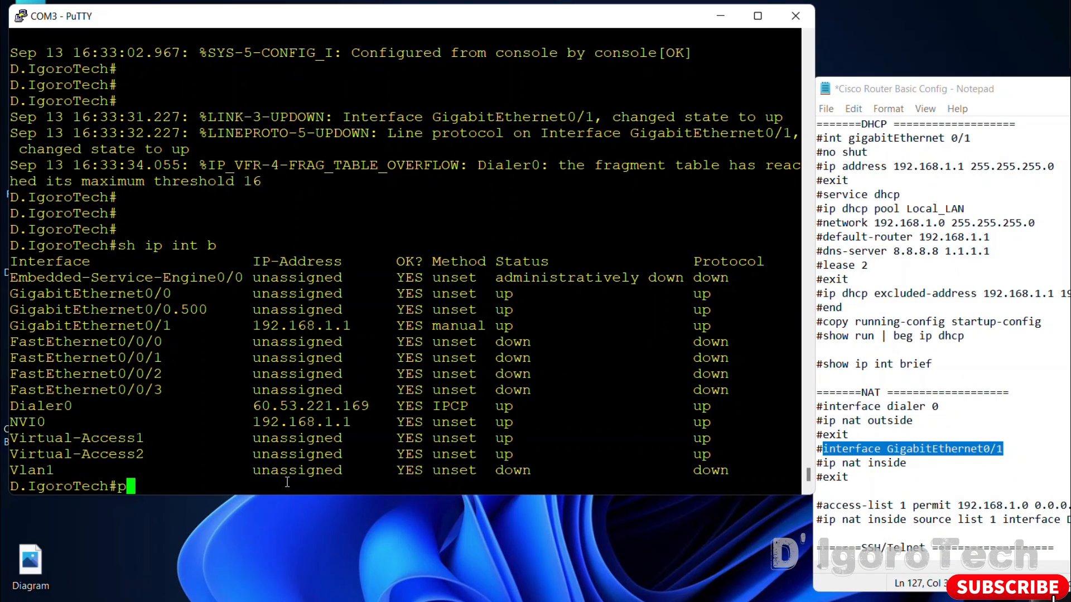
type("ing 8.8.8")
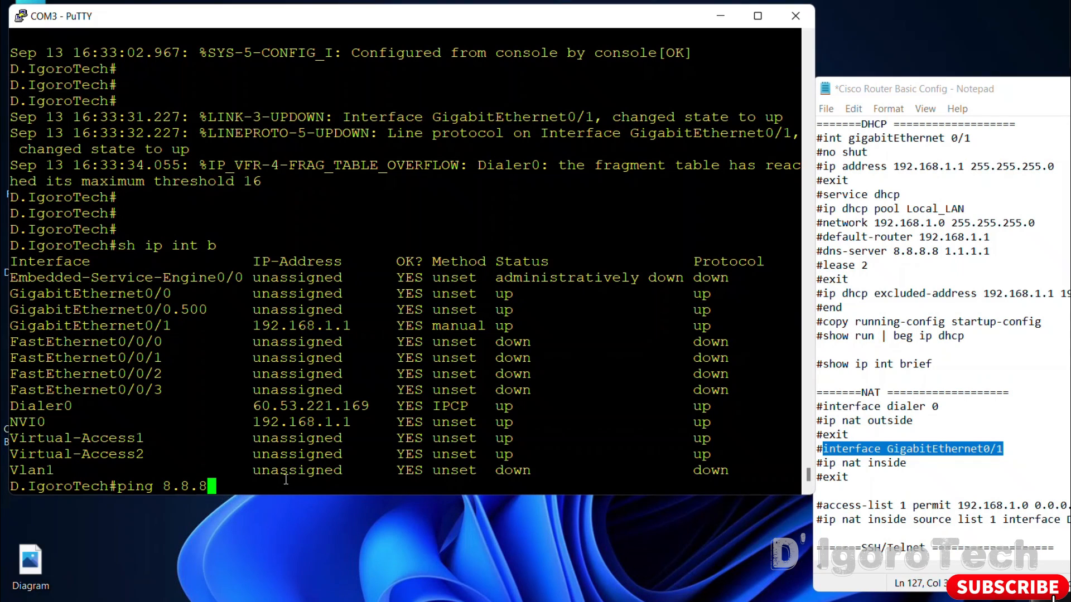
key("Return")
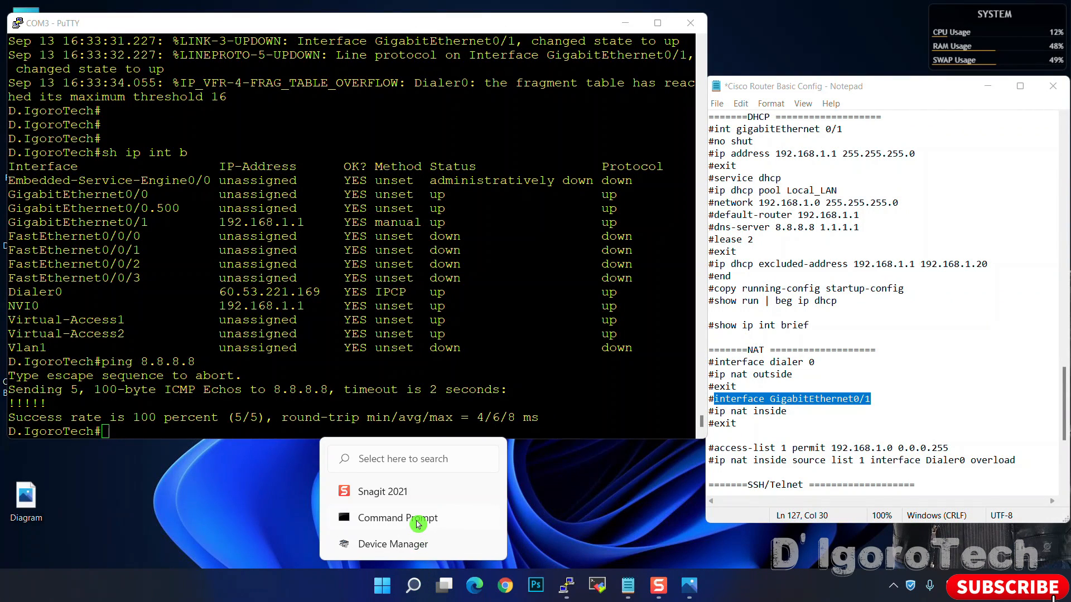
- Confirm the PC's 192.168.1.21 address and 192.168.1.1 gateway, then ping 8.8.8.8
left_click(396, 517)
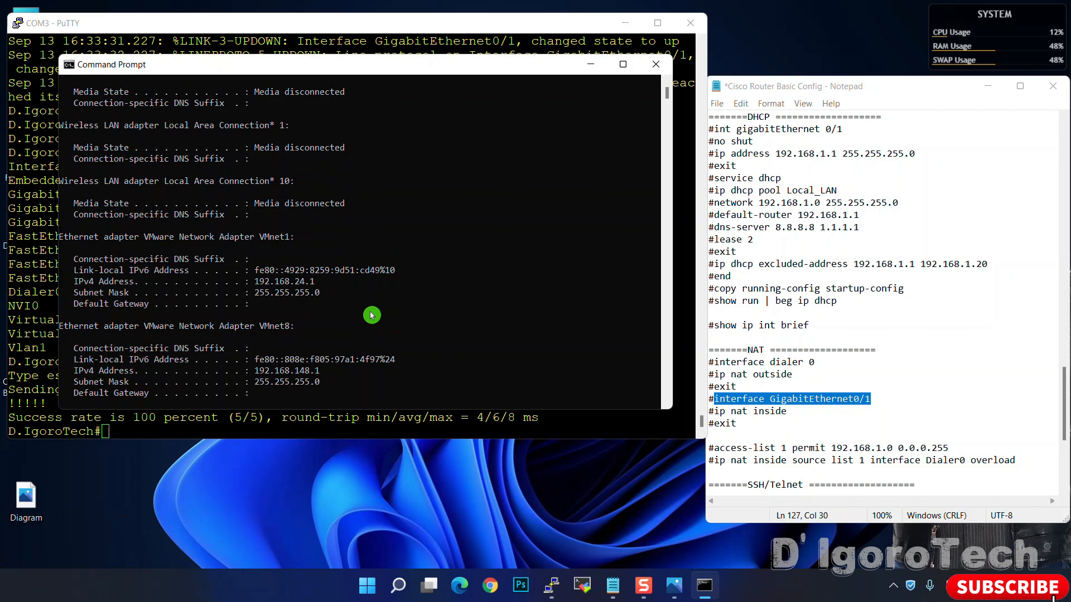
scroll("up", 3)
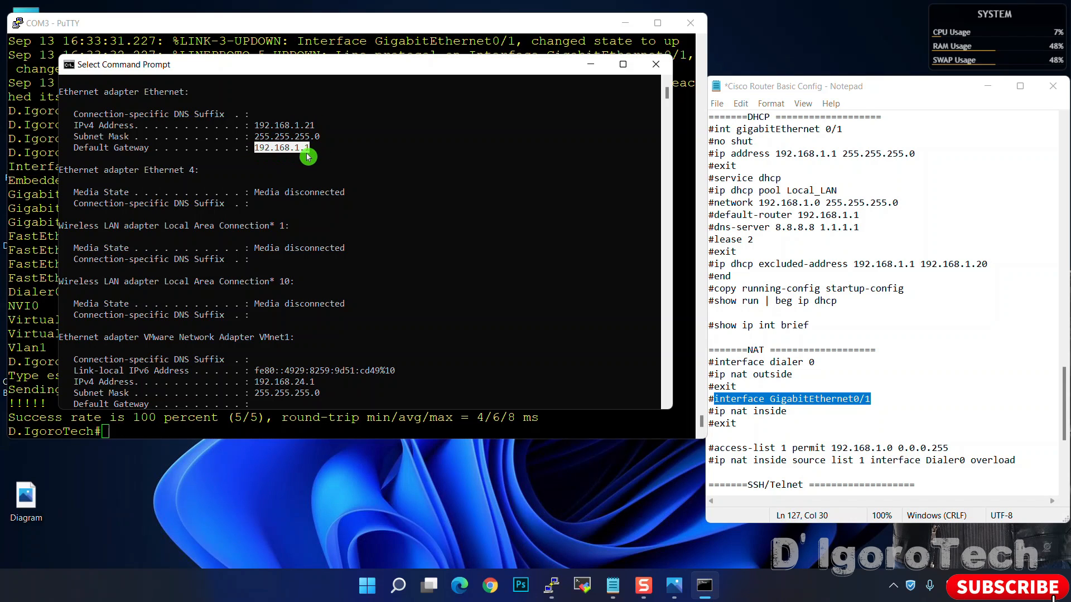
mouse_move(418, 156)
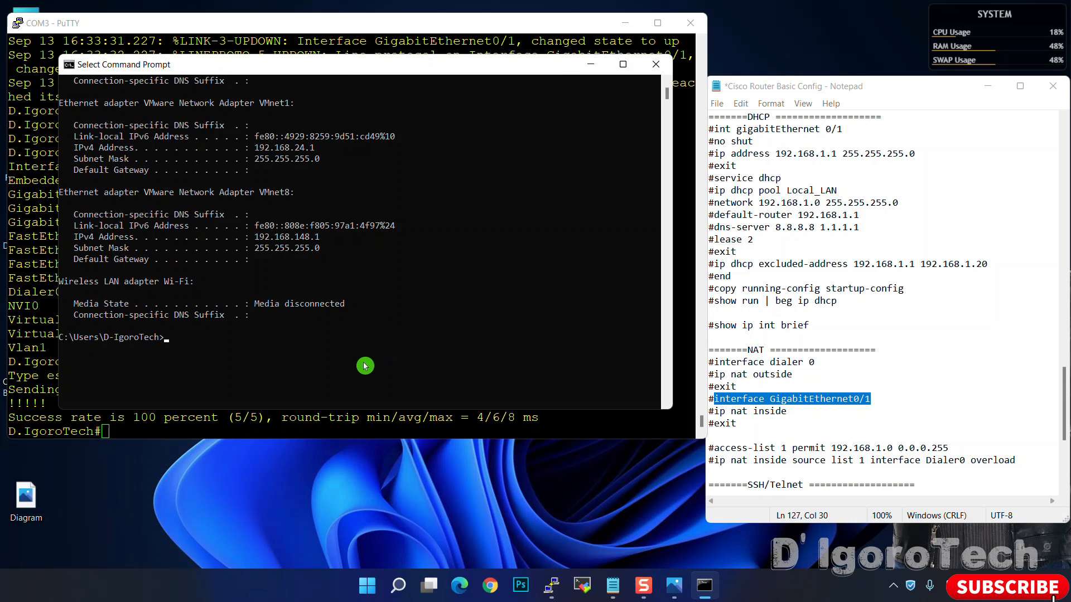
mouse_move(356, 372)
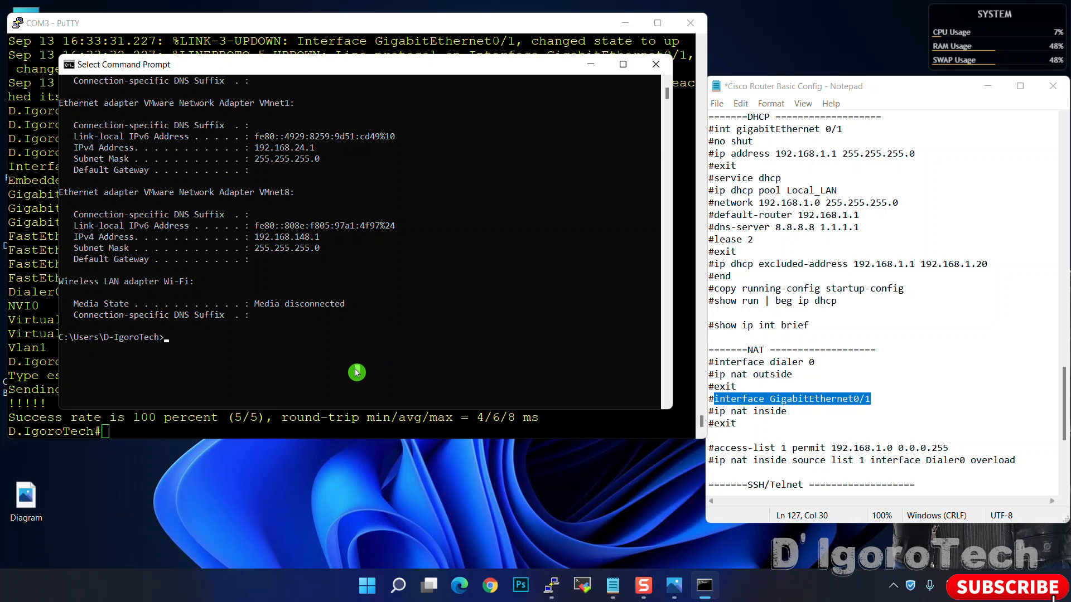
type("ping 8.8.8.8")
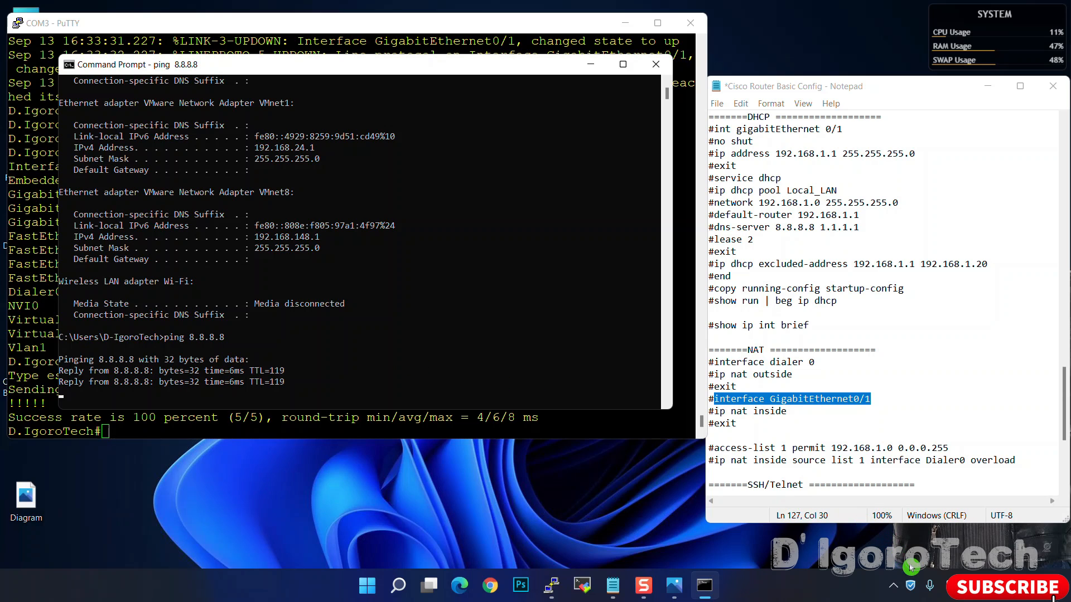
left_click(489, 586)
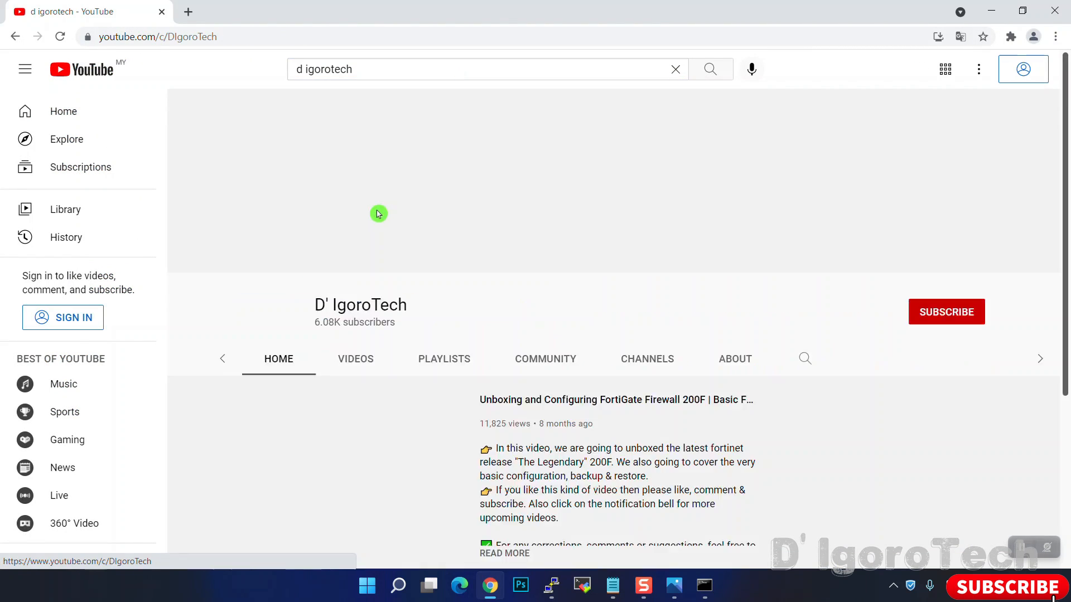
- View the YouTube channel's PLAYLISTS tab in Chrome, then return to the PuTTY console
left_click(442, 359)
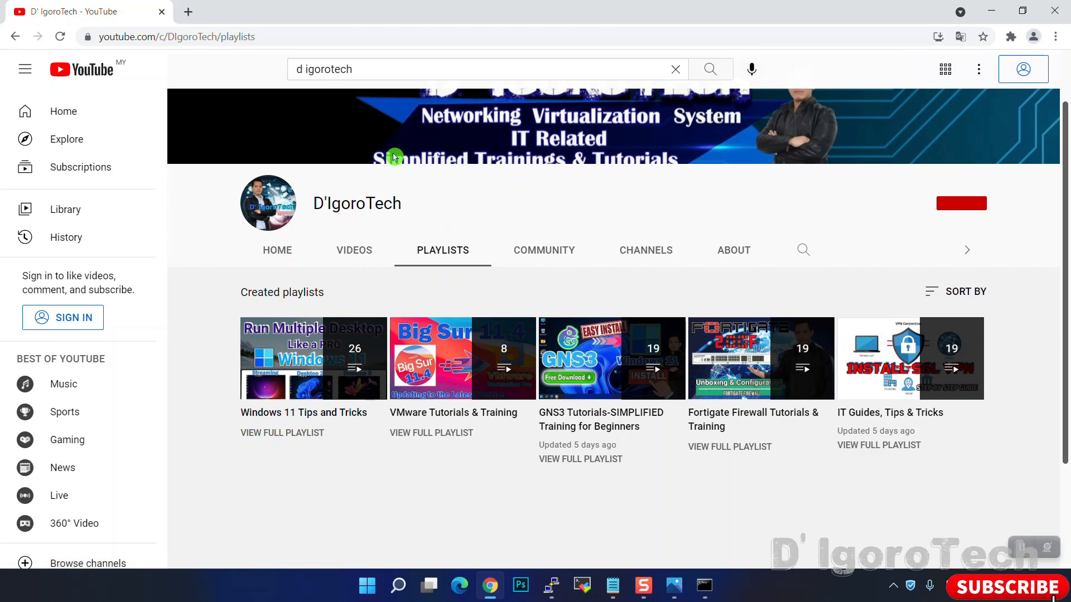
left_click(354, 12)
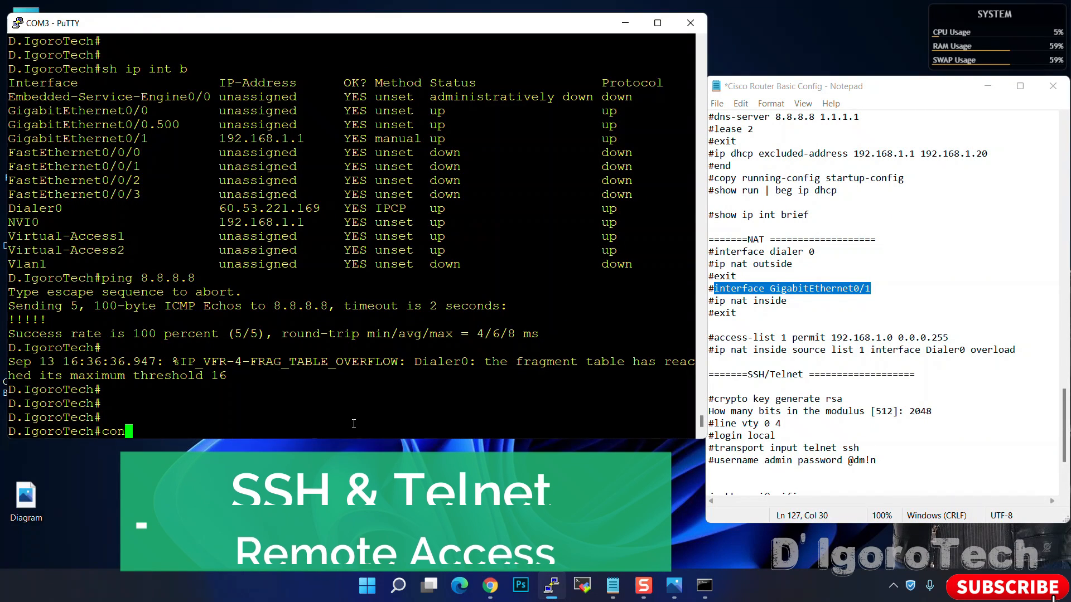
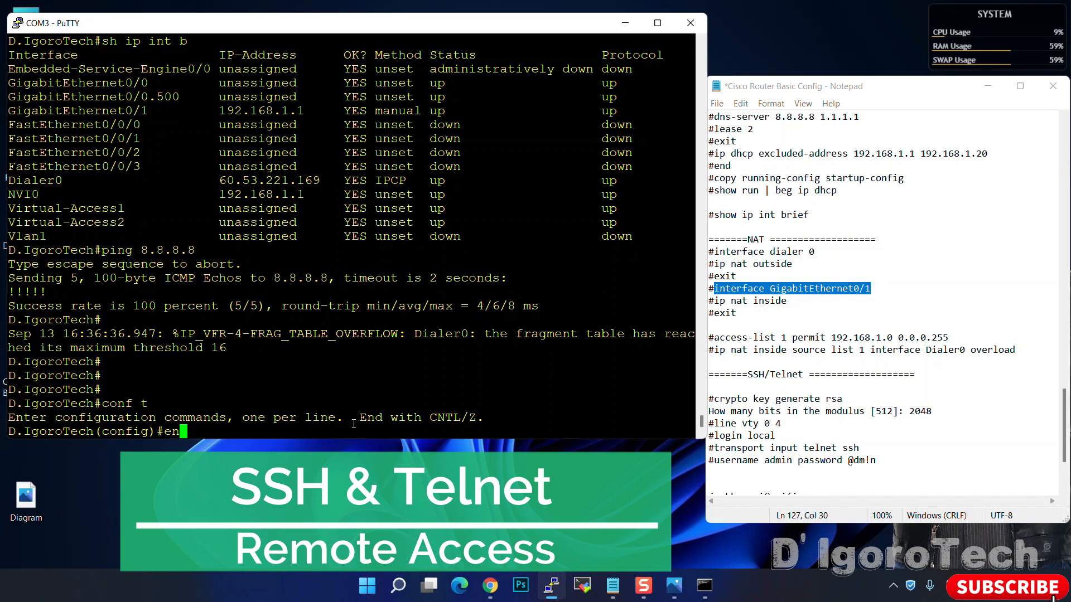
key("Return")
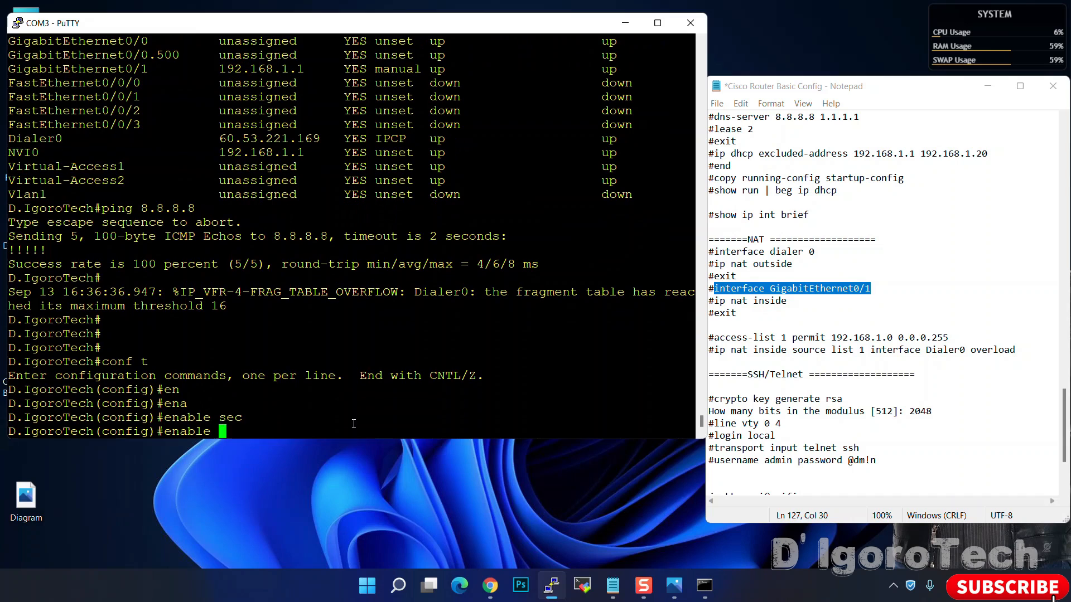
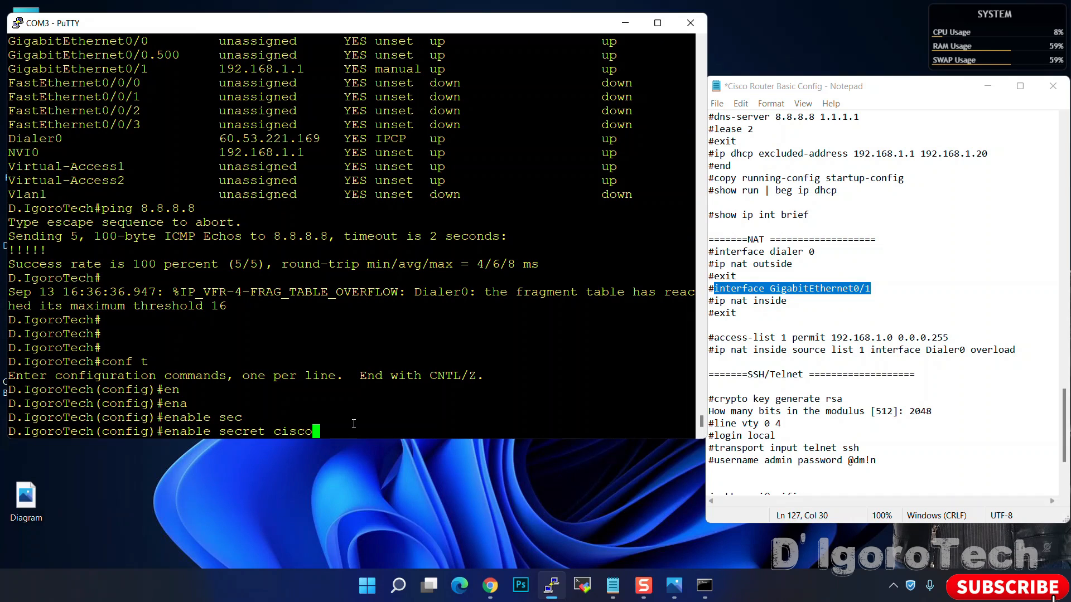
key("Return")
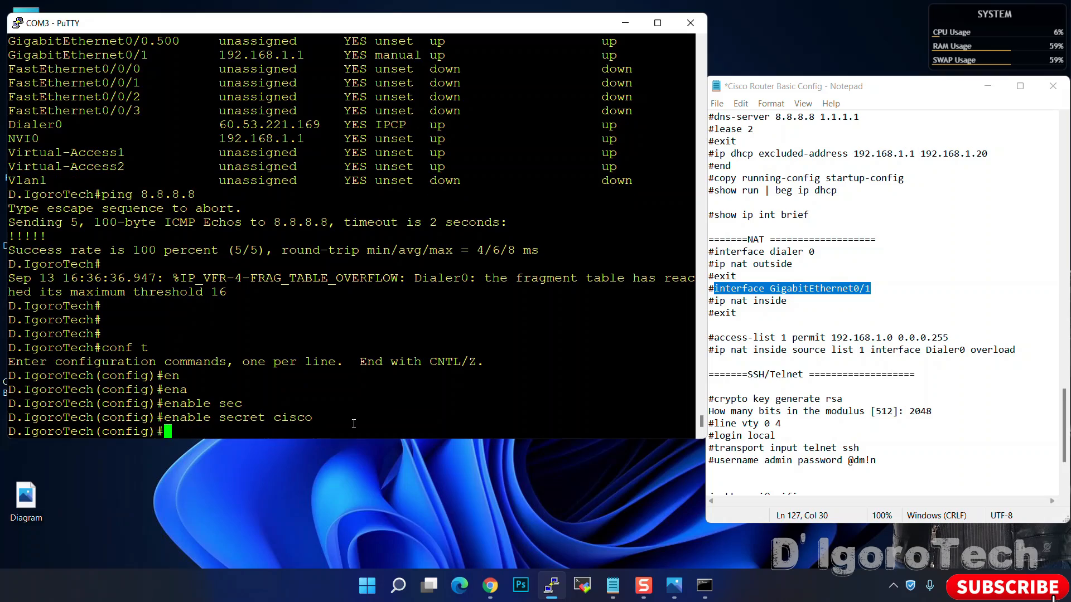
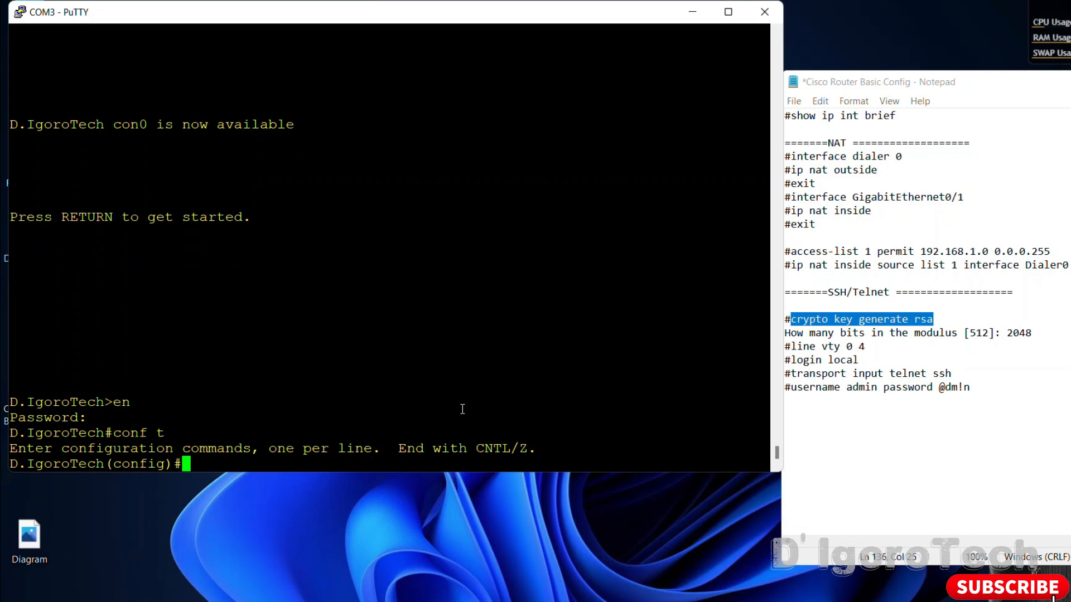
- Run 'crypto key generate rsa' with a 2048-bit modulus and wait for SSH enabled
type("crypto key generate rsa")
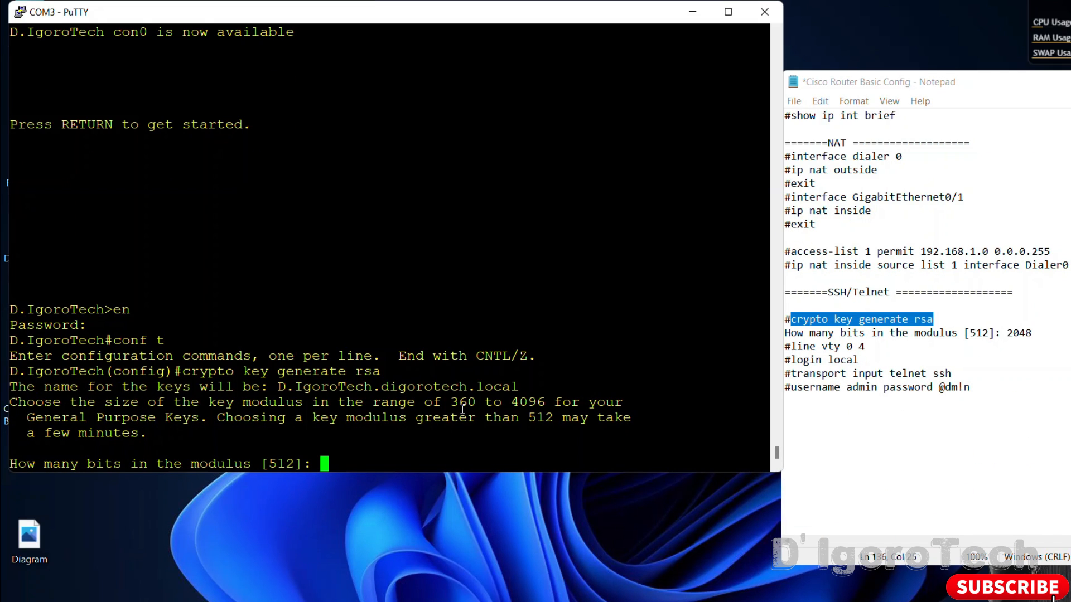
type("2048")
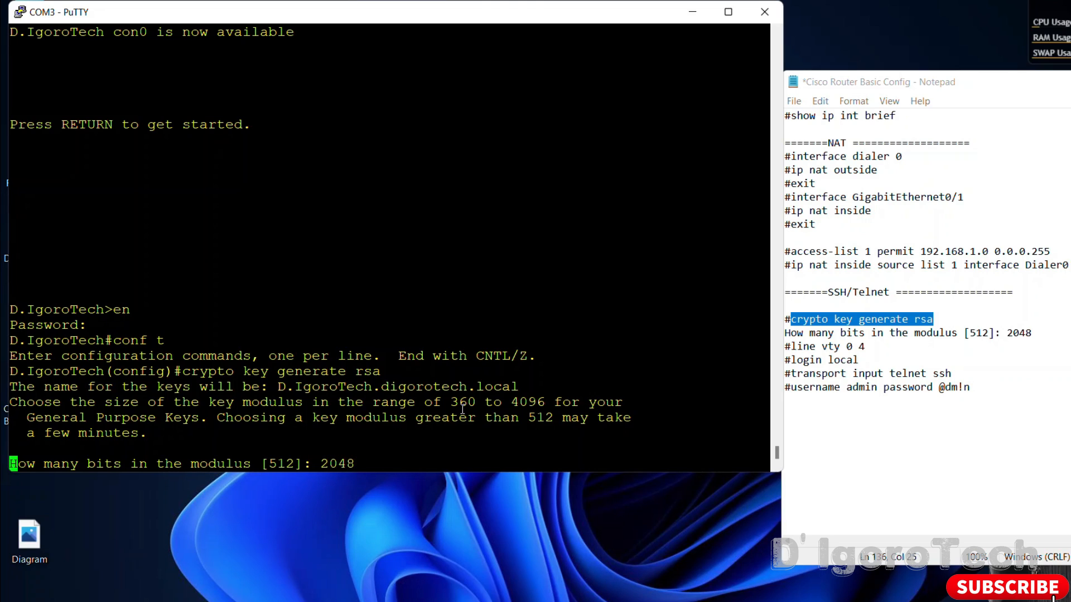
key("Return")
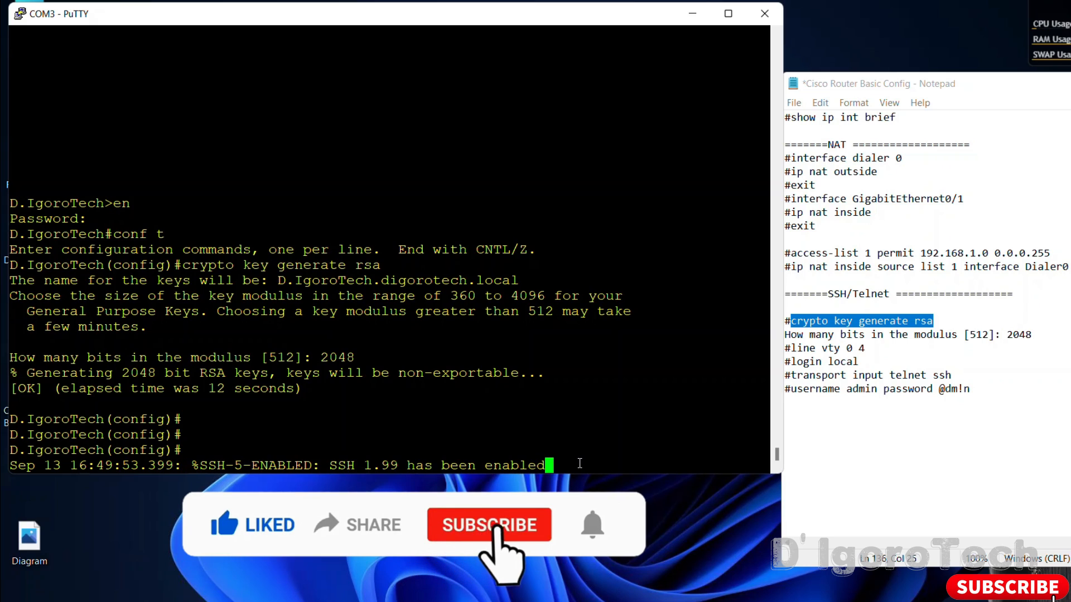
left_click(488, 524)
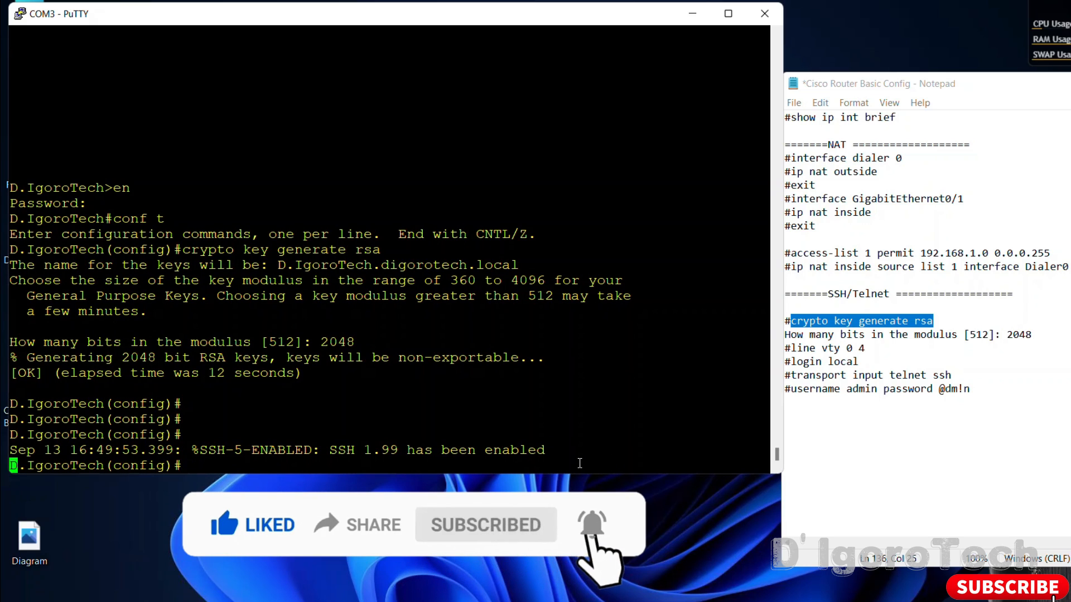
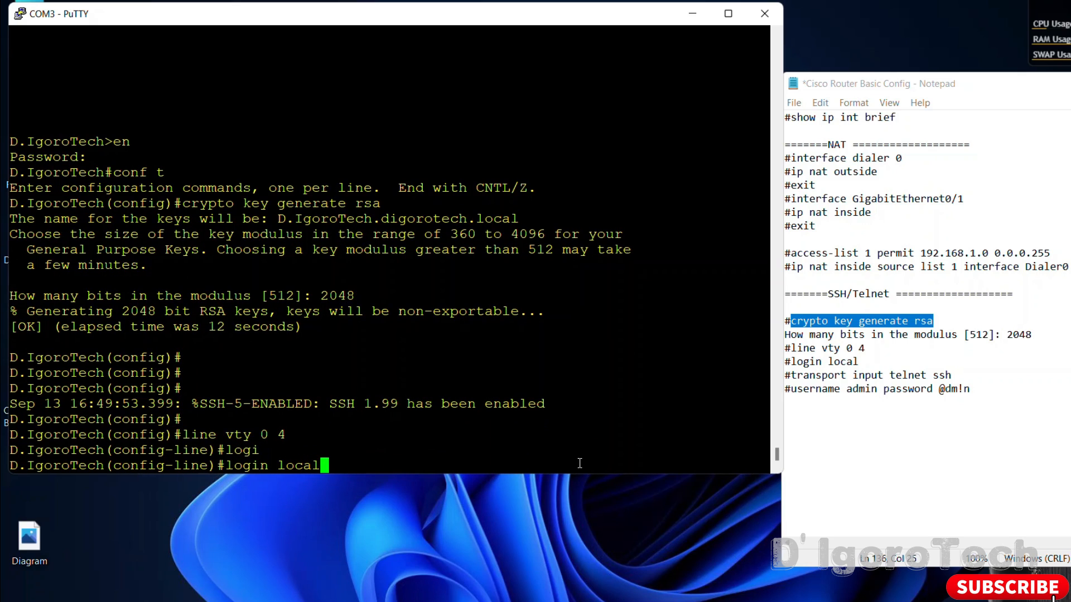
- Configure VTY lines 0–4 to use local login
key("Return")
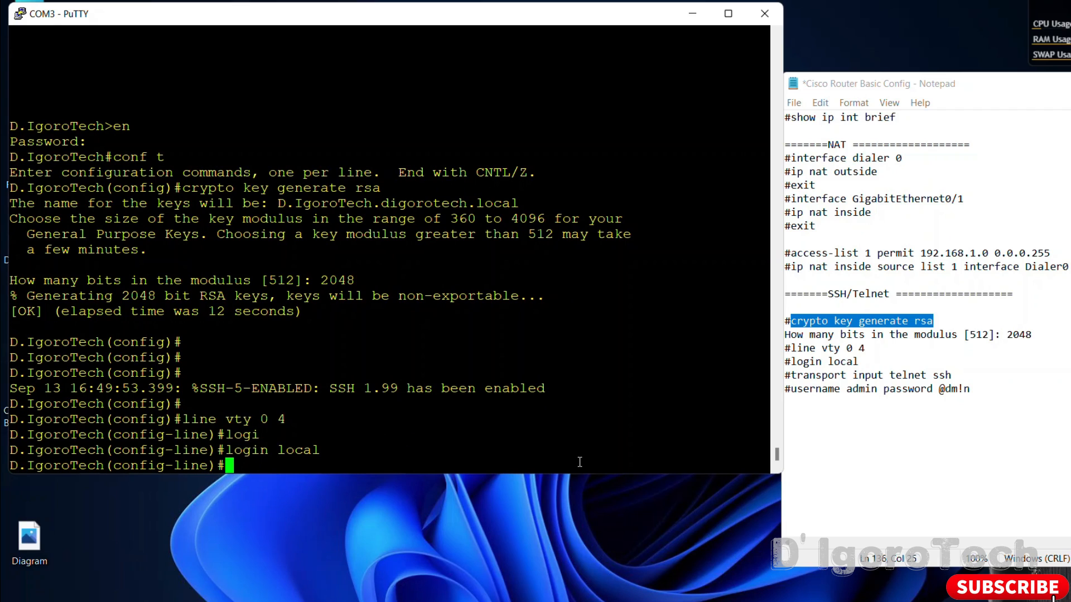
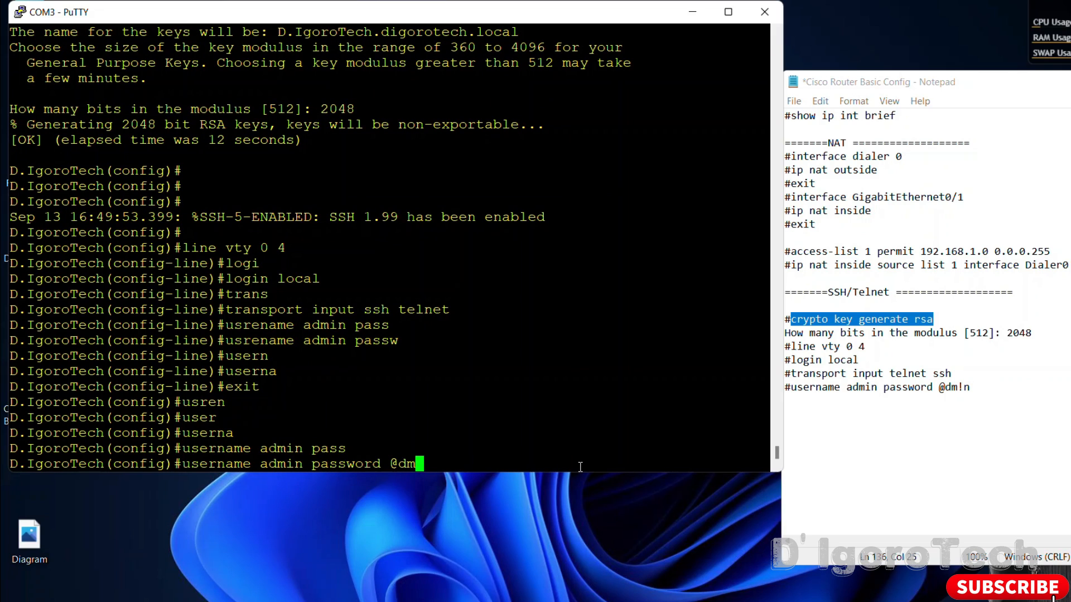
key("Return")
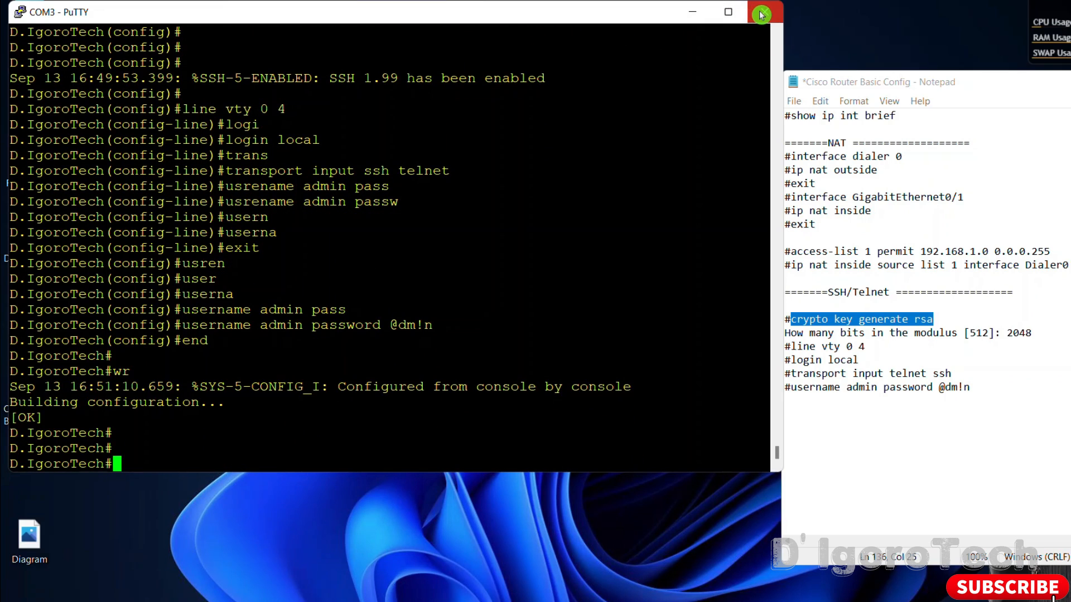
- Close the console and command prompt windows and open an SSH session to 192.168.1.1
left_click(761, 13)
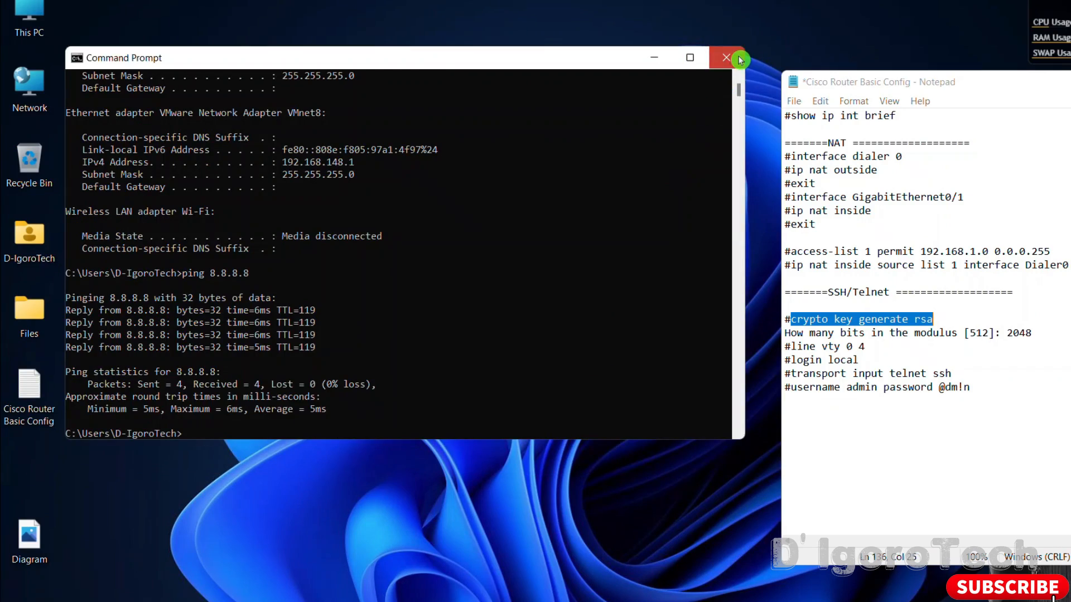
left_click(726, 57)
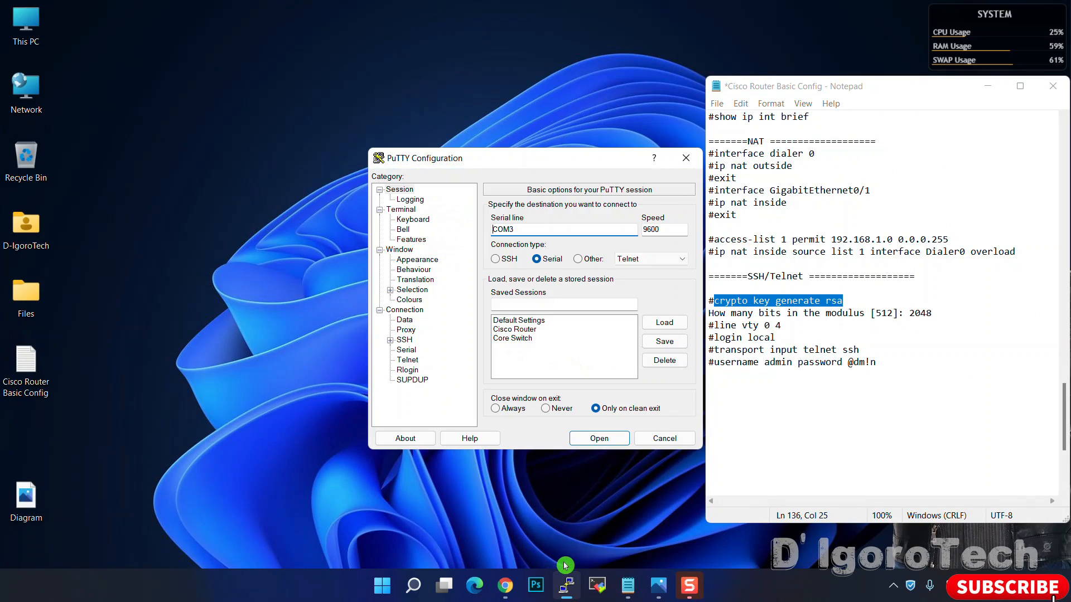
left_click(495, 259)
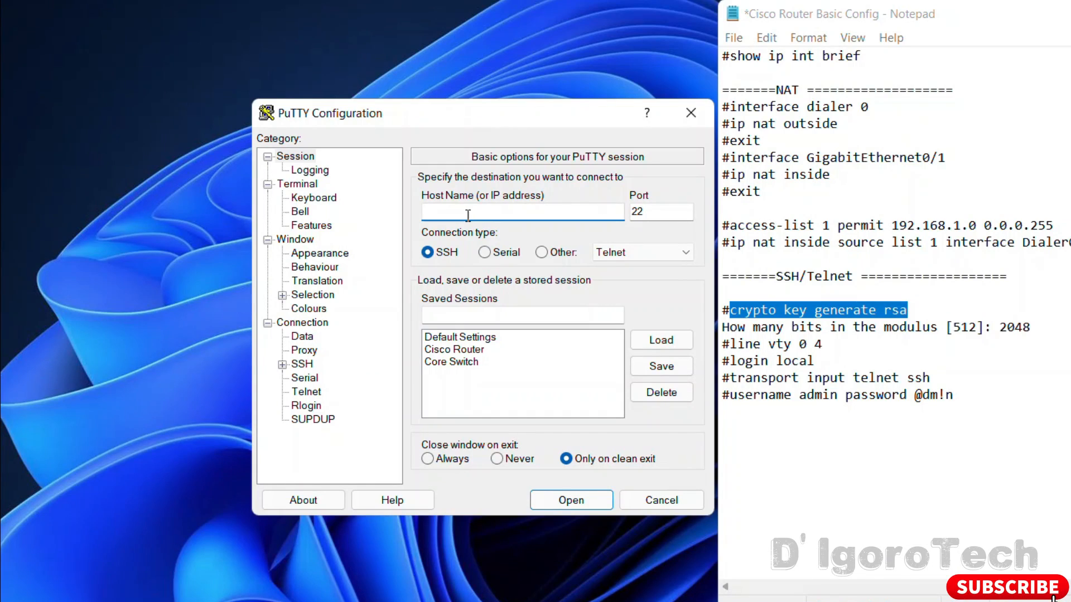
type("192.16")
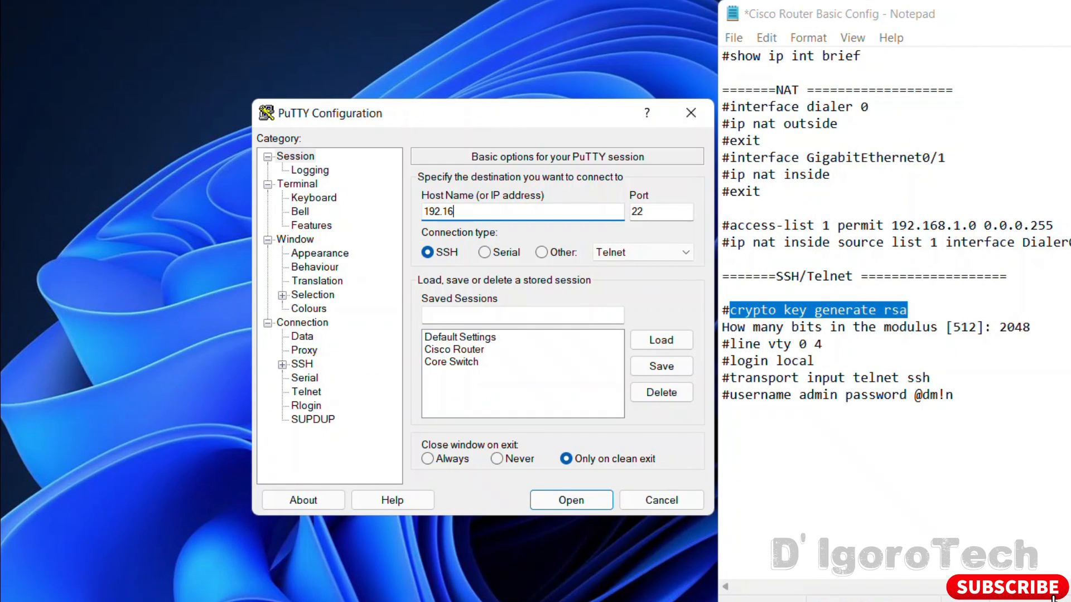
type("8.1.1")
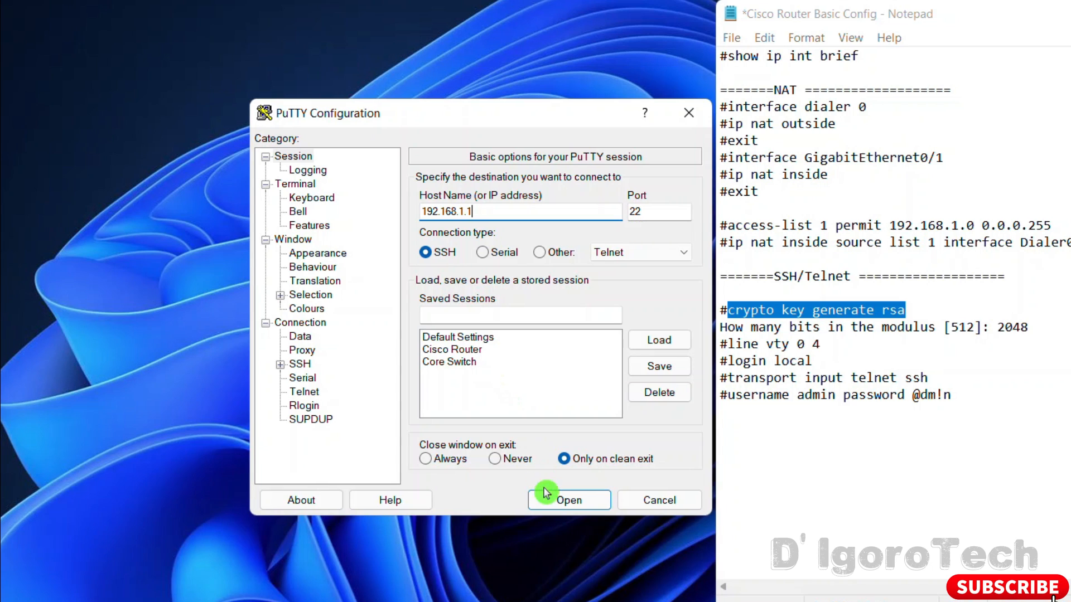
left_click(568, 500)
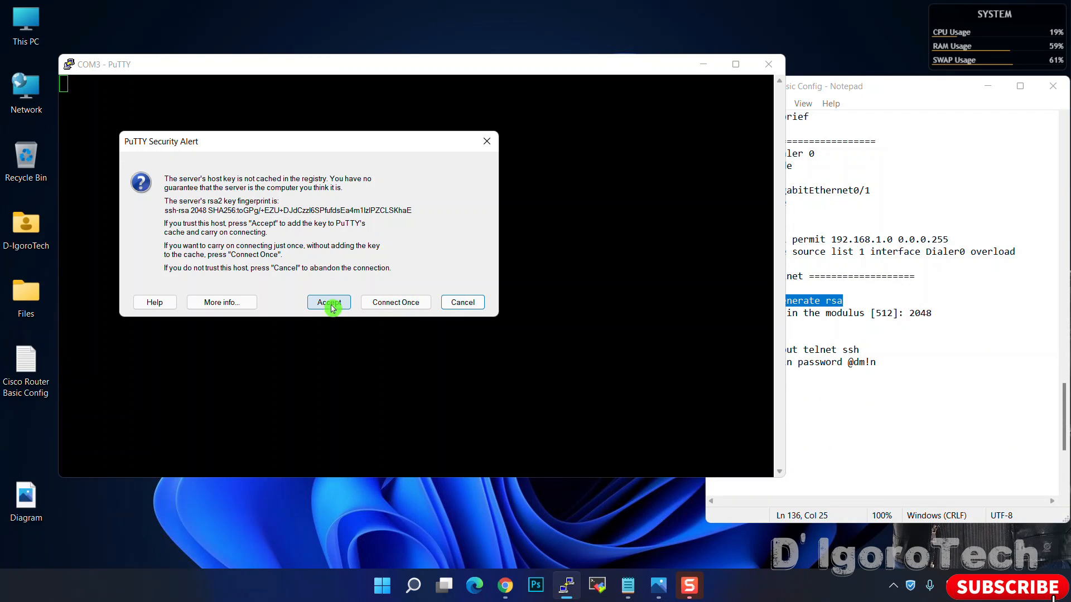
- Accept the host key, log in as admin, enter enable mode and show the running config
left_click(328, 302)
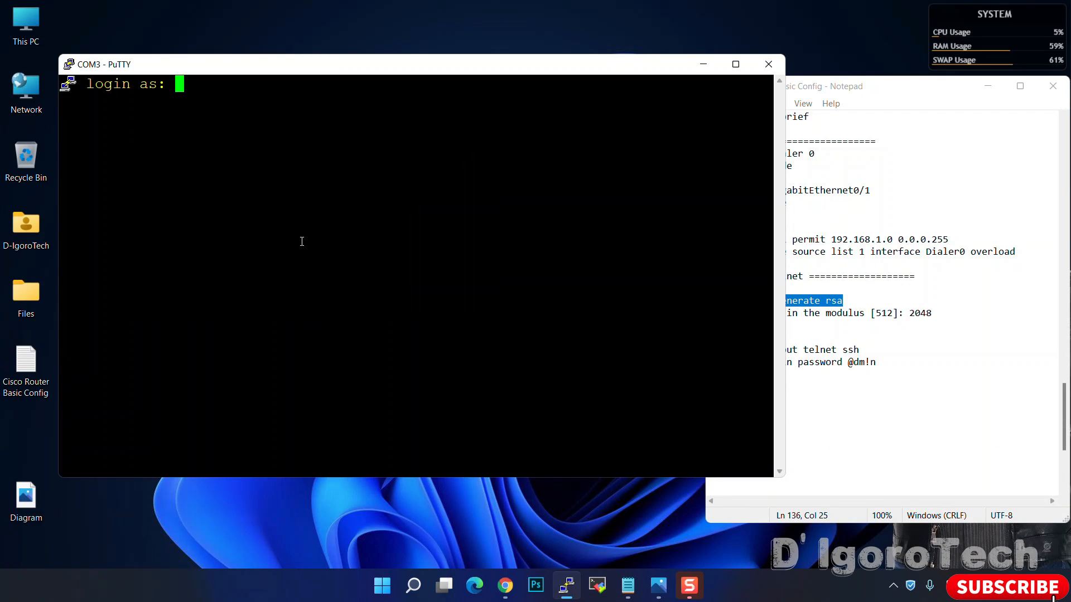
type("admin")
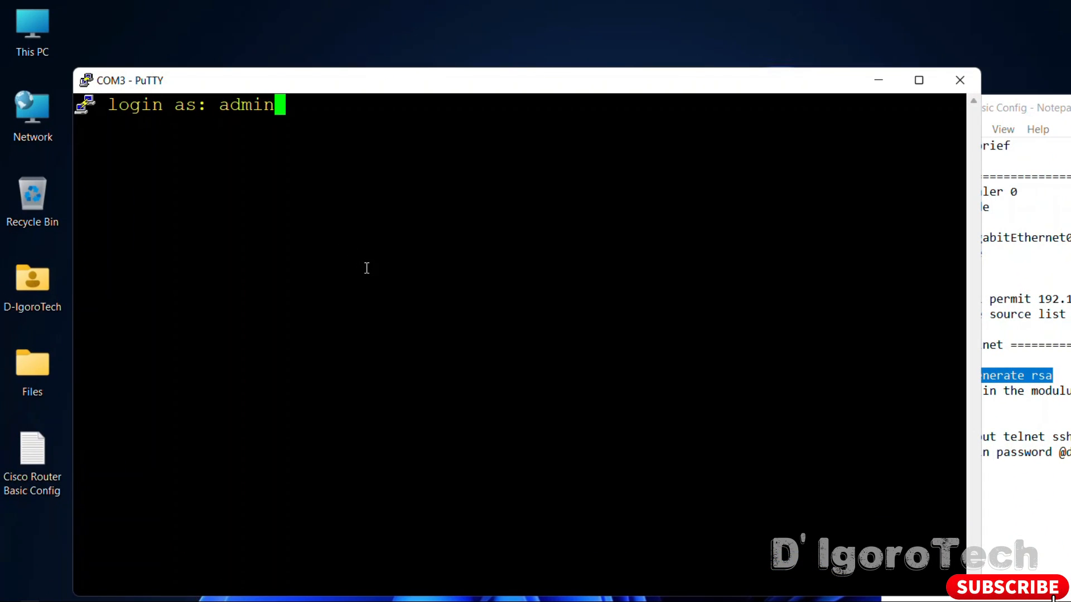
key("Return")
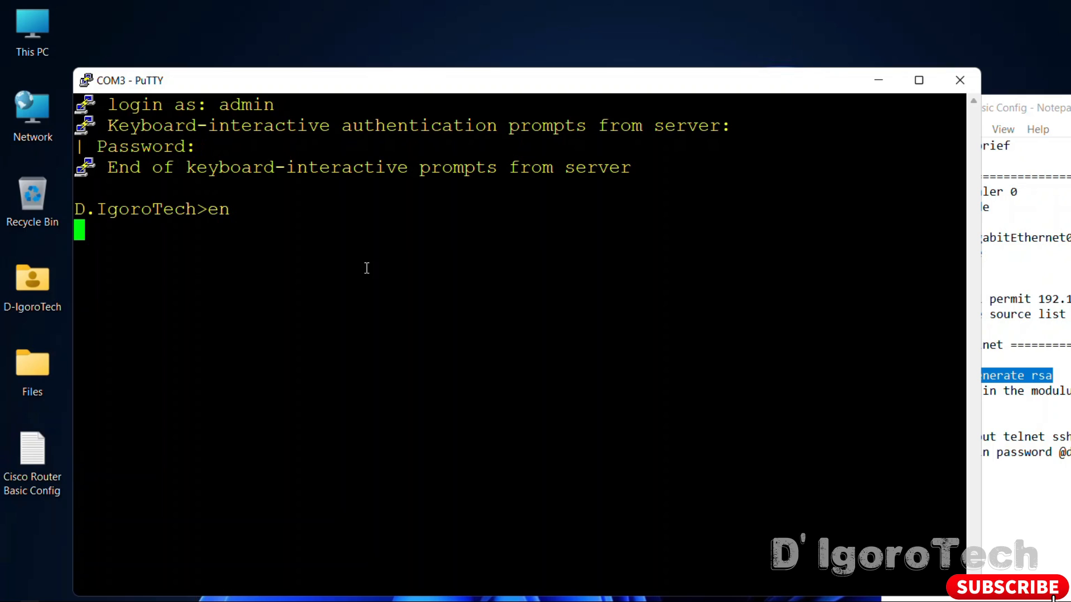
key("Return")
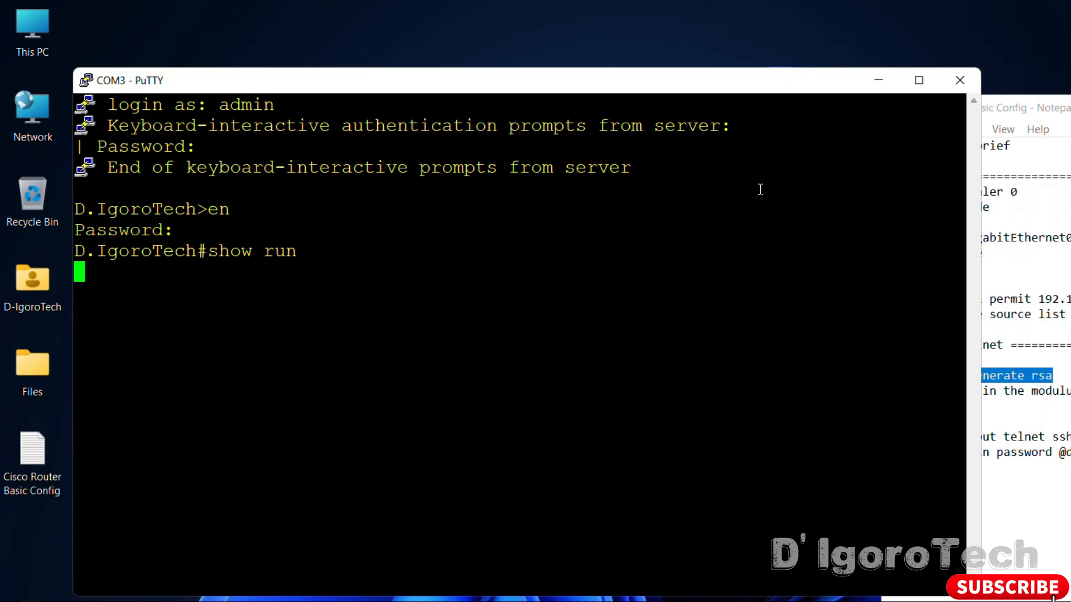
key("Return")
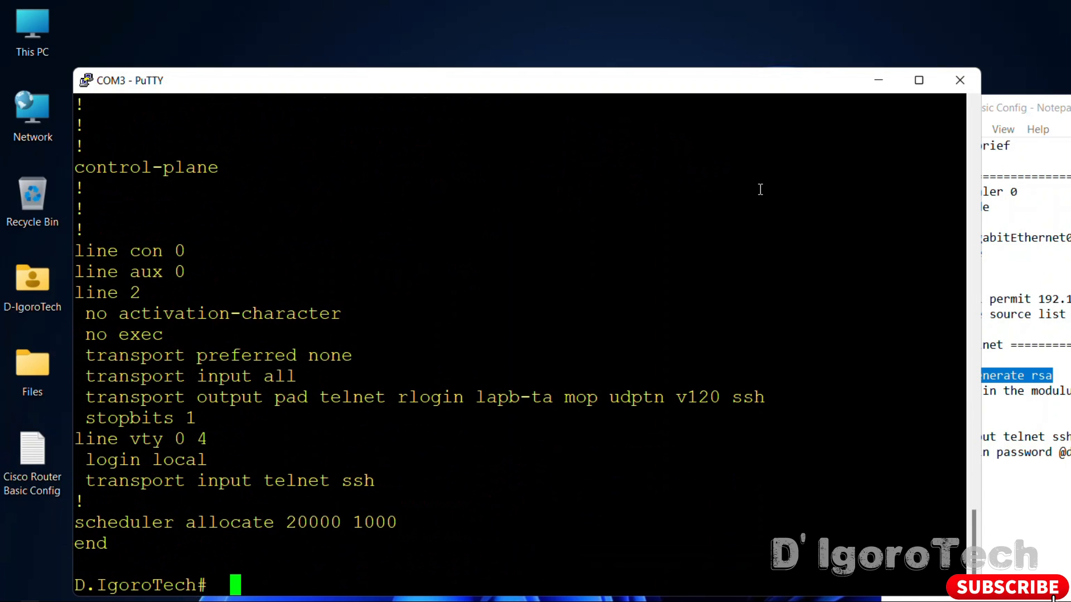
- Close the SSH session and open a Telnet connection to 192.168.1.1
left_click(958, 80)
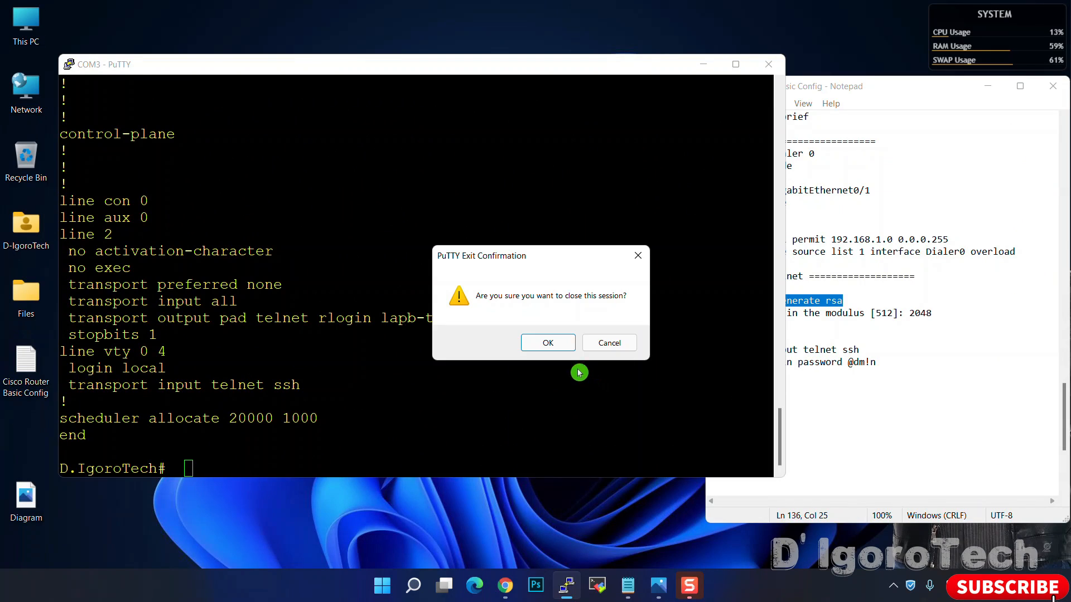
left_click(547, 342)
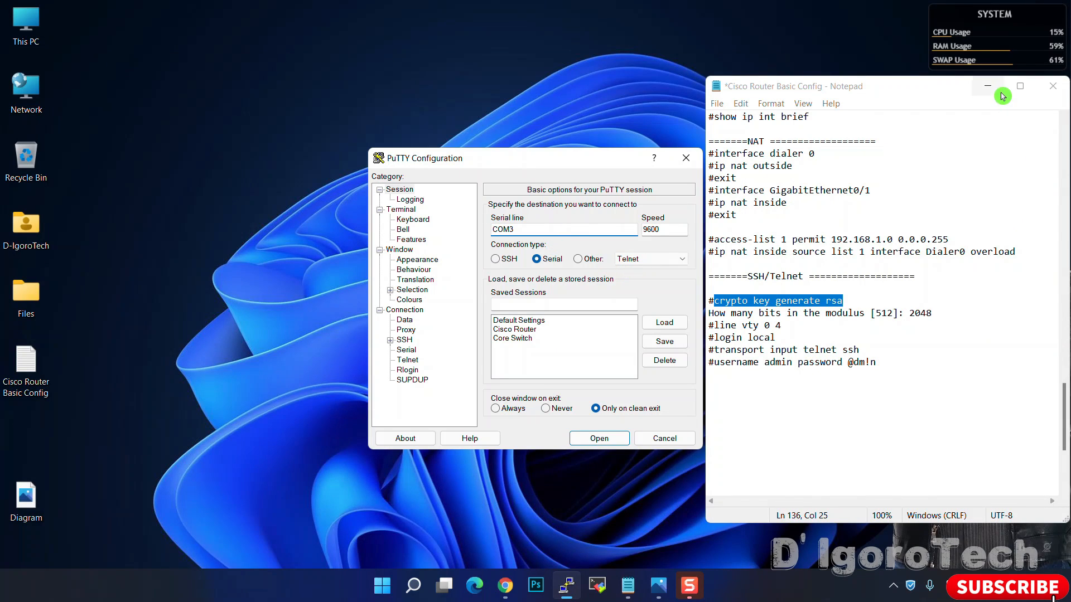
left_click(578, 258)
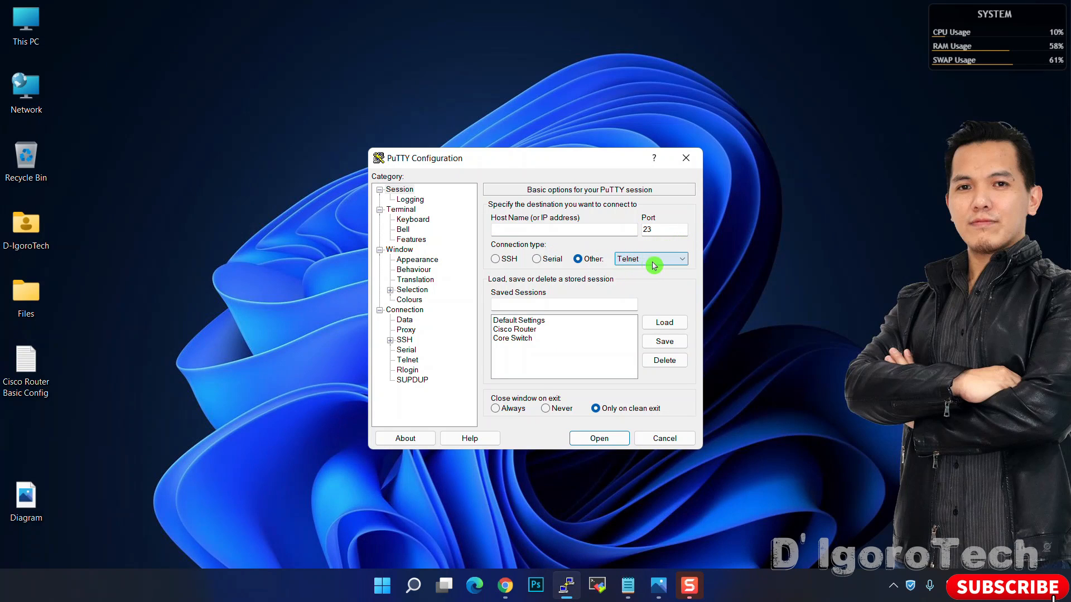
type("192.168")
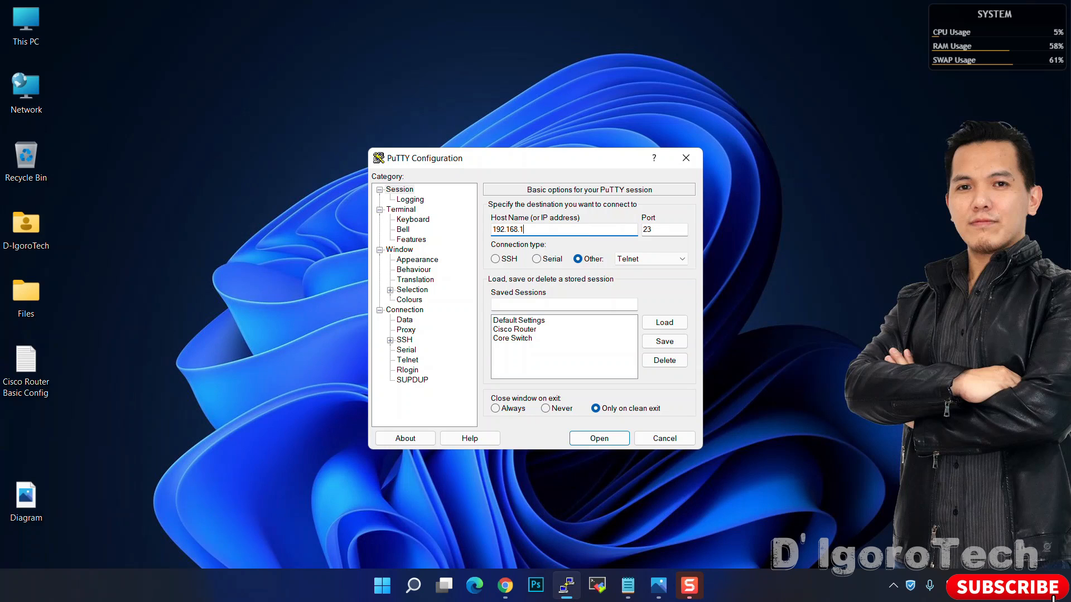
type(".1")
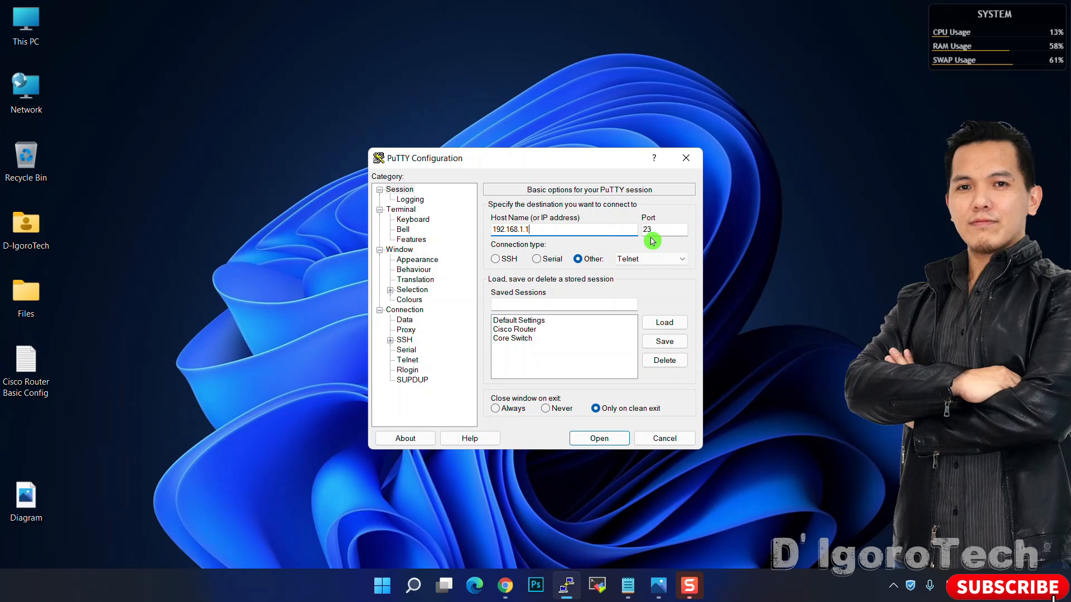
left_click(598, 437)
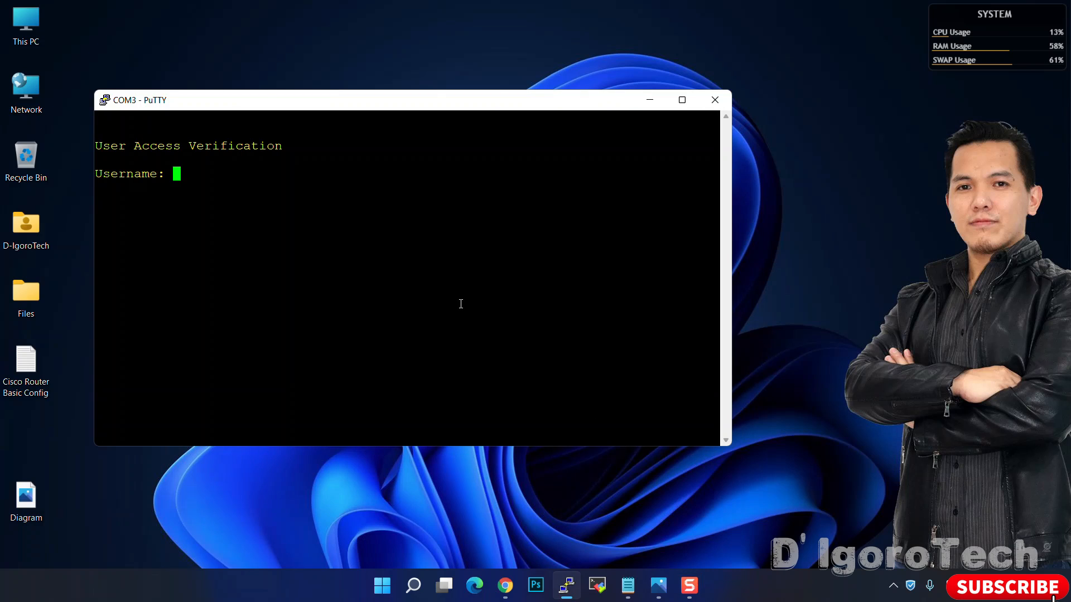
- Log in as admin, enter enable mode and run 'show ip interface brief'
type("a")
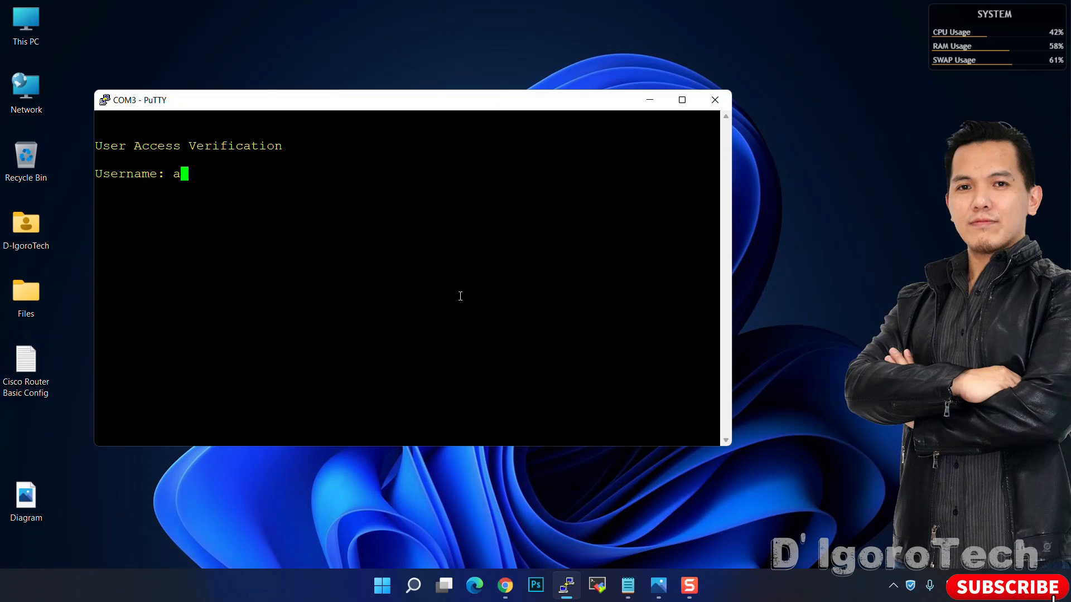
type("dmin")
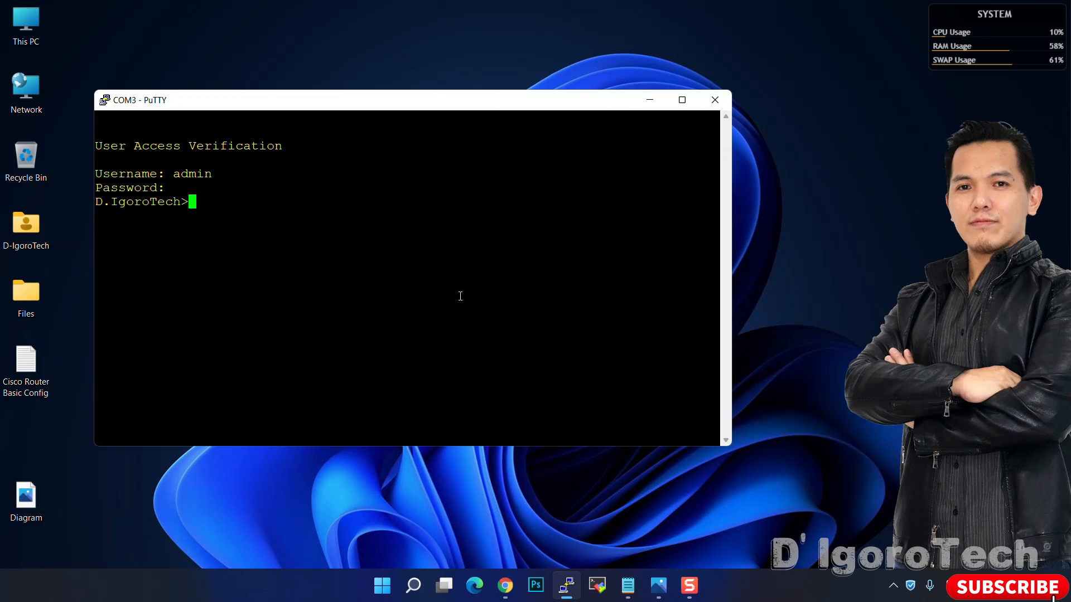
type("en")
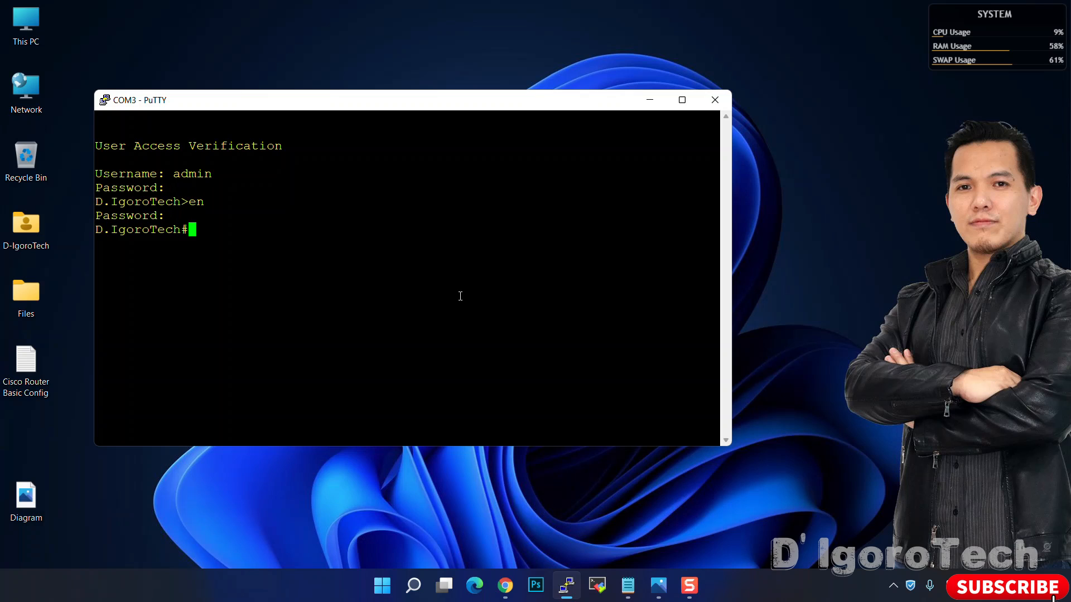
type("show ip interface brief")
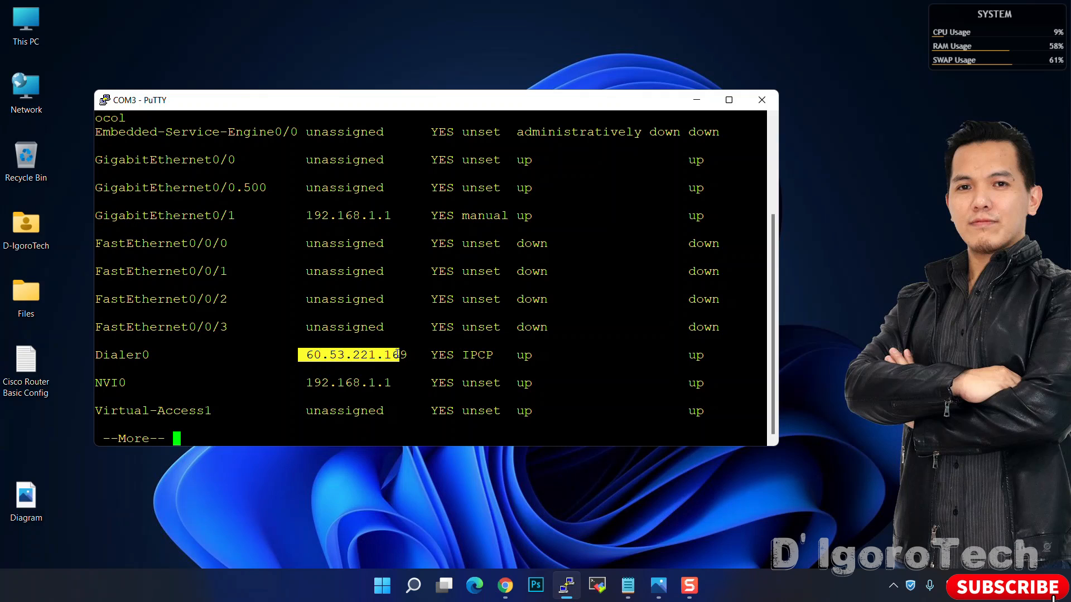
- Close the Telnet session window and confirm the exit prompt with OK
left_click(761, 100)
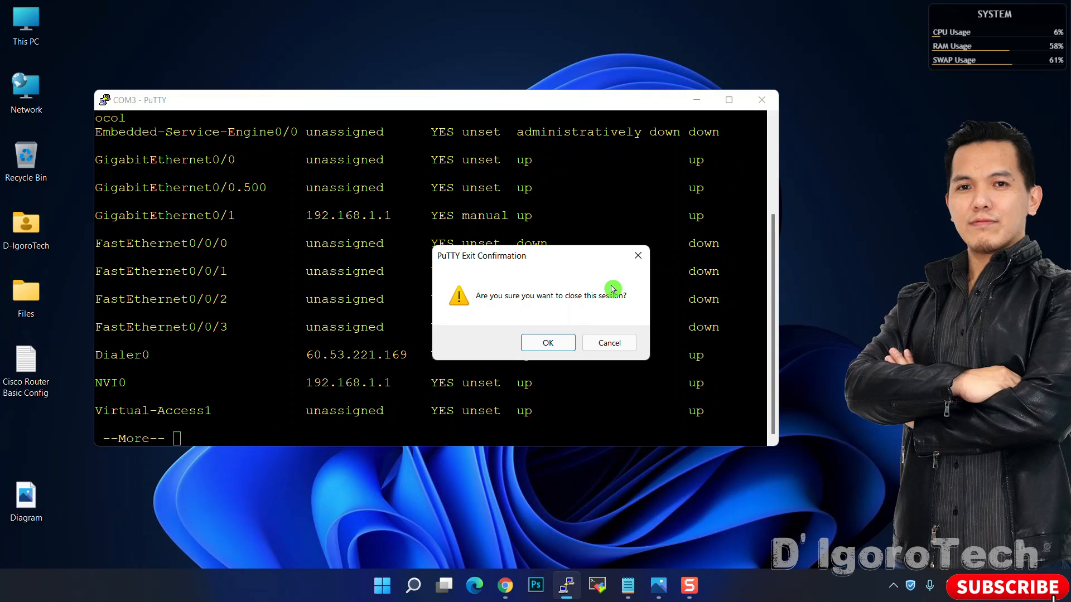
left_click(546, 341)
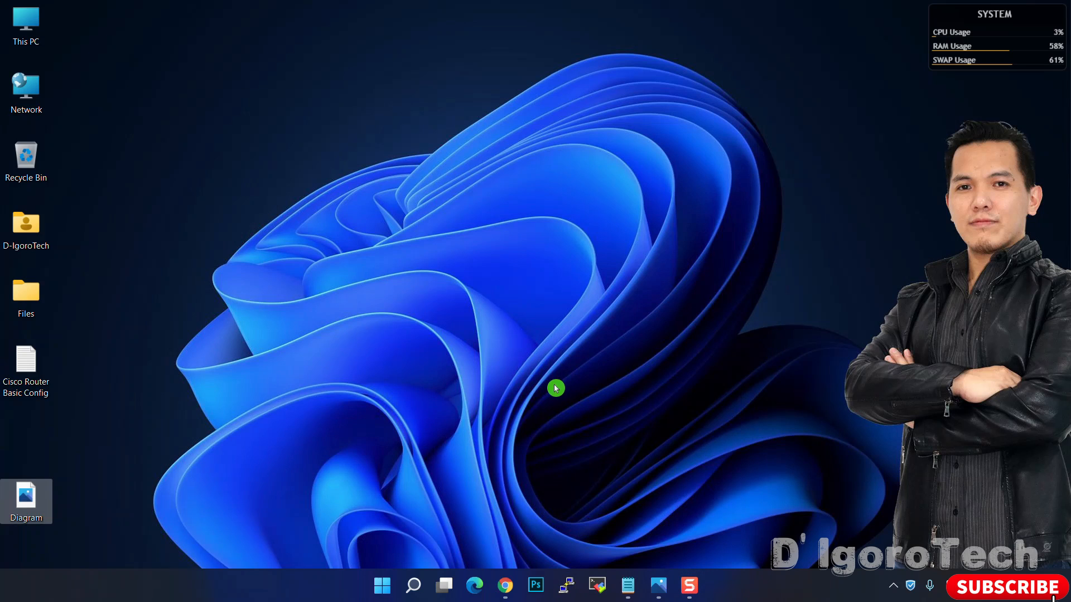